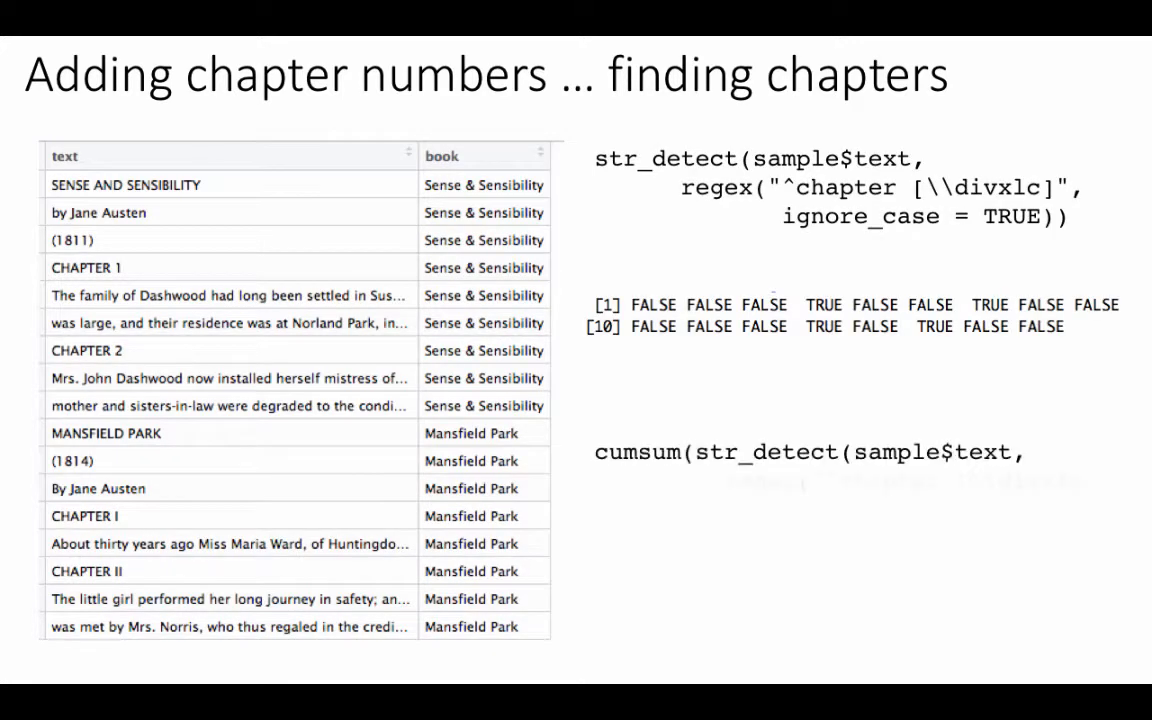
Play the remaining cumsum example animation on the chapter-finding slide.
click(125, 666)
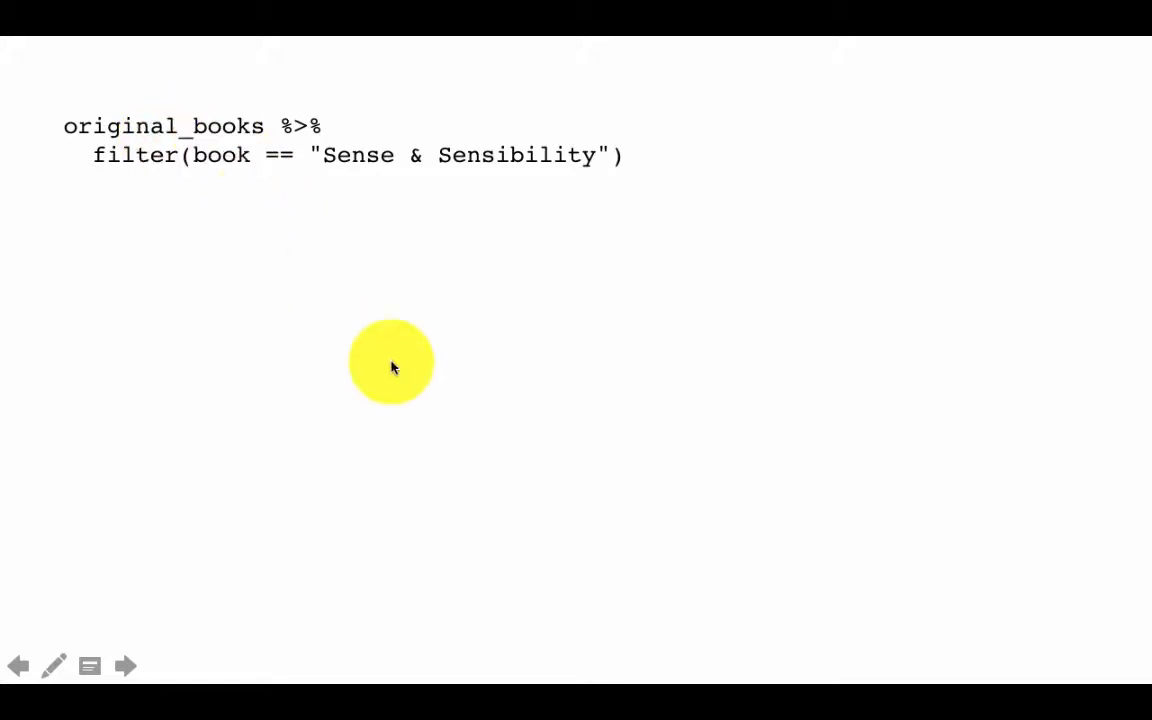
mouse_move(830, 511)
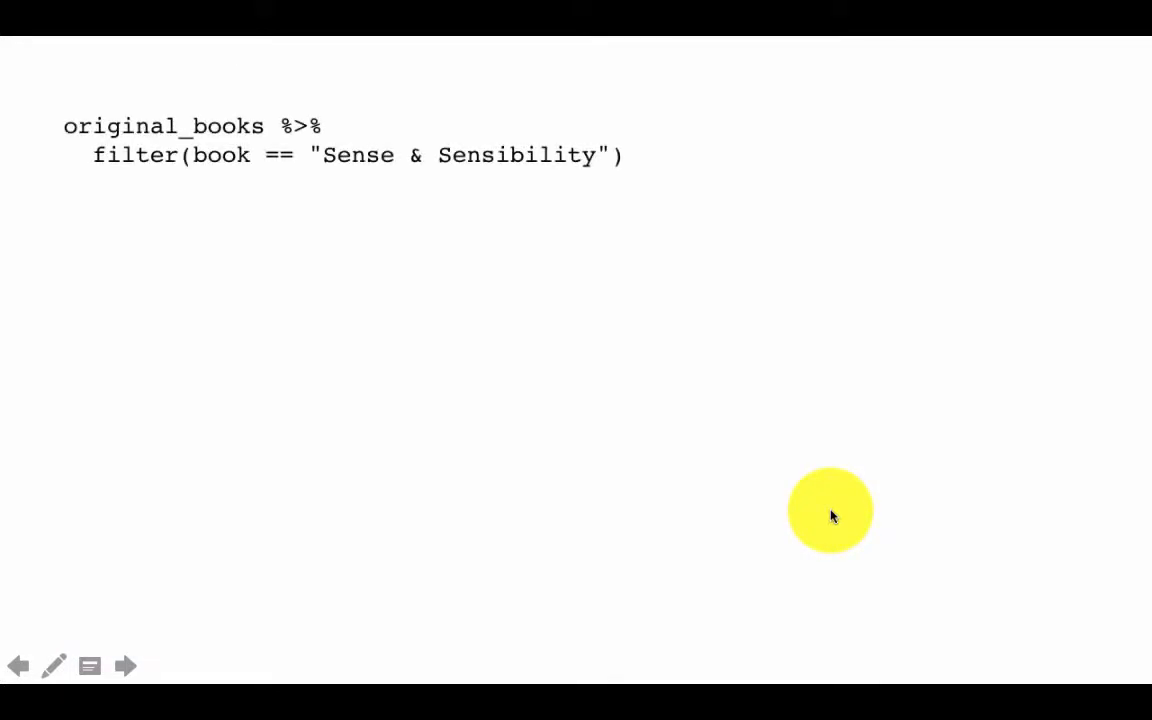
mouse_move(312, 175)
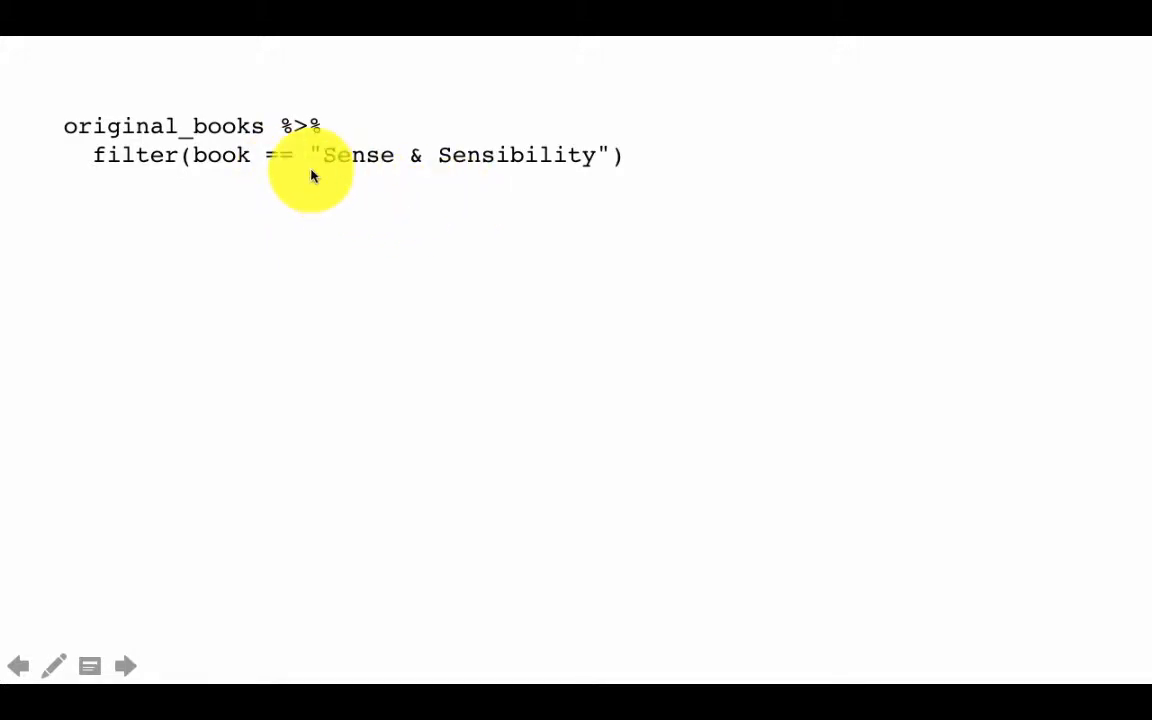
mouse_move(660, 253)
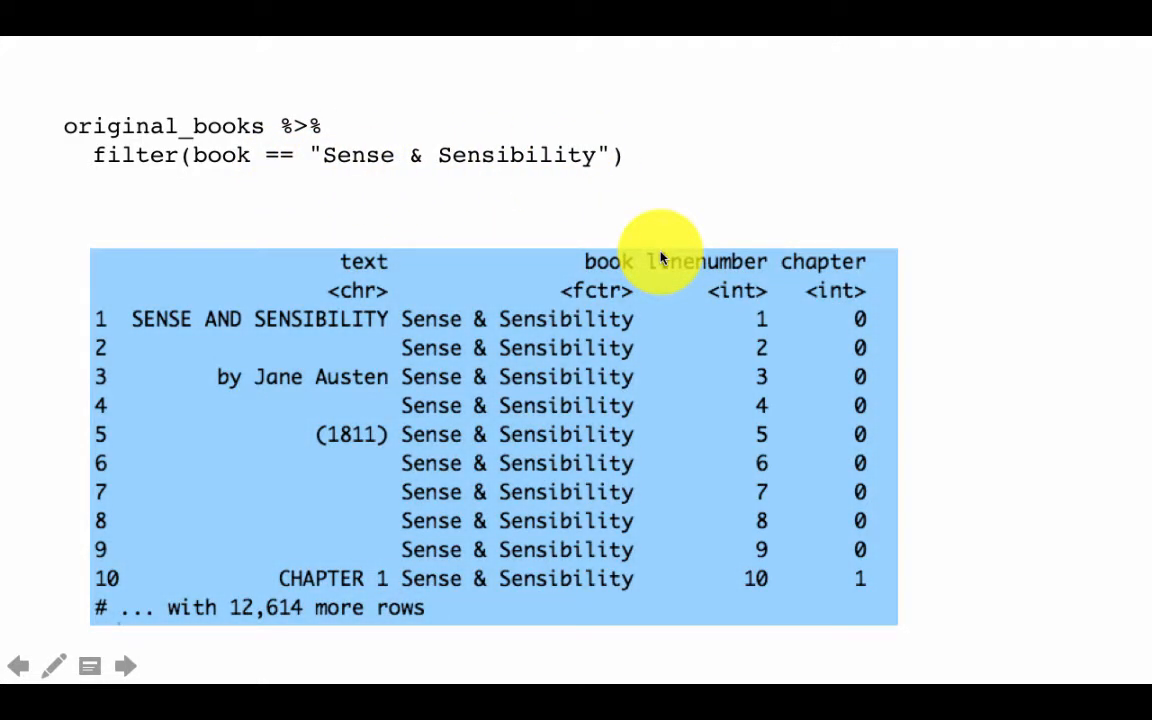
mouse_move(765, 325)
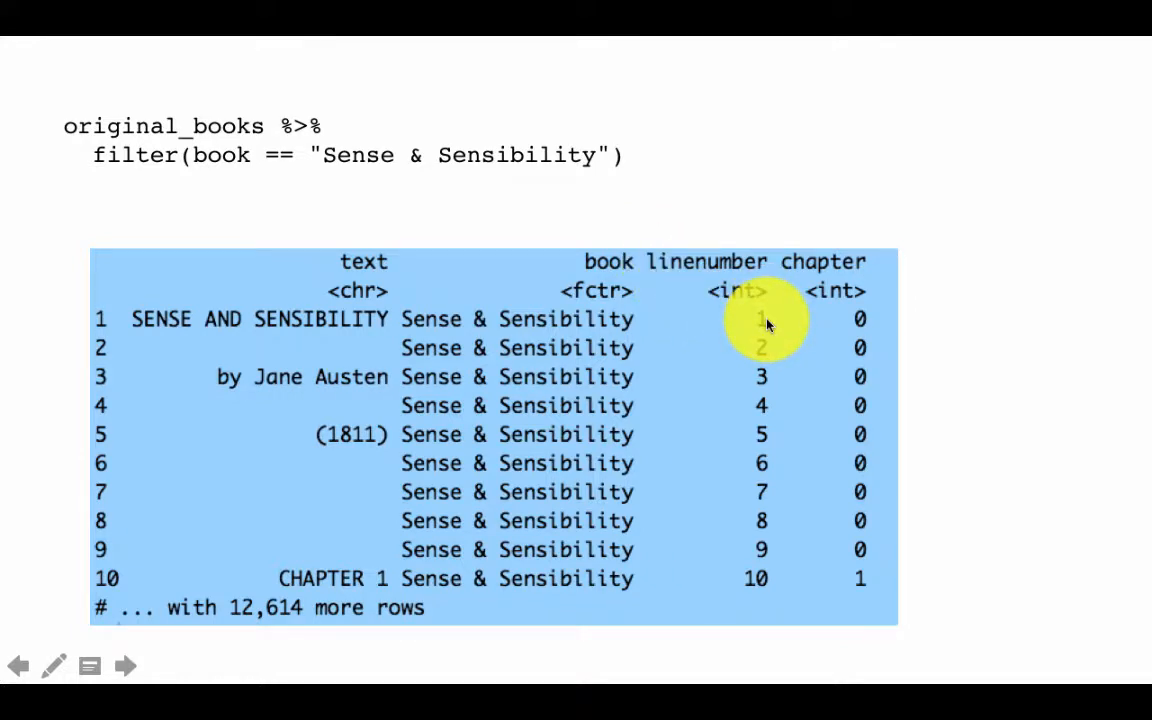
mouse_move(860, 330)
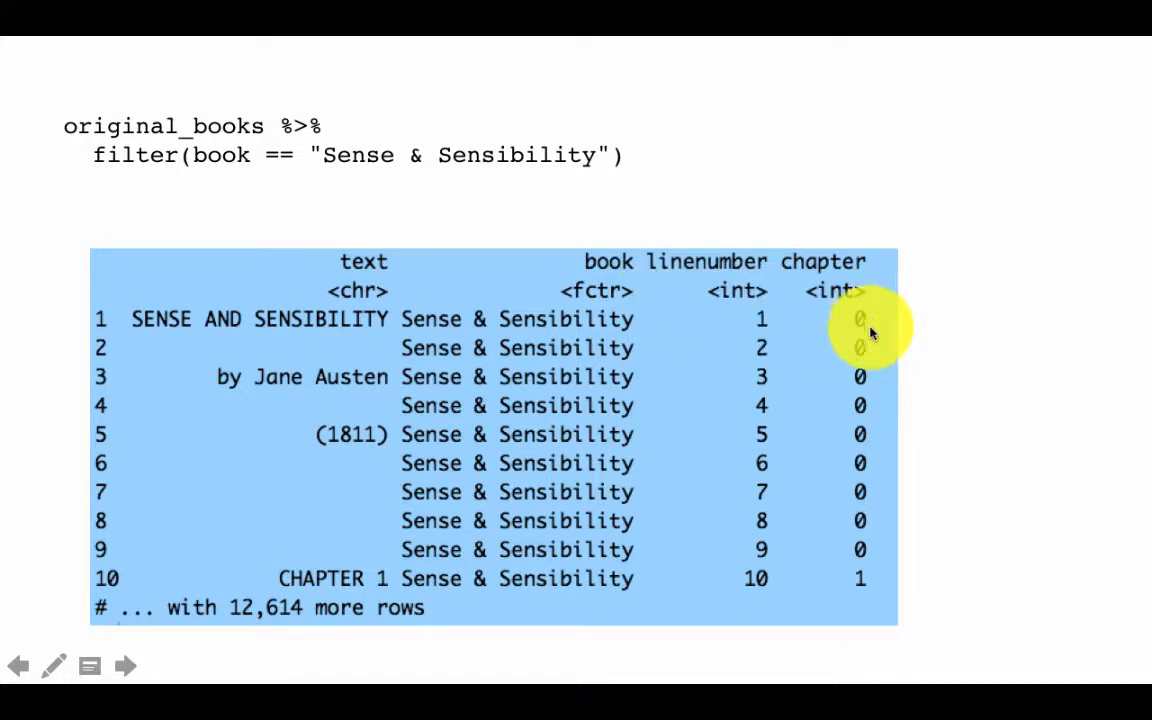
mouse_move(878, 502)
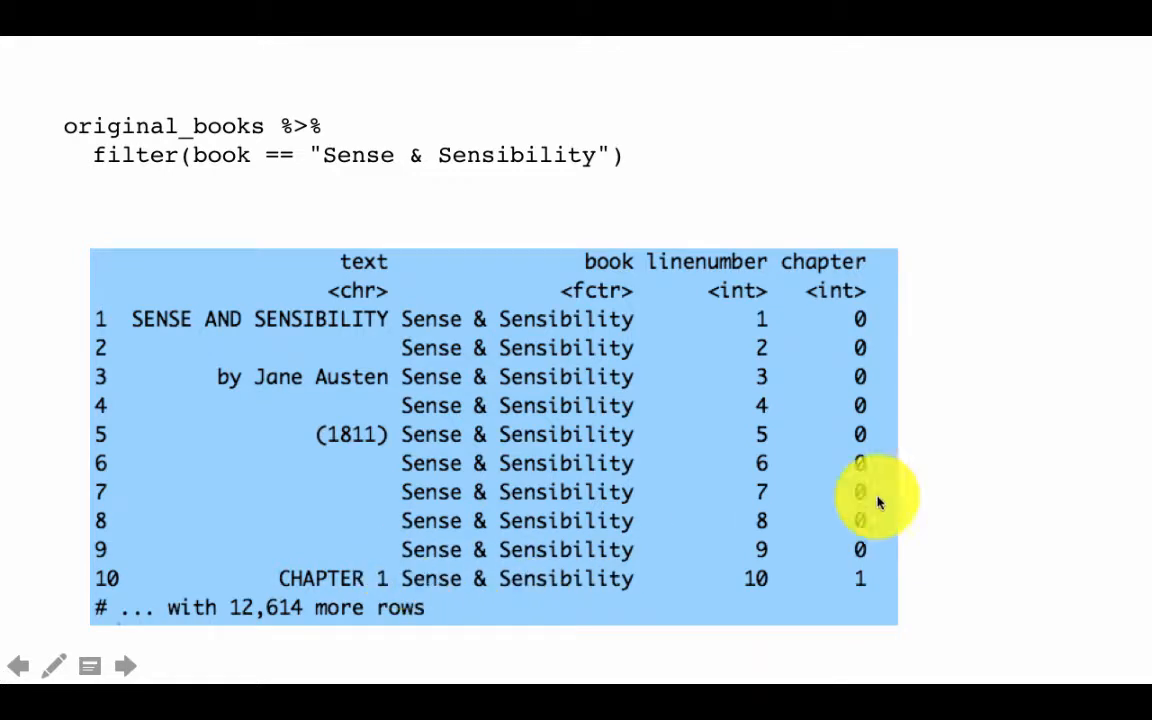
mouse_move(595, 433)
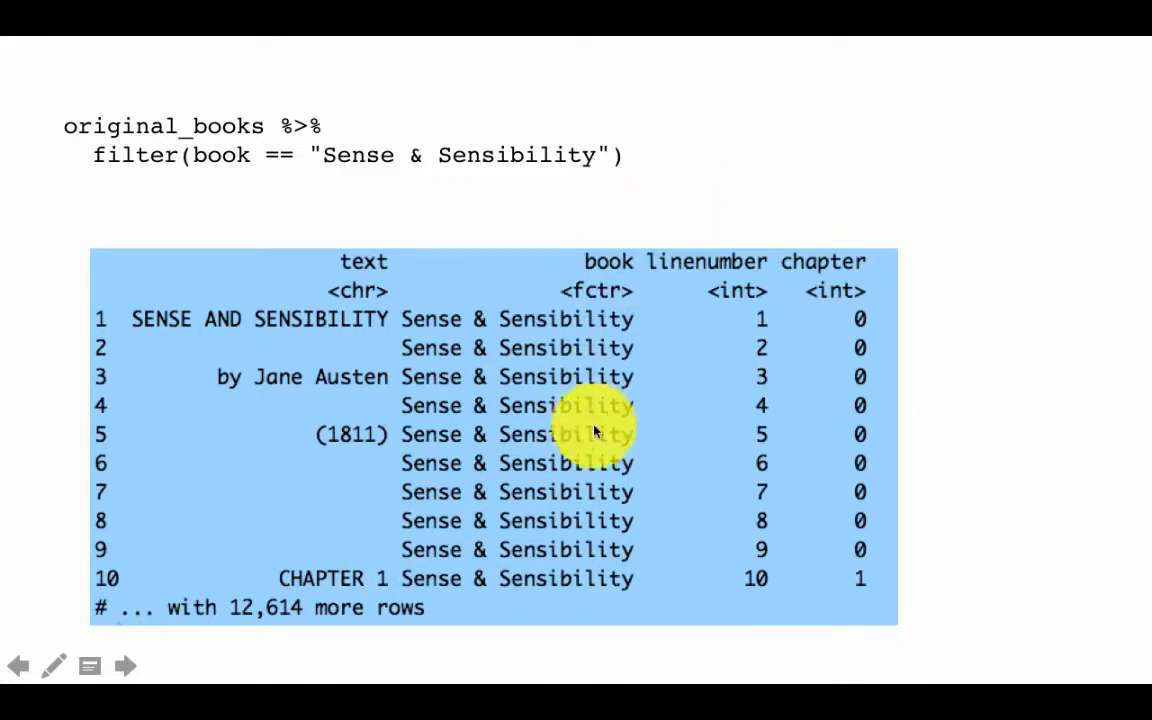
mouse_move(650, 470)
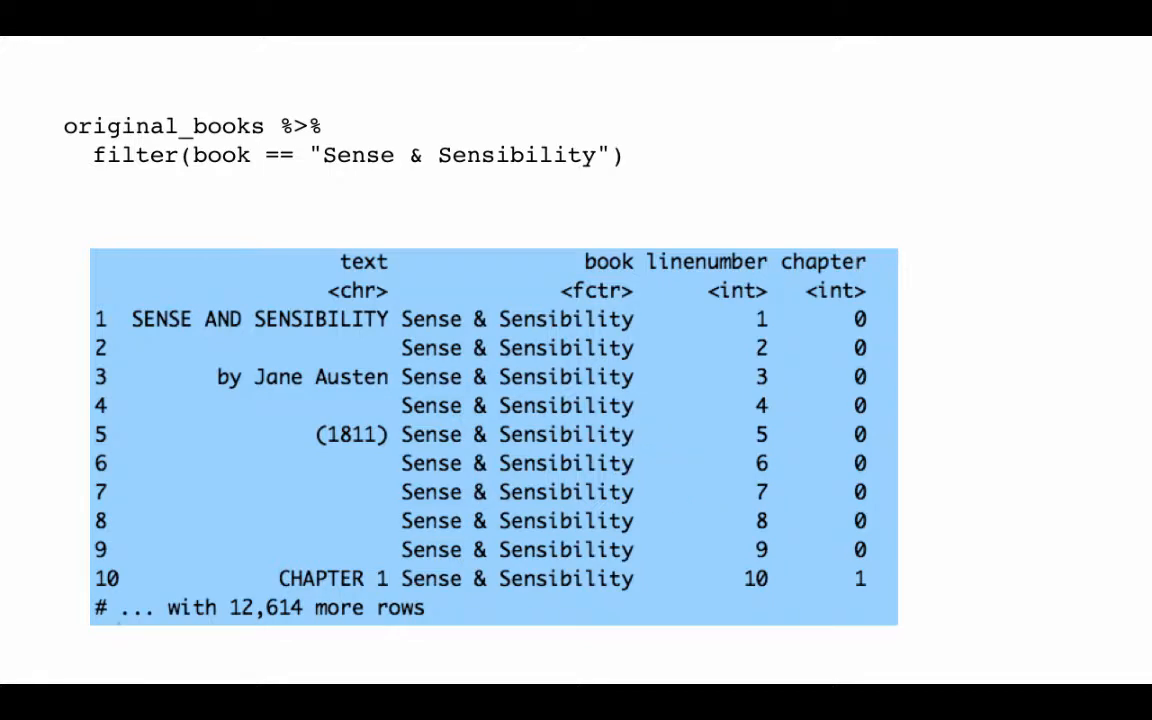
mouse_move(962, 358)
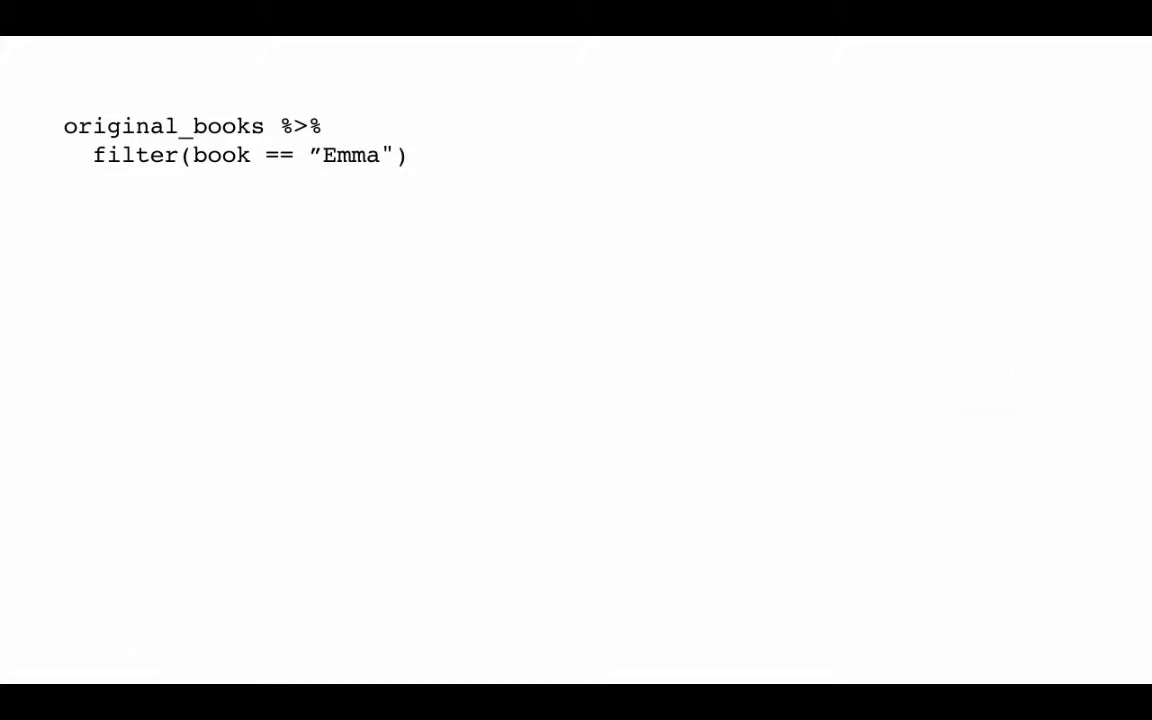
Reveal Emma's filtered output table: 16,235 rows, opening lines in chapter 0.
click(125, 666)
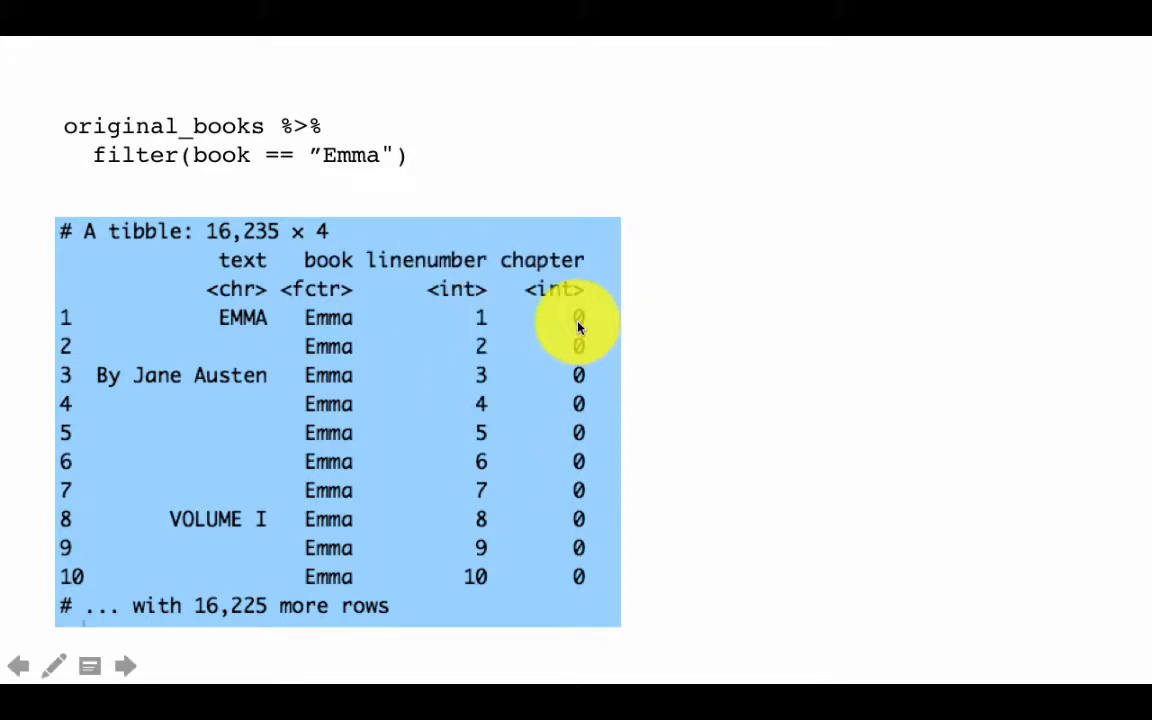
mouse_move(565, 500)
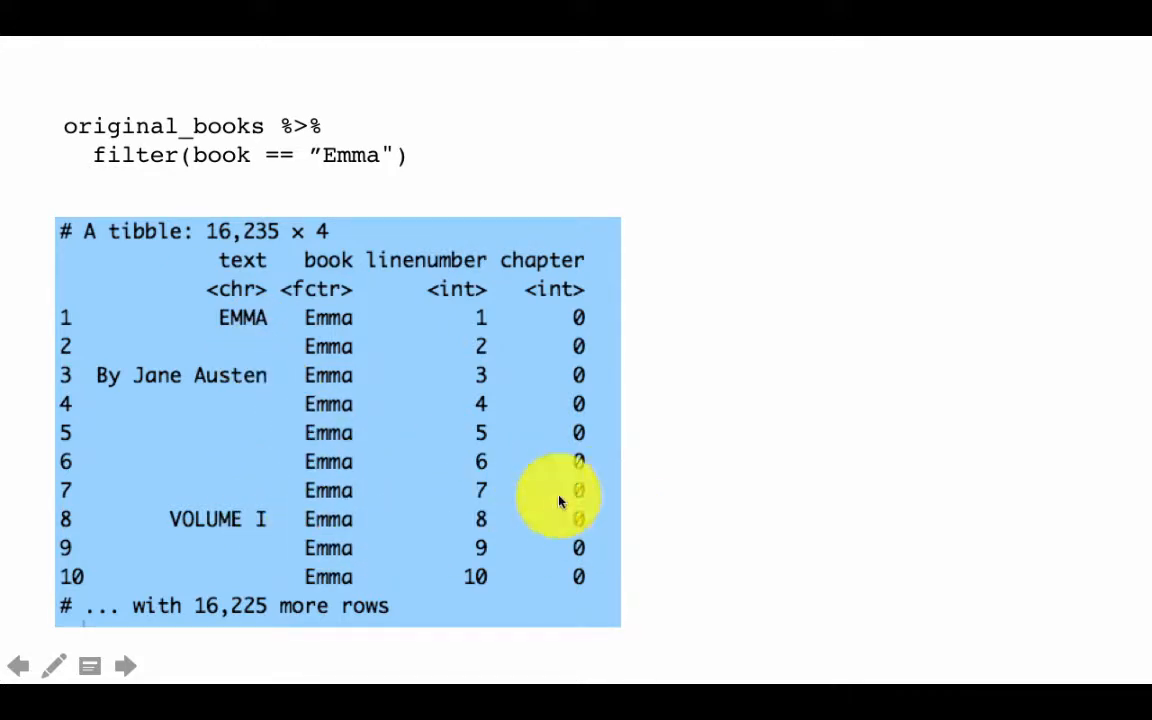
mouse_move(275, 540)
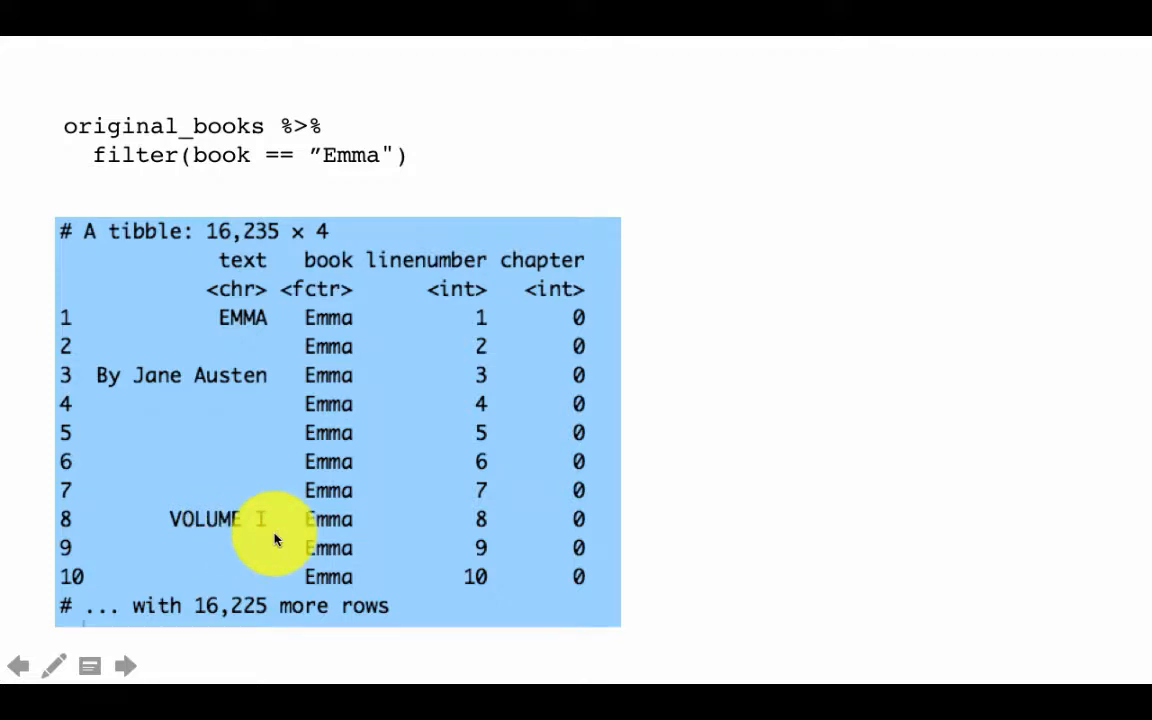
mouse_move(745, 585)
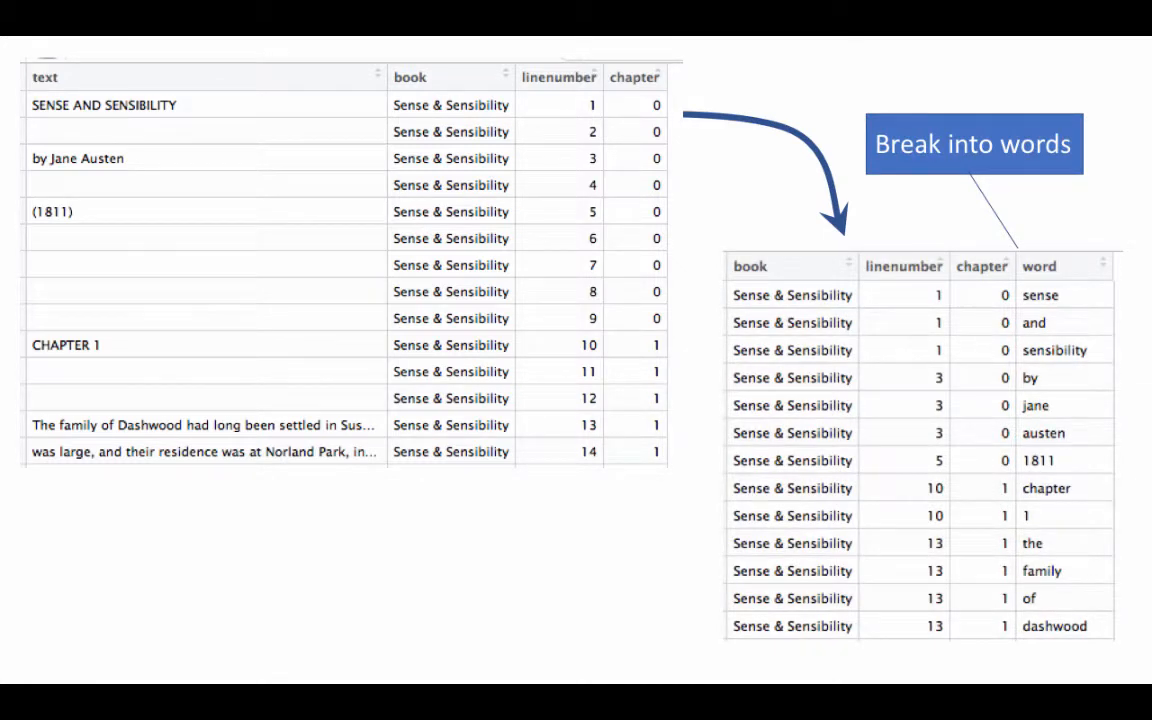
mouse_move(462, 415)
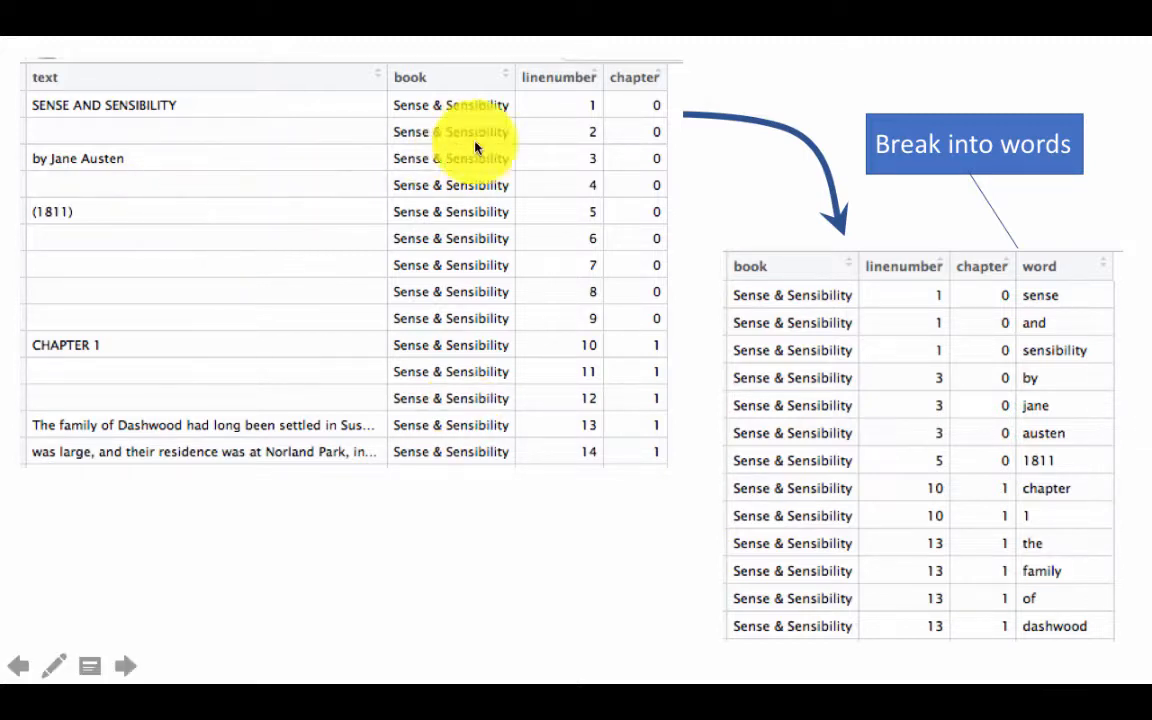
mouse_move(575, 160)
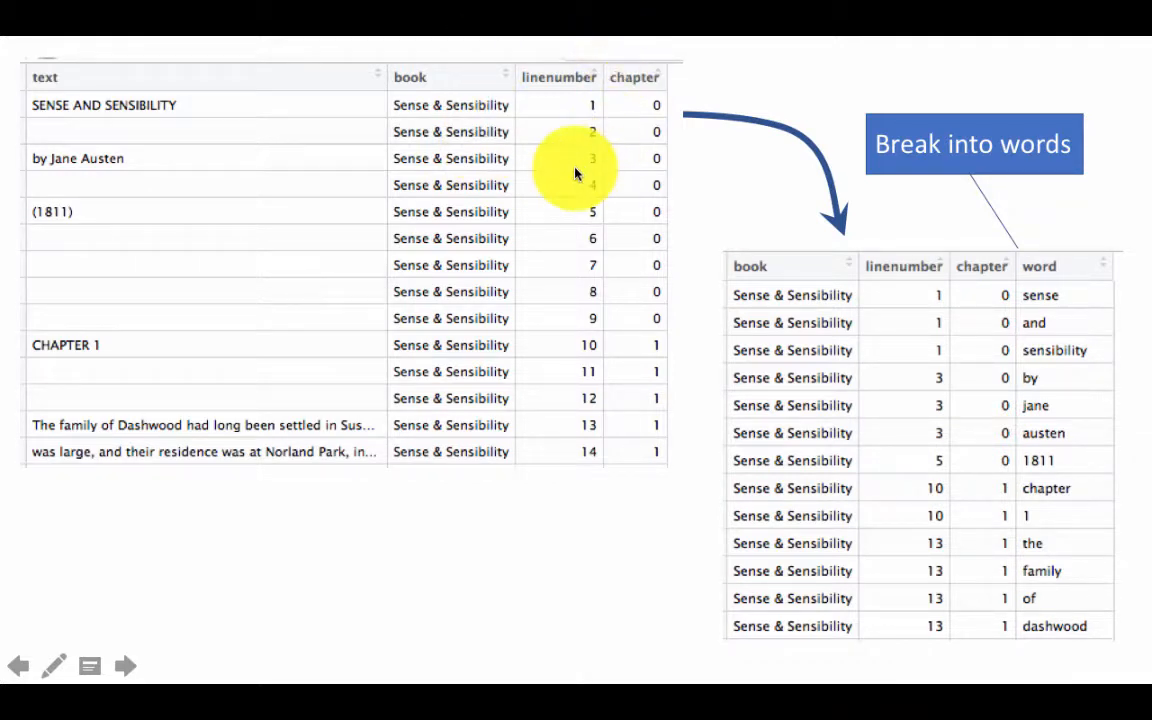
mouse_move(168, 213)
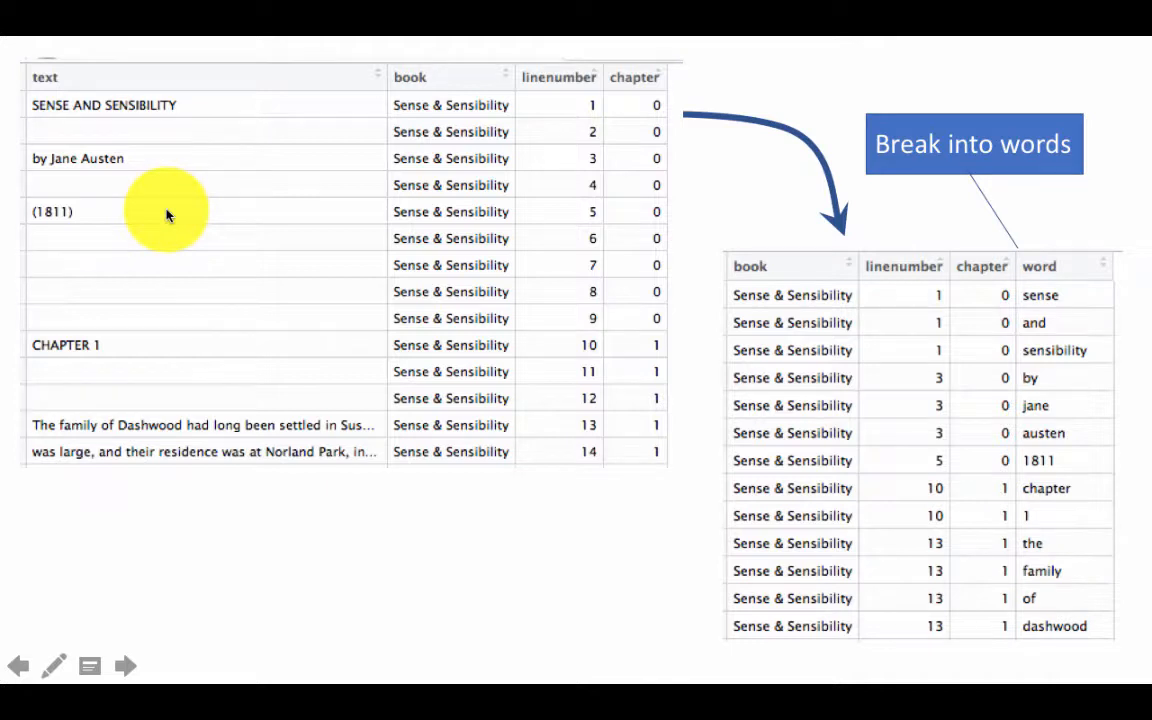
mouse_move(892, 442)
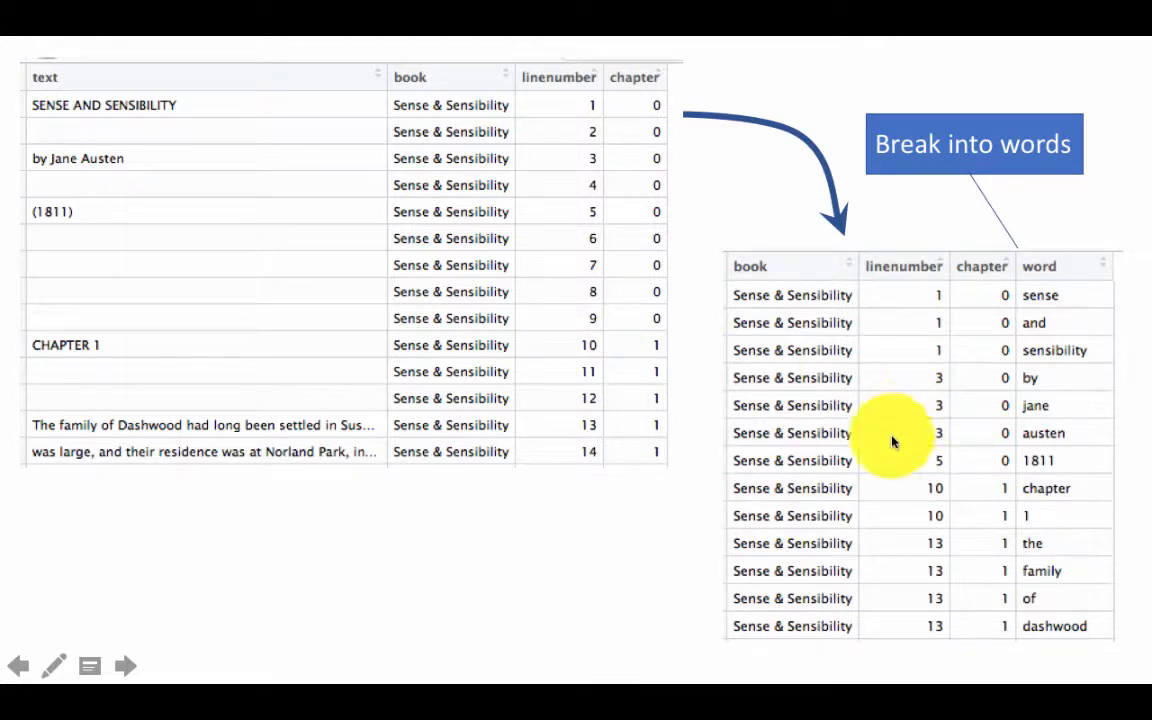
mouse_move(755, 250)
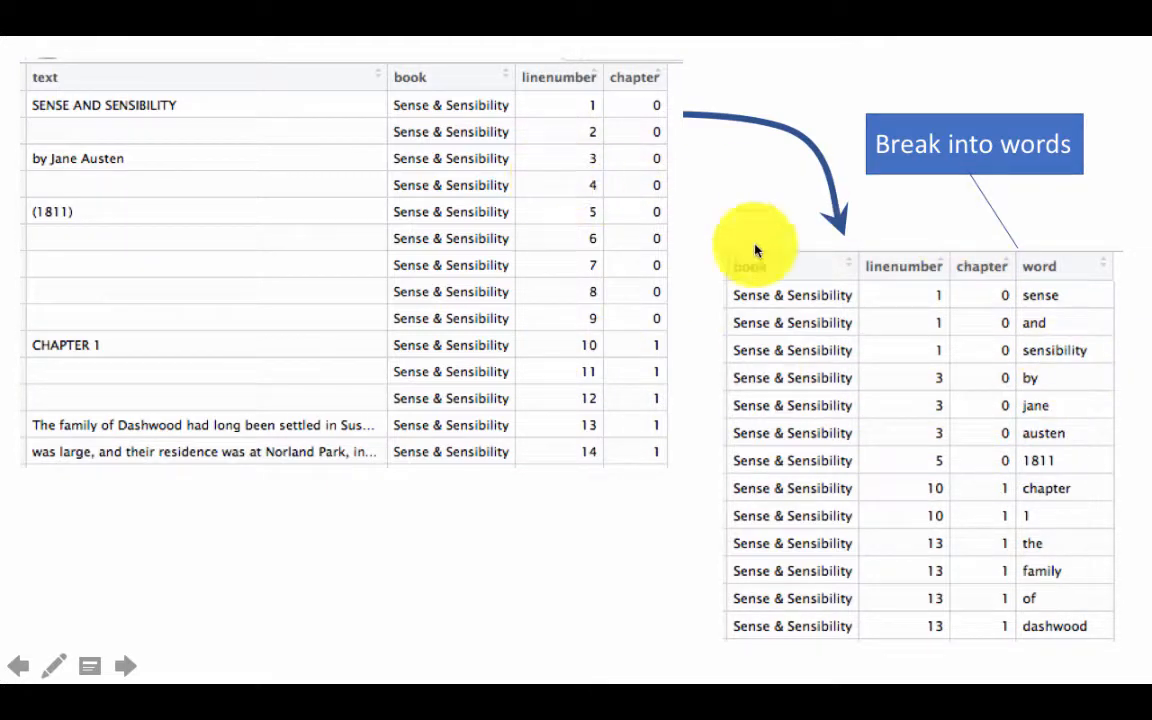
Advance to the 'Convert to tidy text with word as token' unnest_tokens slide.
click(125, 666)
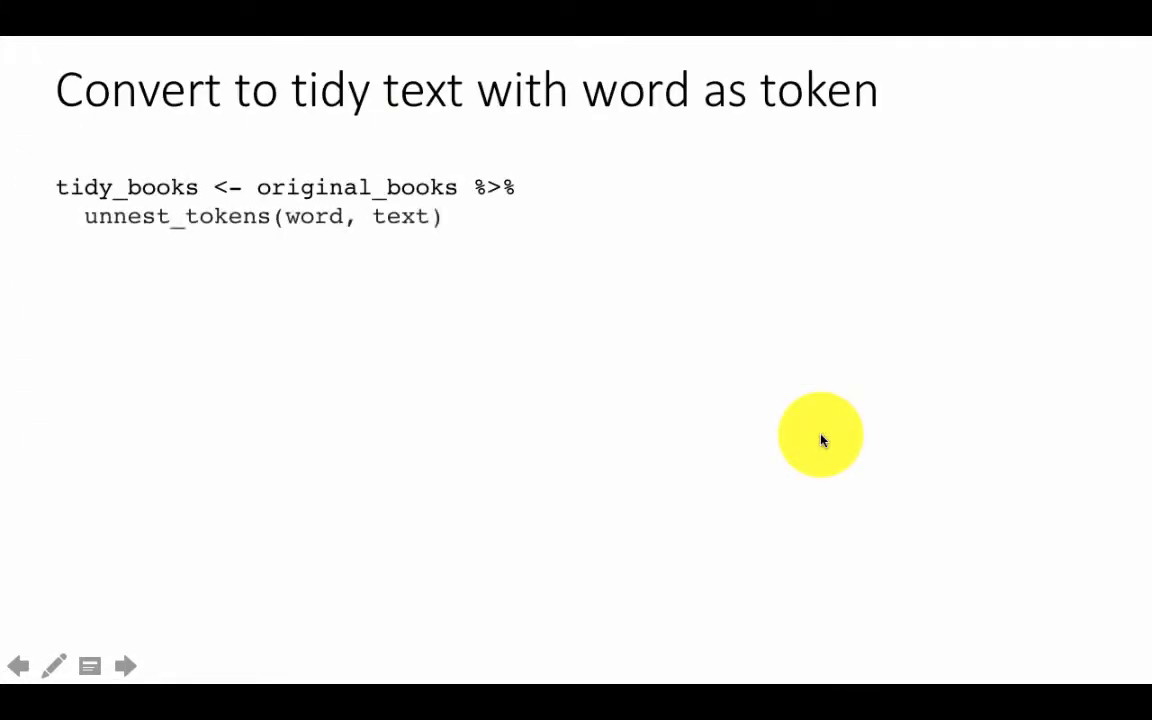
mouse_move(800, 445)
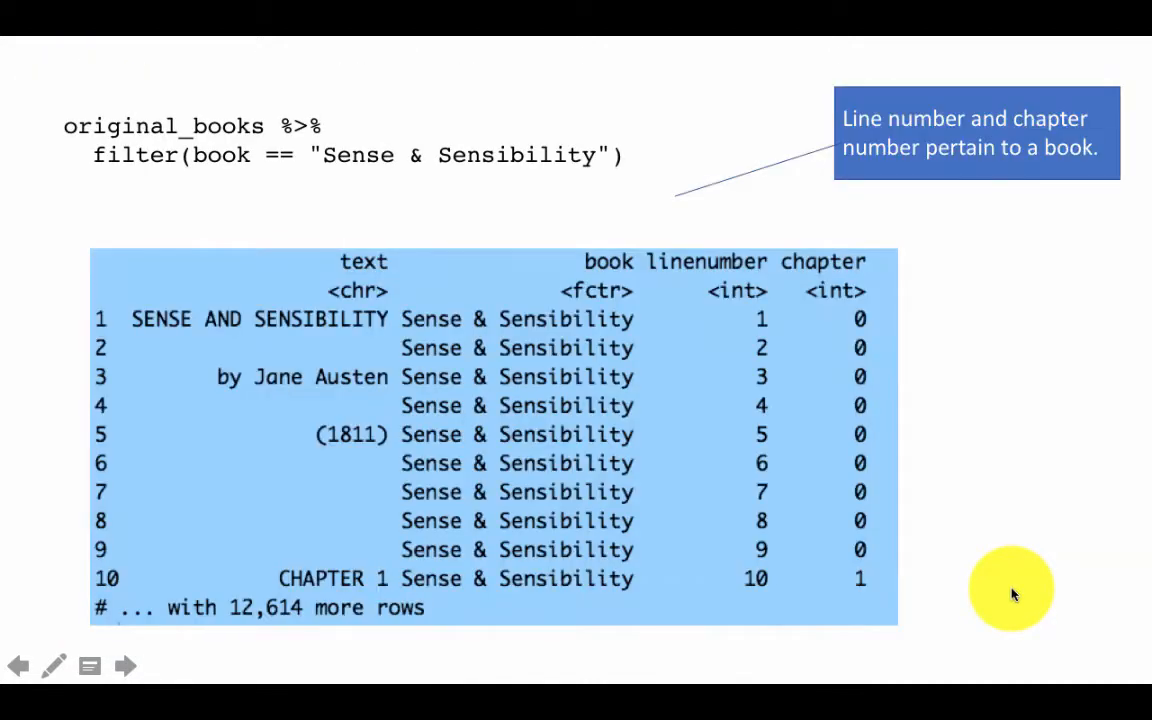
click(125, 666)
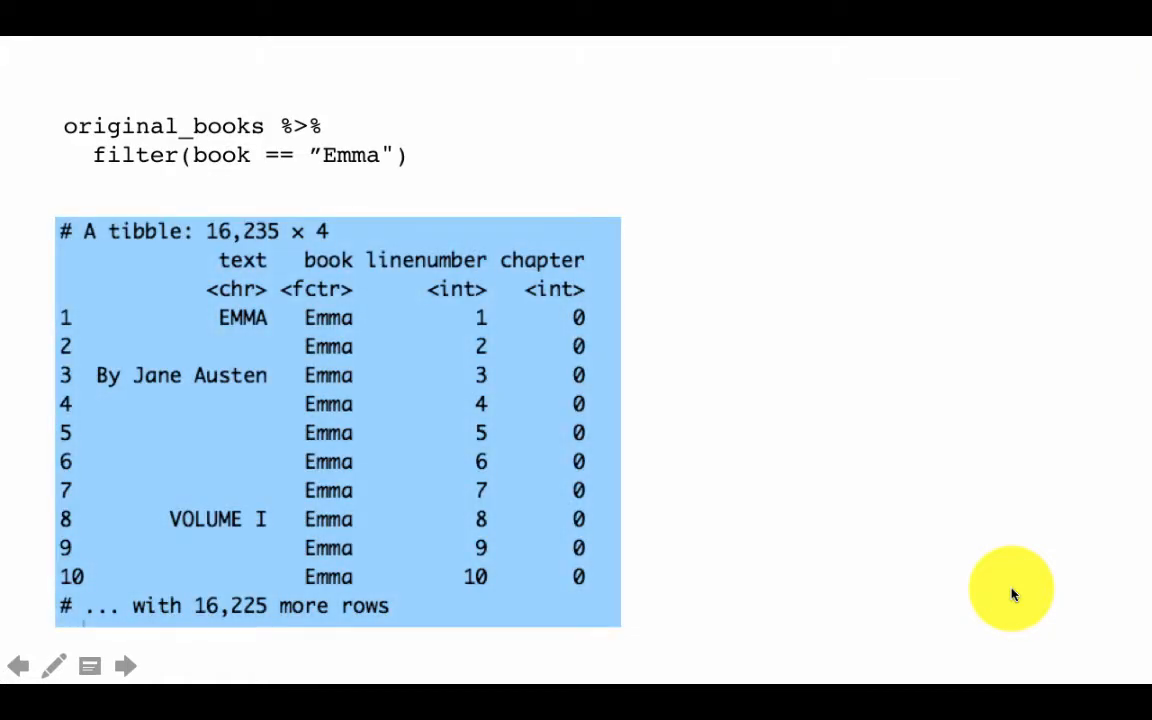
click(124, 665)
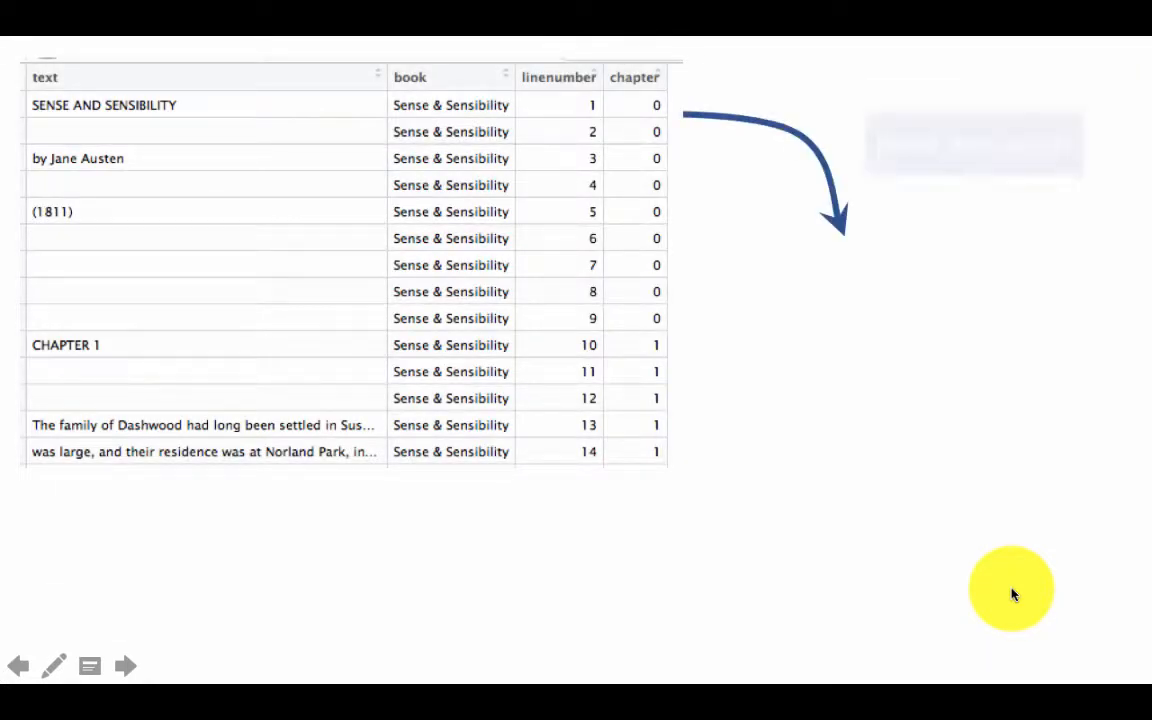
click(125, 666)
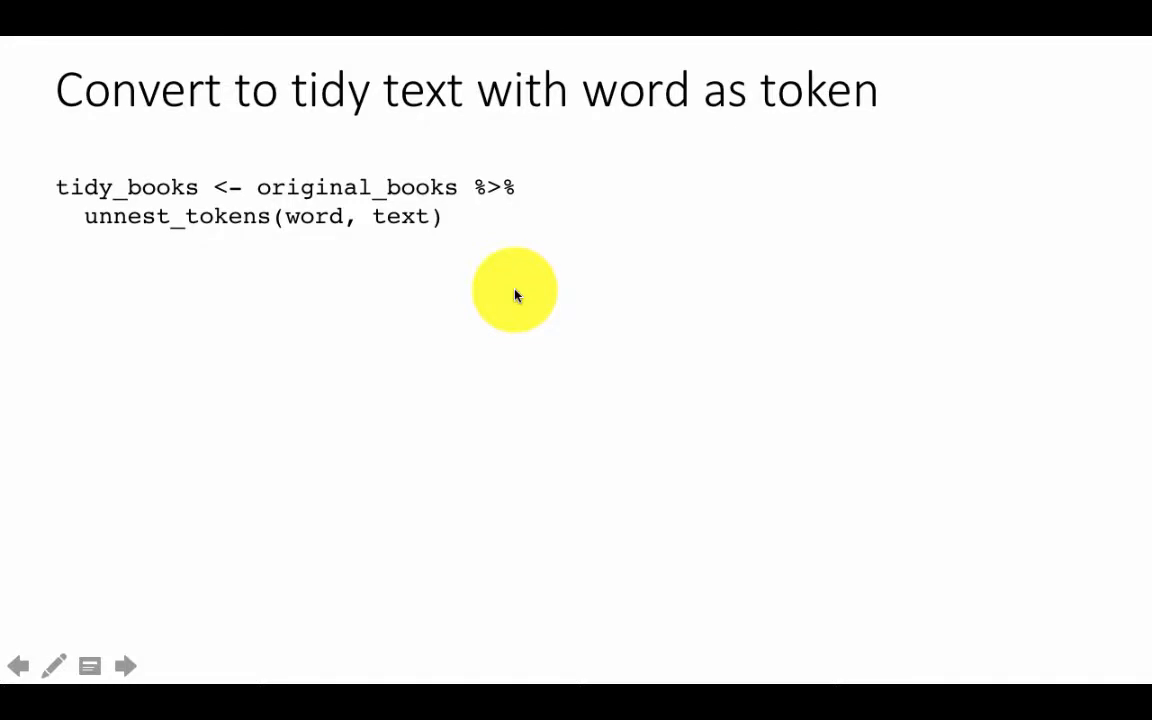
Reveal the one-word-per-row tidy_books output table and its explanatory callout.
click(125, 665)
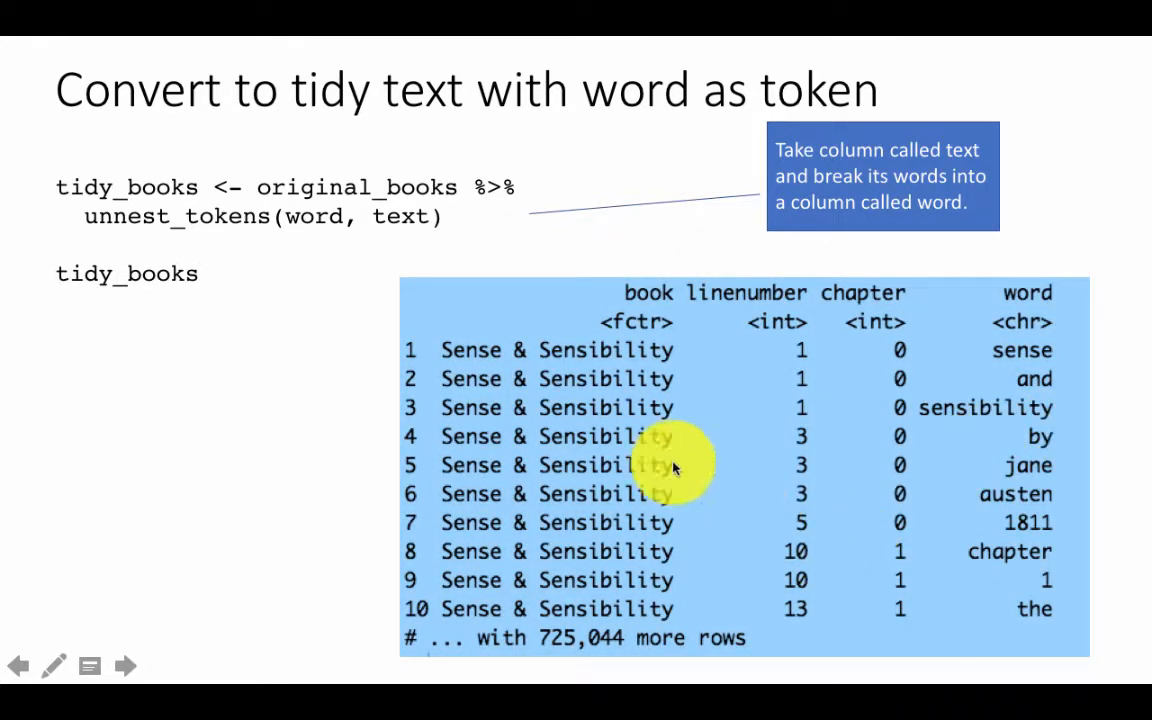
mouse_move(825, 385)
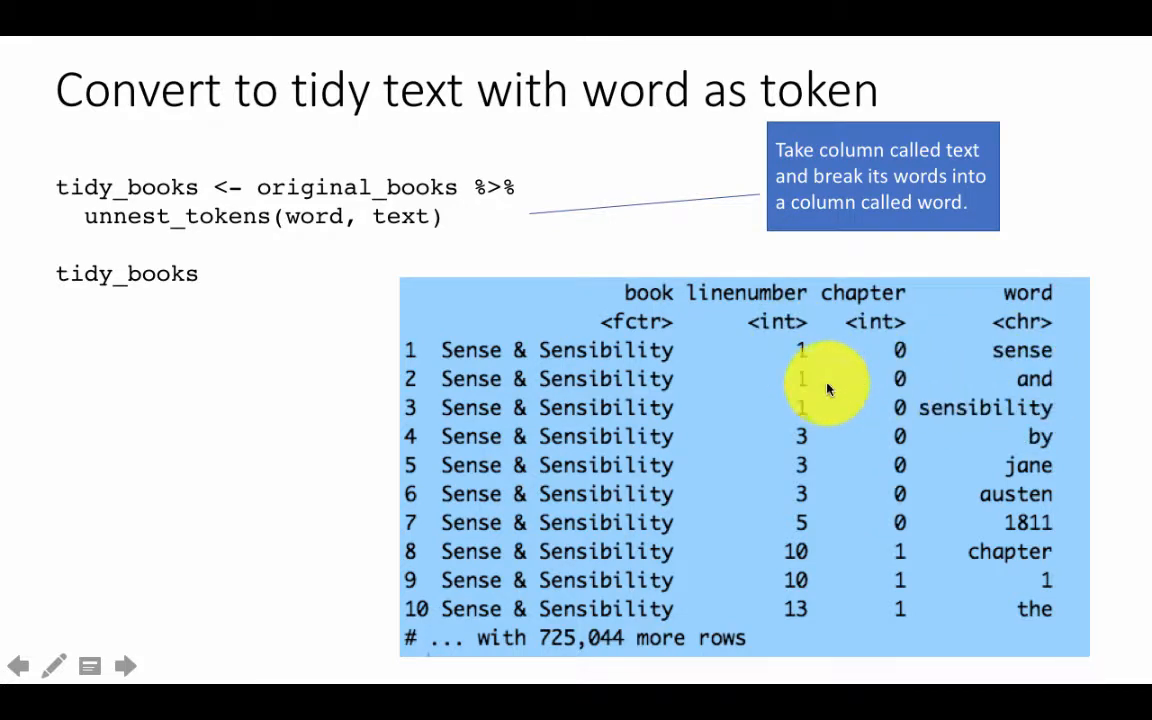
mouse_move(900, 410)
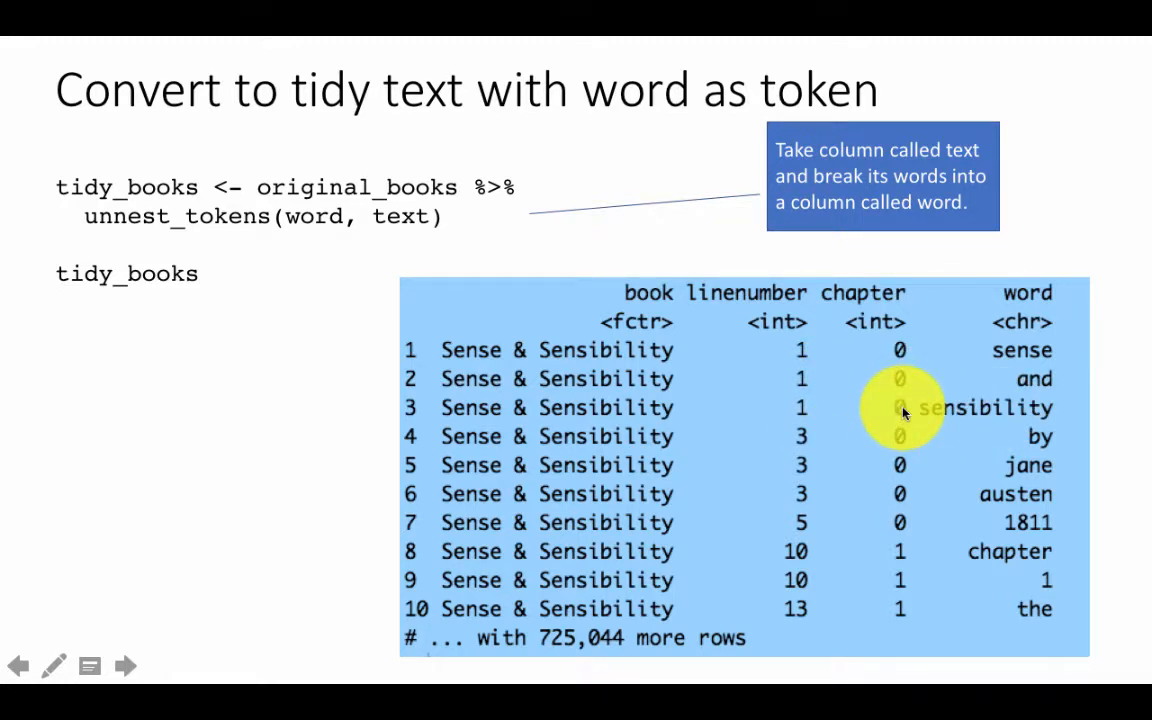
mouse_move(1040, 475)
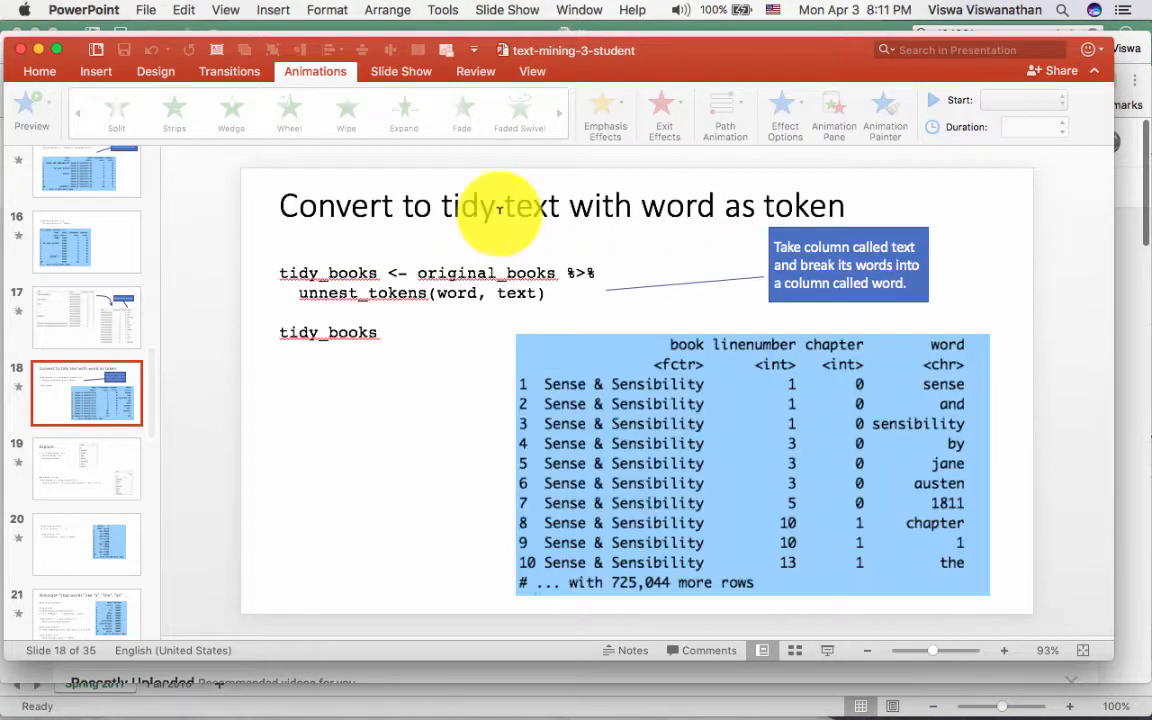
Jump back through the thumbnails to slide 8 on line and chapter numbers.
click(834, 113)
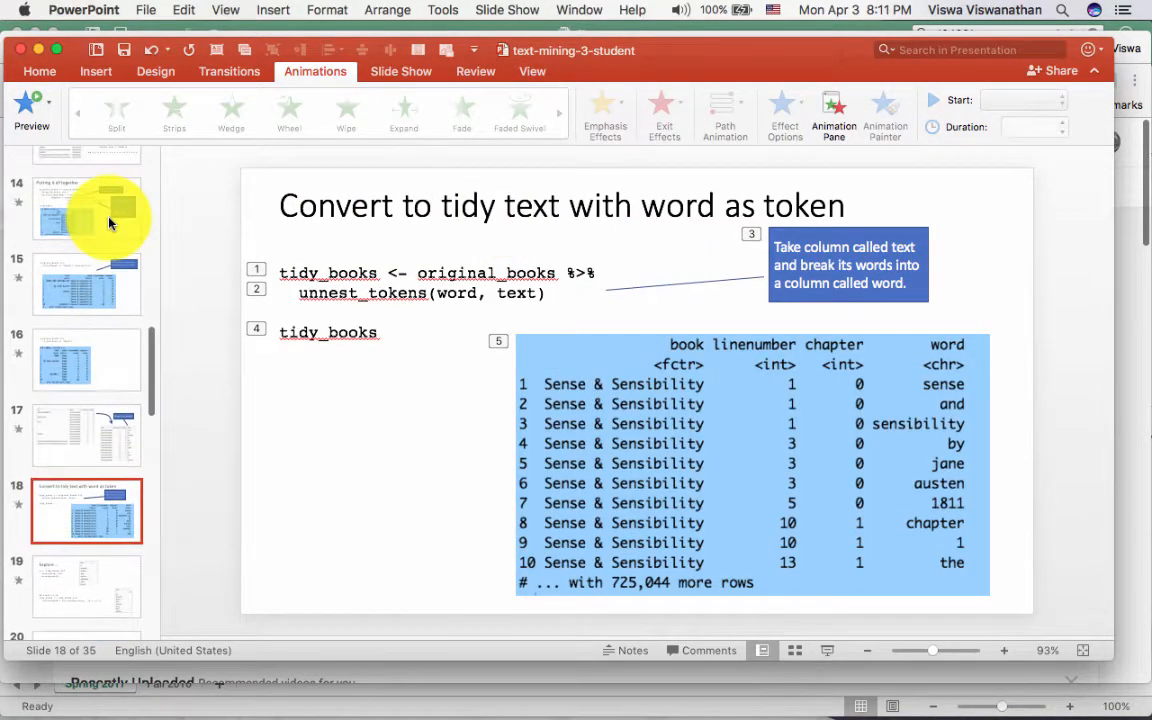
scroll(up, 3)
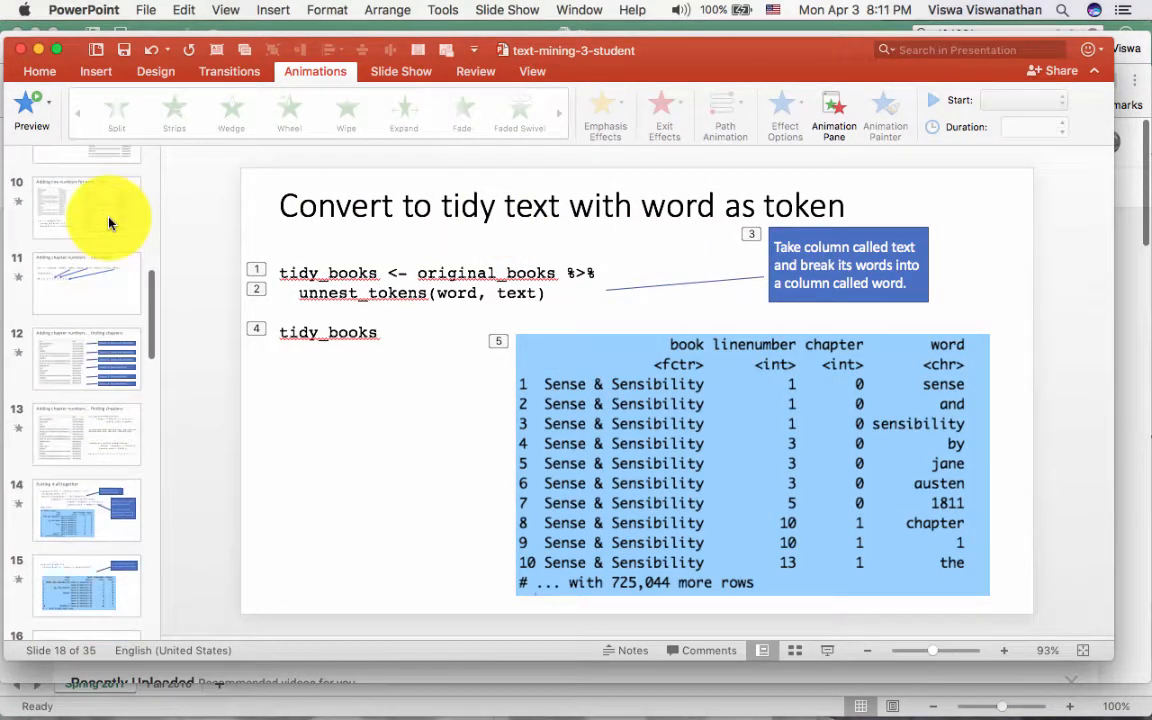
scroll(up, 3)
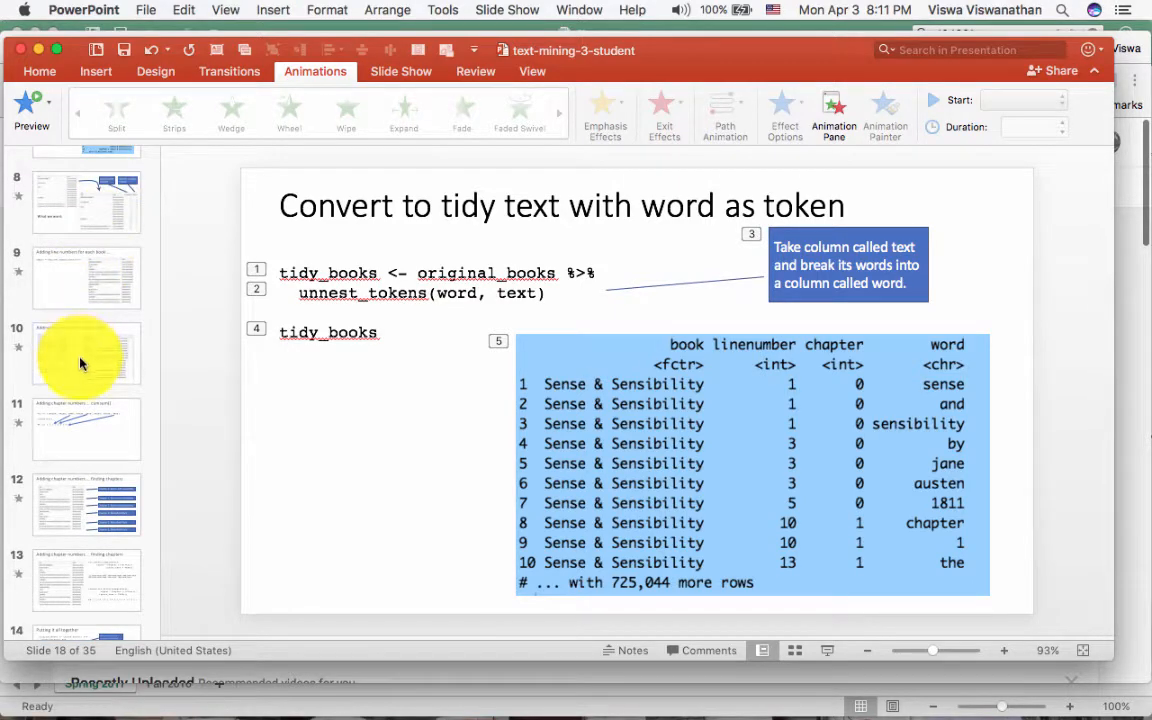
scroll(up, 3)
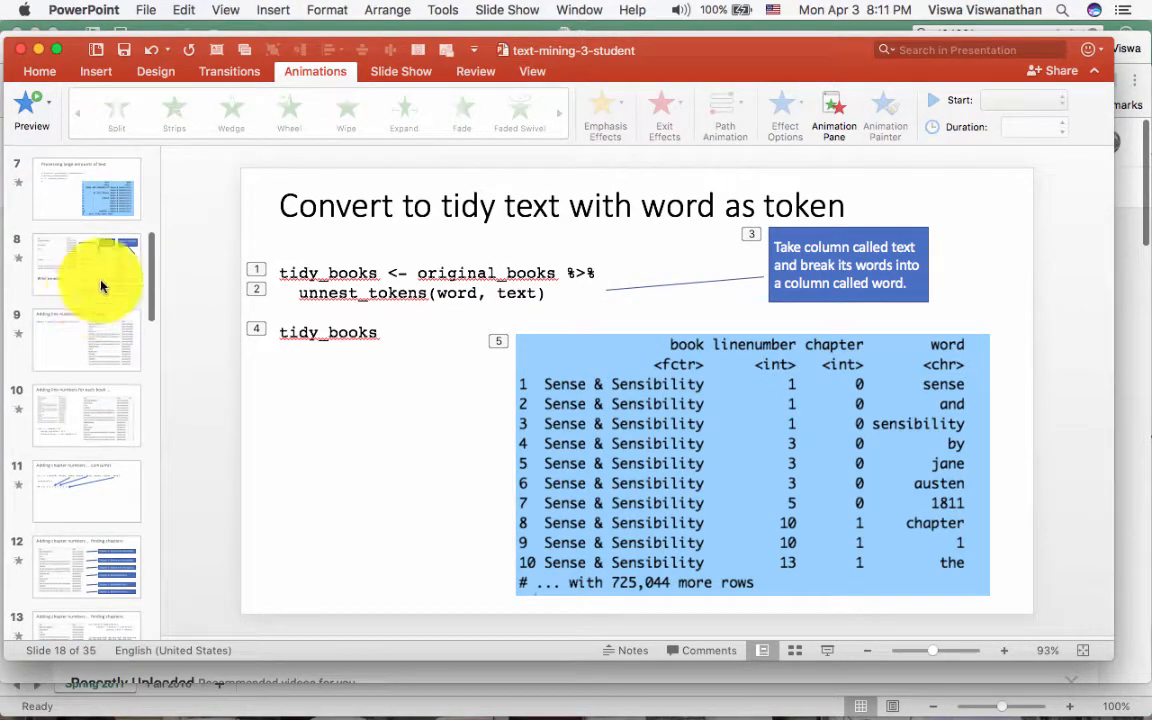
click(86, 264)
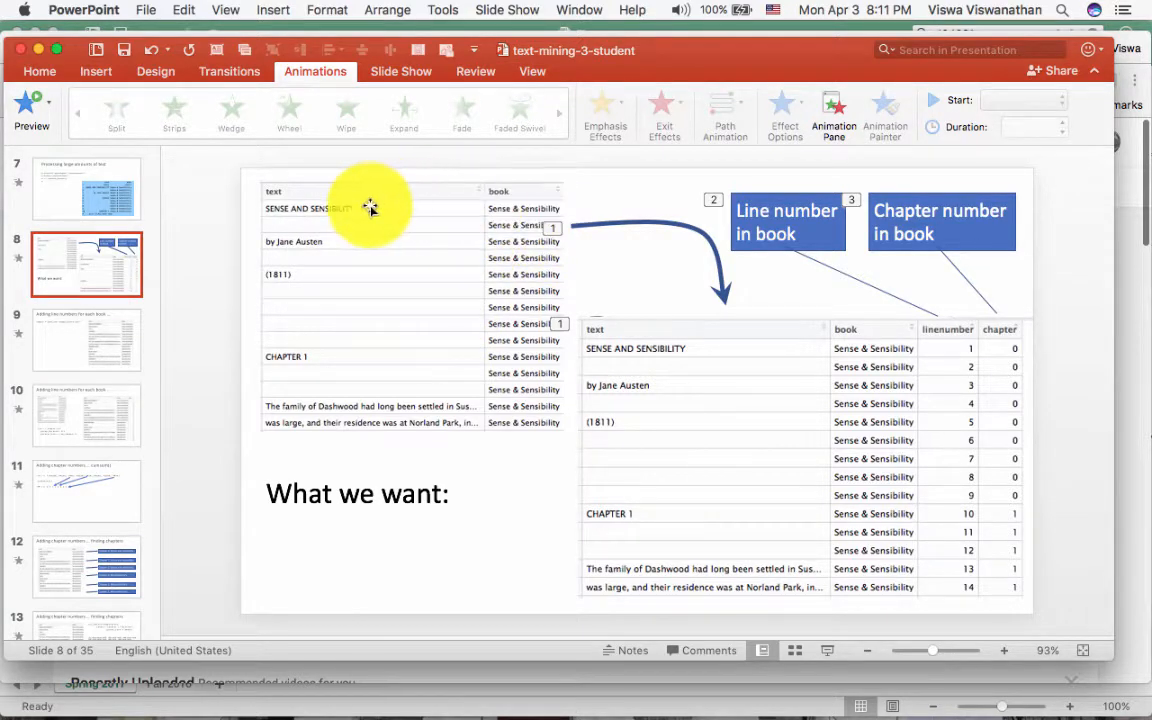
mouse_move(355, 242)
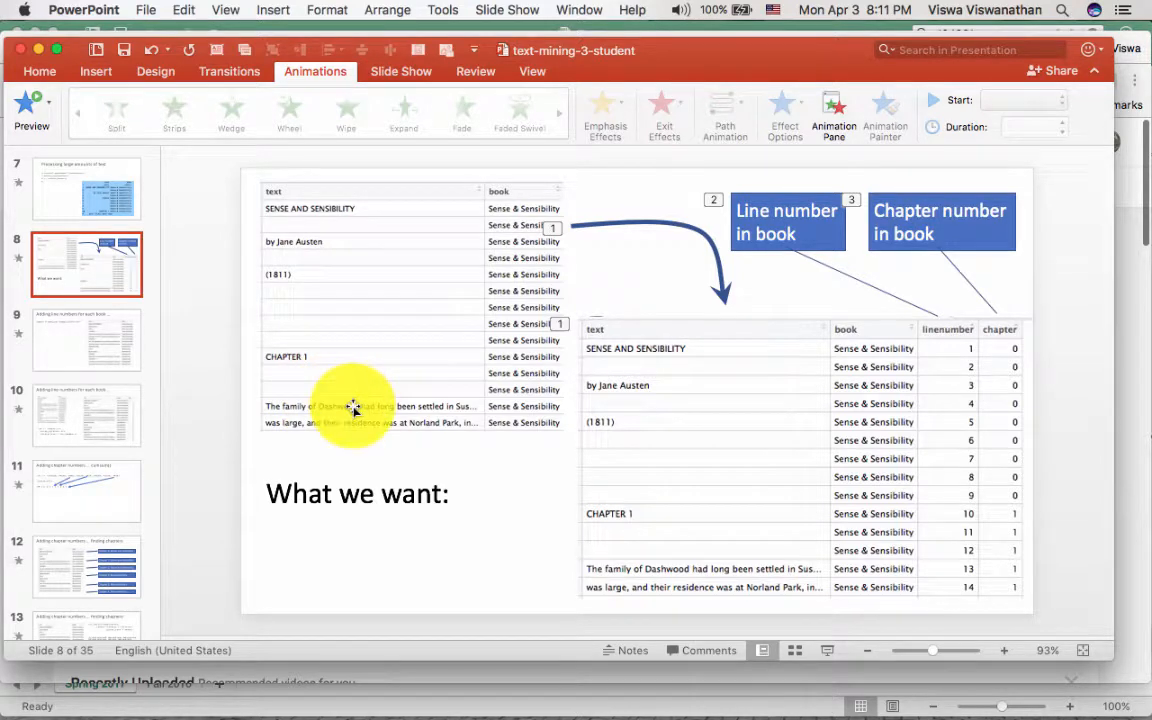
mouse_move(360, 348)
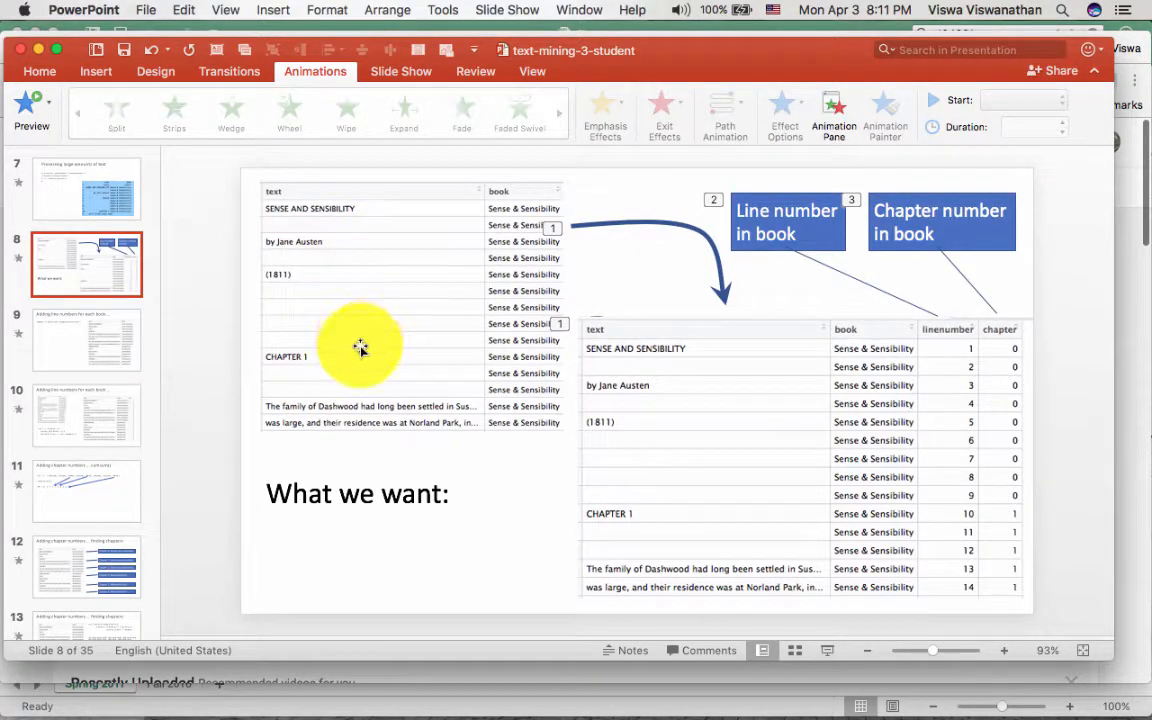
Go forward to slide 17, the diagram breaking text into words.
scroll(down, 3)
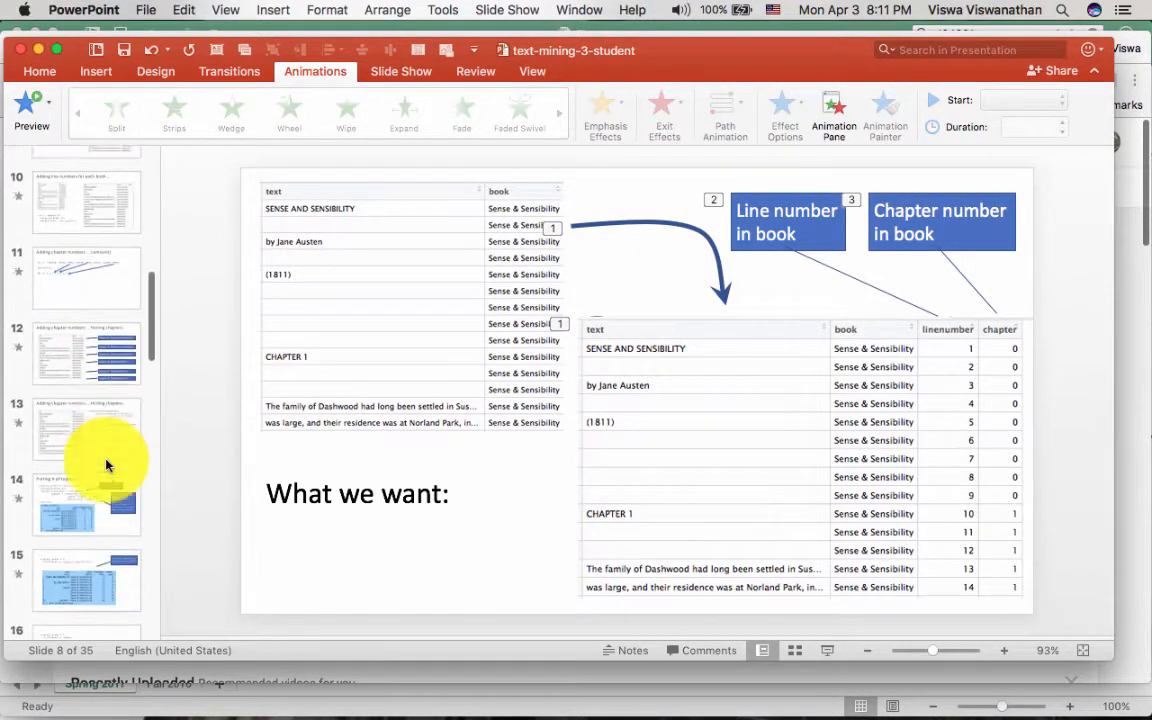
scroll(down, 3)
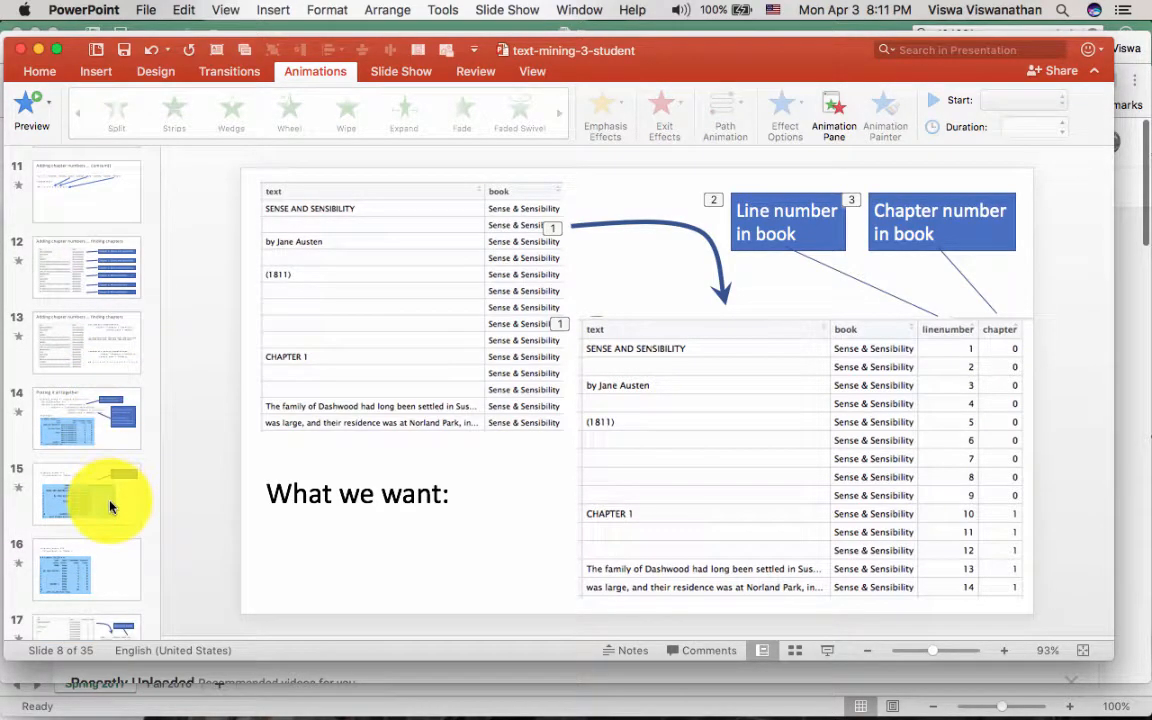
click(86, 492)
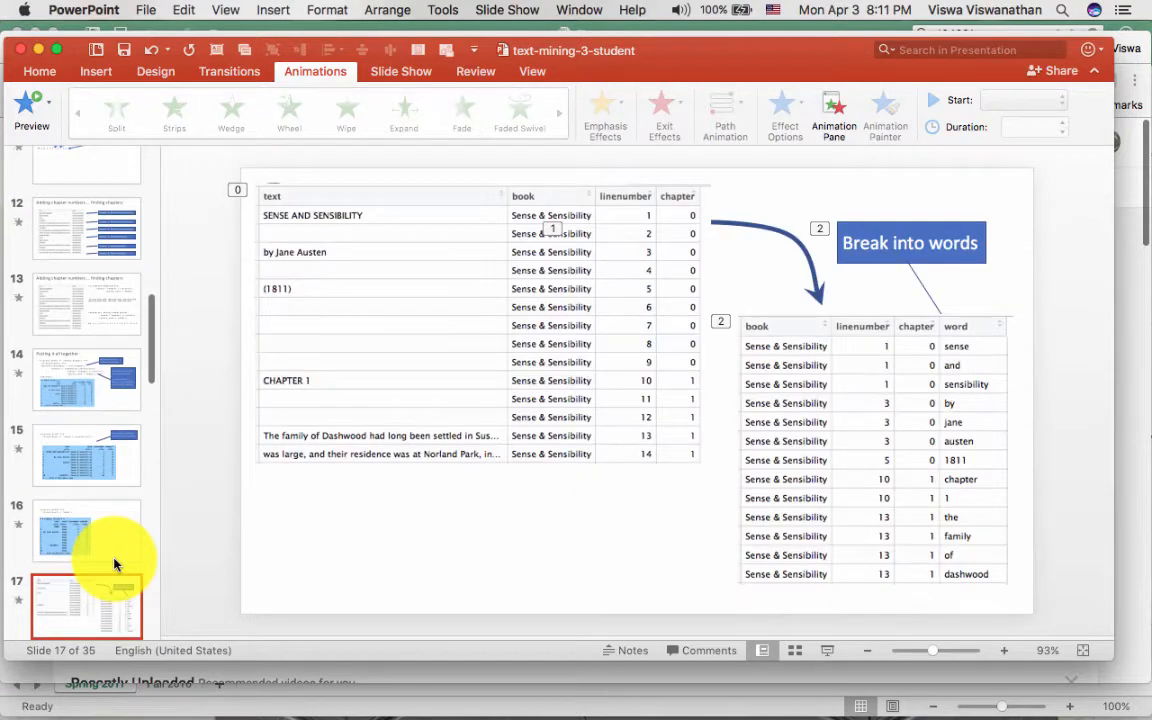
click(87, 605)
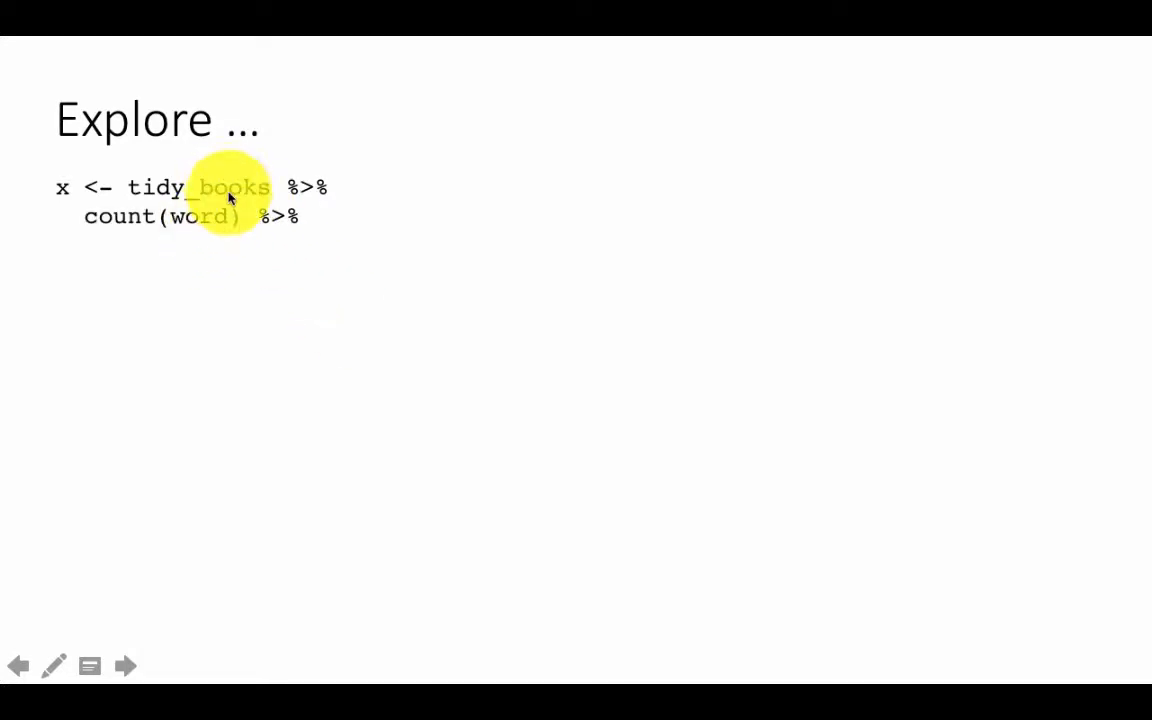
mouse_move(265, 170)
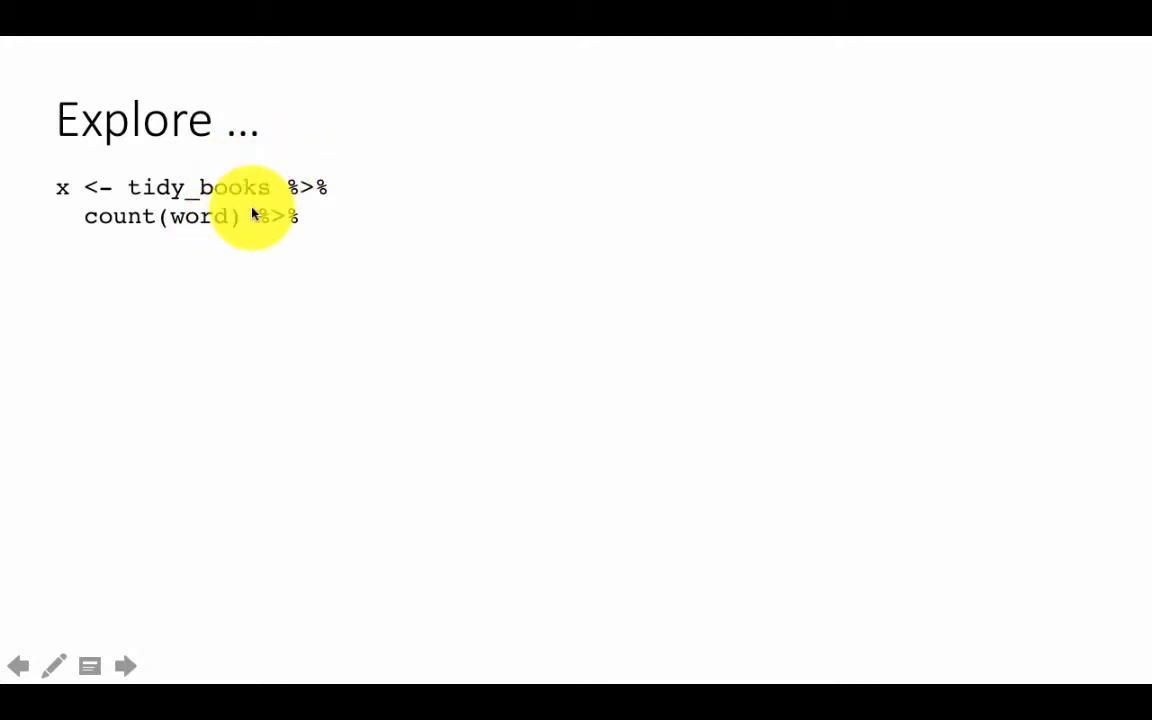
Step back to the tidy text conversion slide, then return to the Explore slide.
click(124, 666)
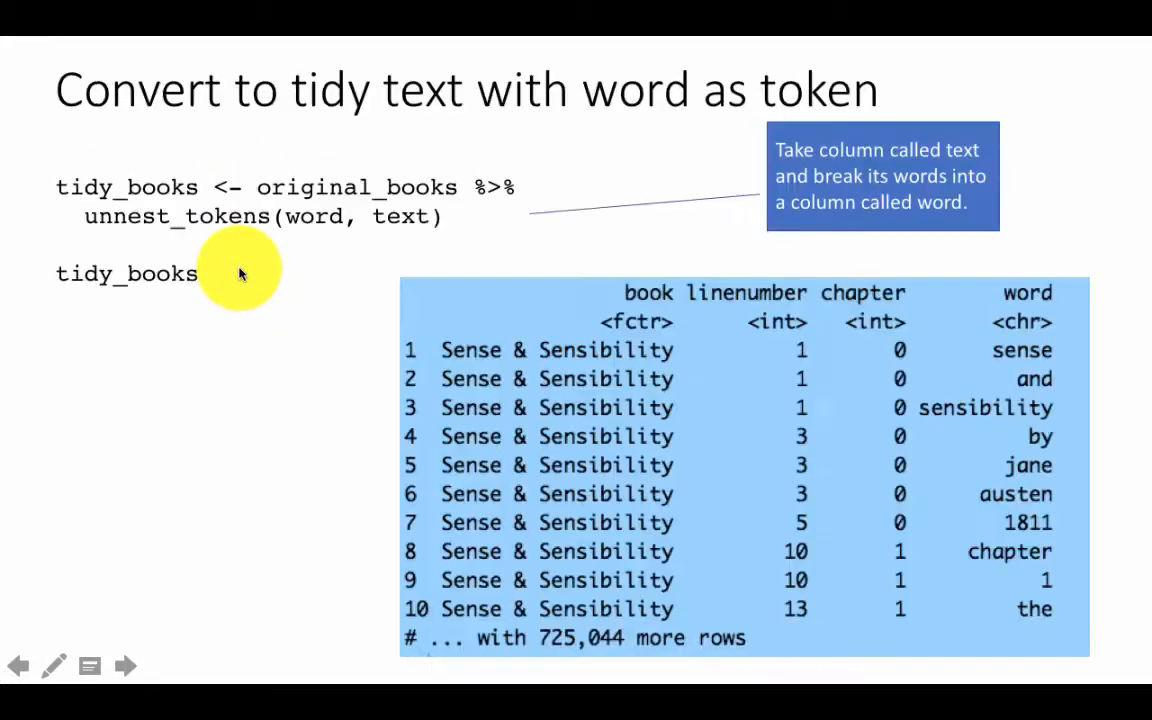
click(125, 666)
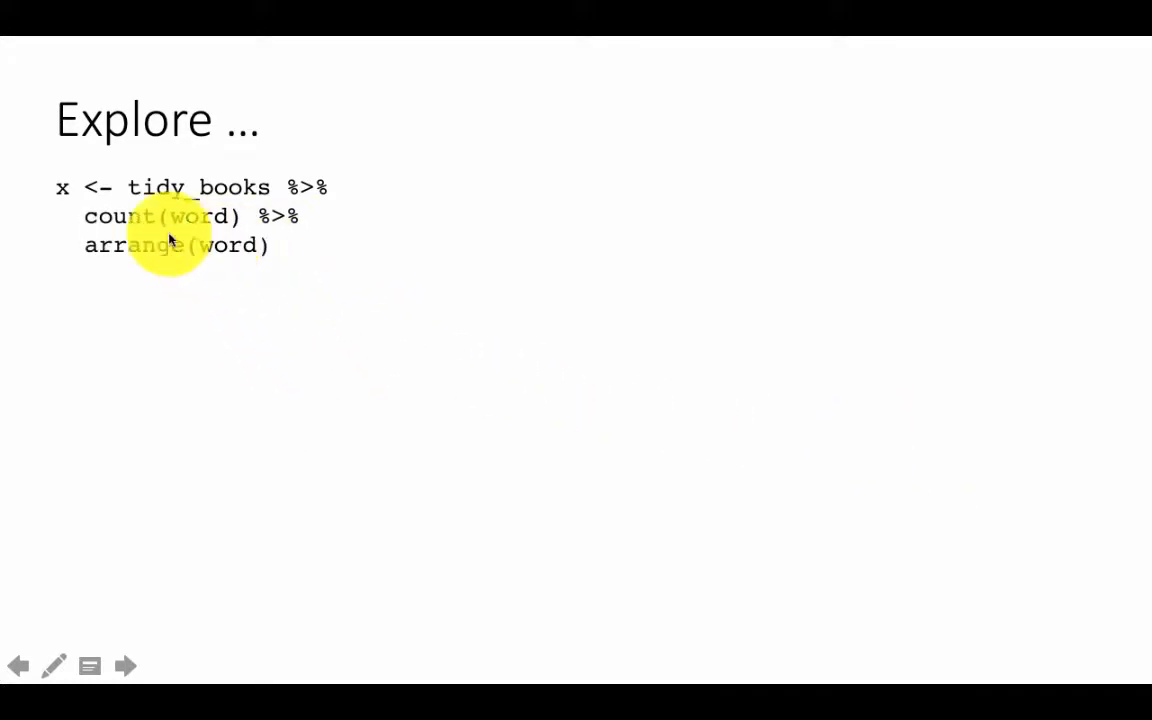
mouse_move(290, 293)
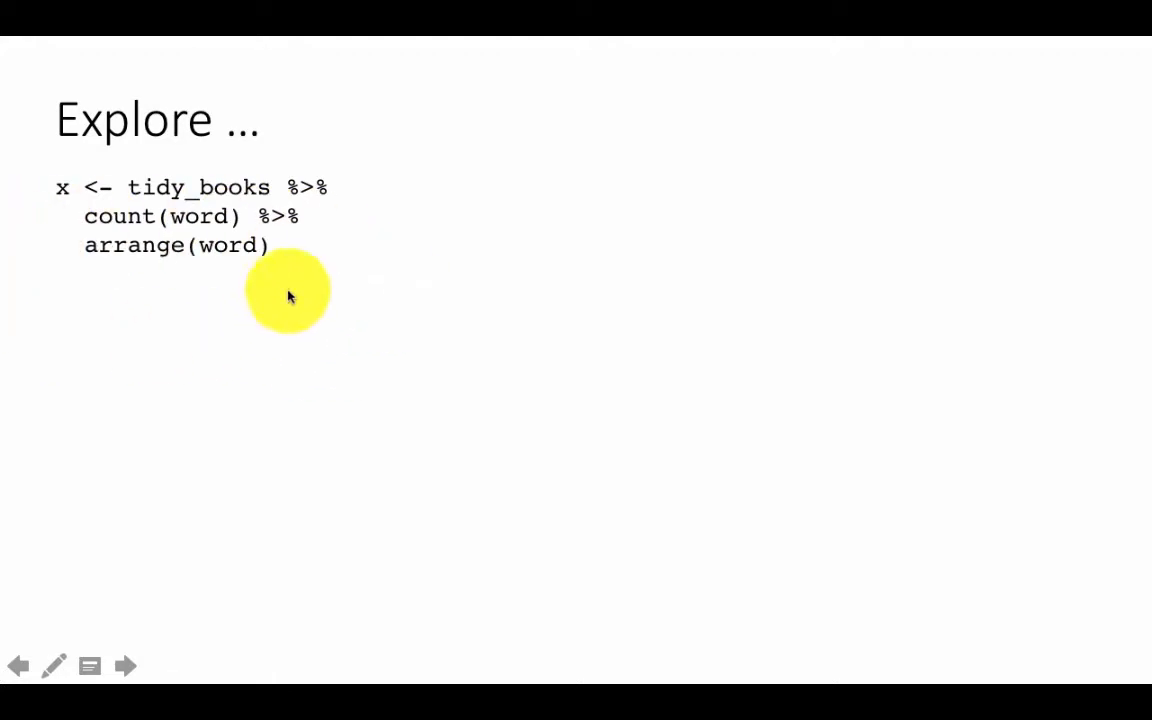
mouse_move(347, 413)
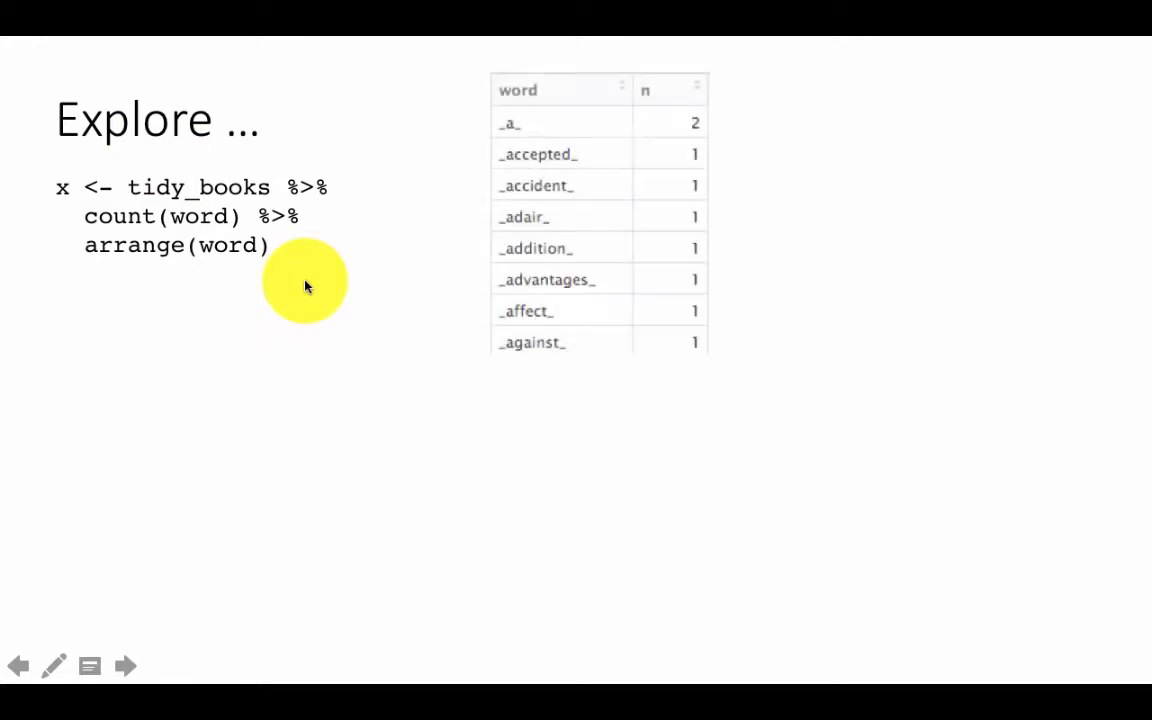
mouse_move(200, 225)
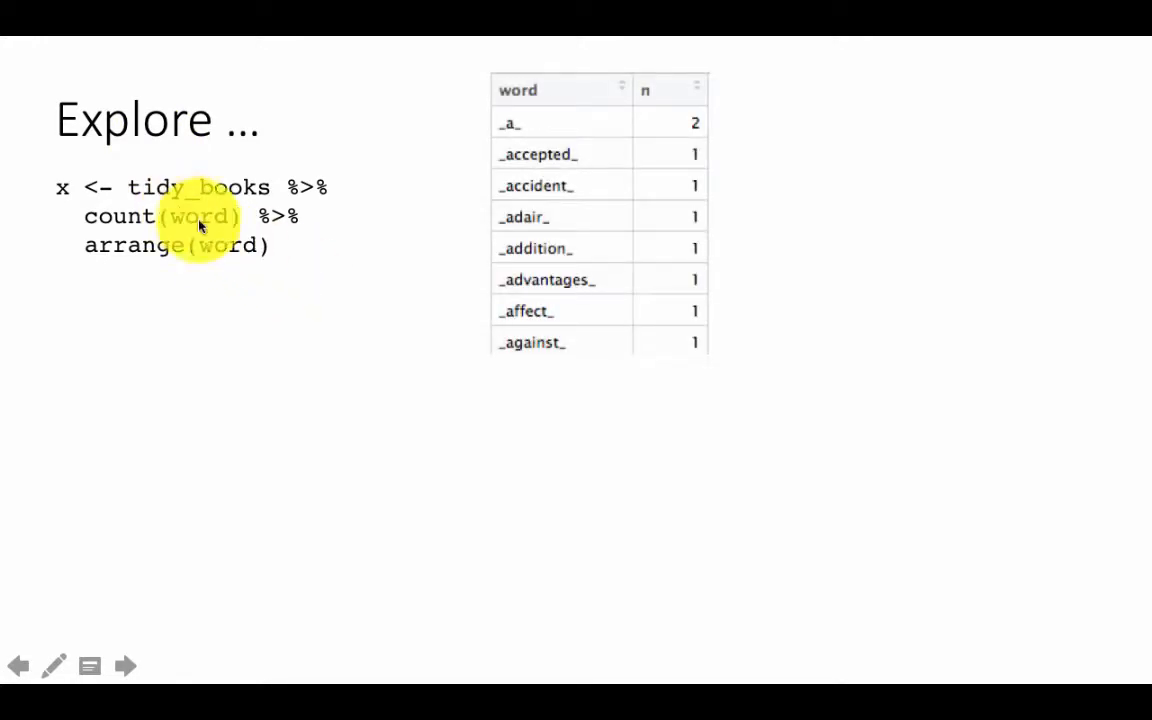
mouse_move(585, 355)
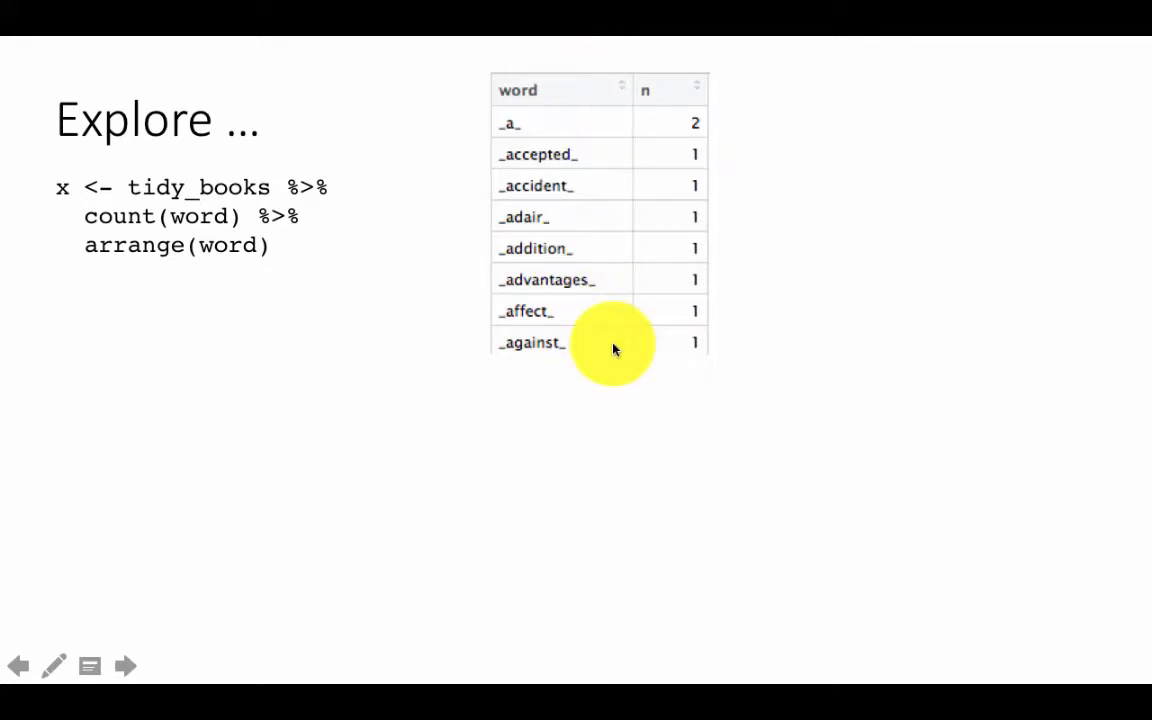
mouse_move(518, 178)
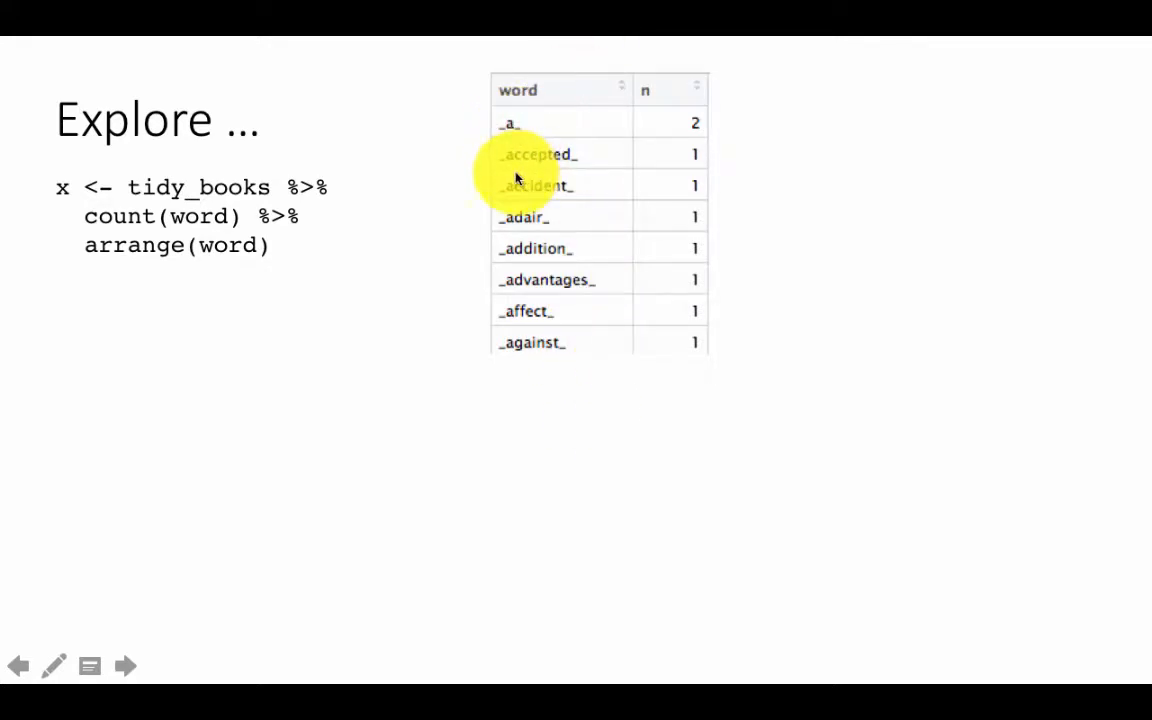
mouse_move(580, 212)
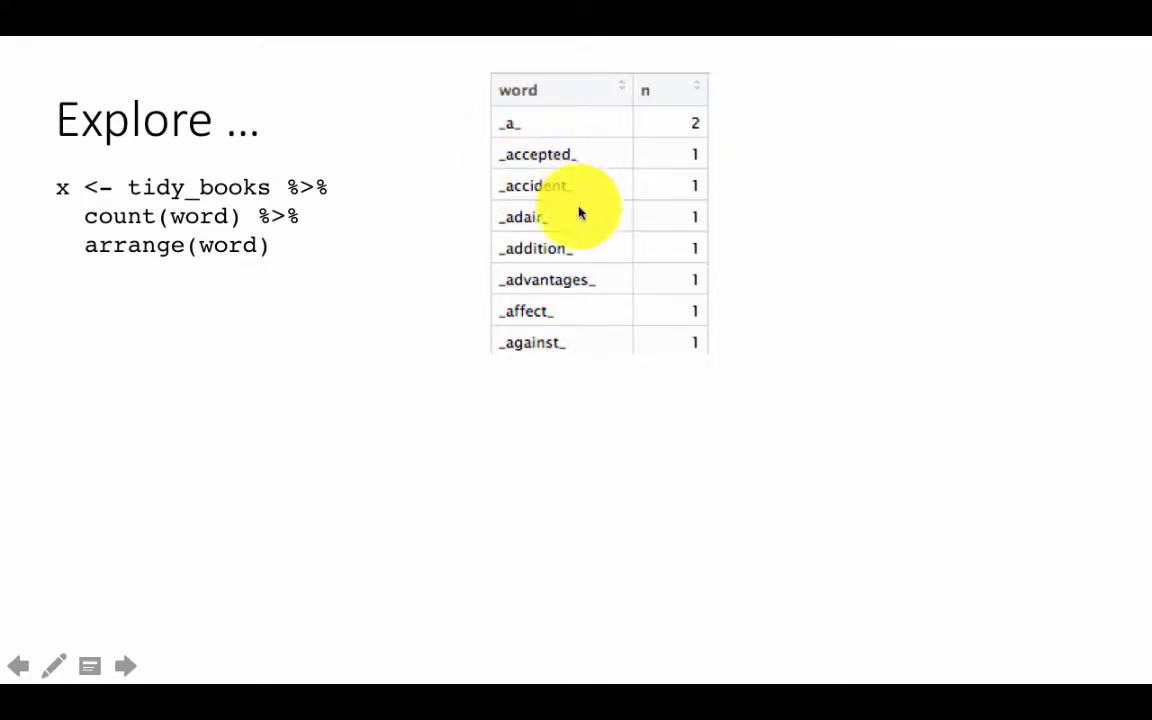
mouse_move(355, 240)
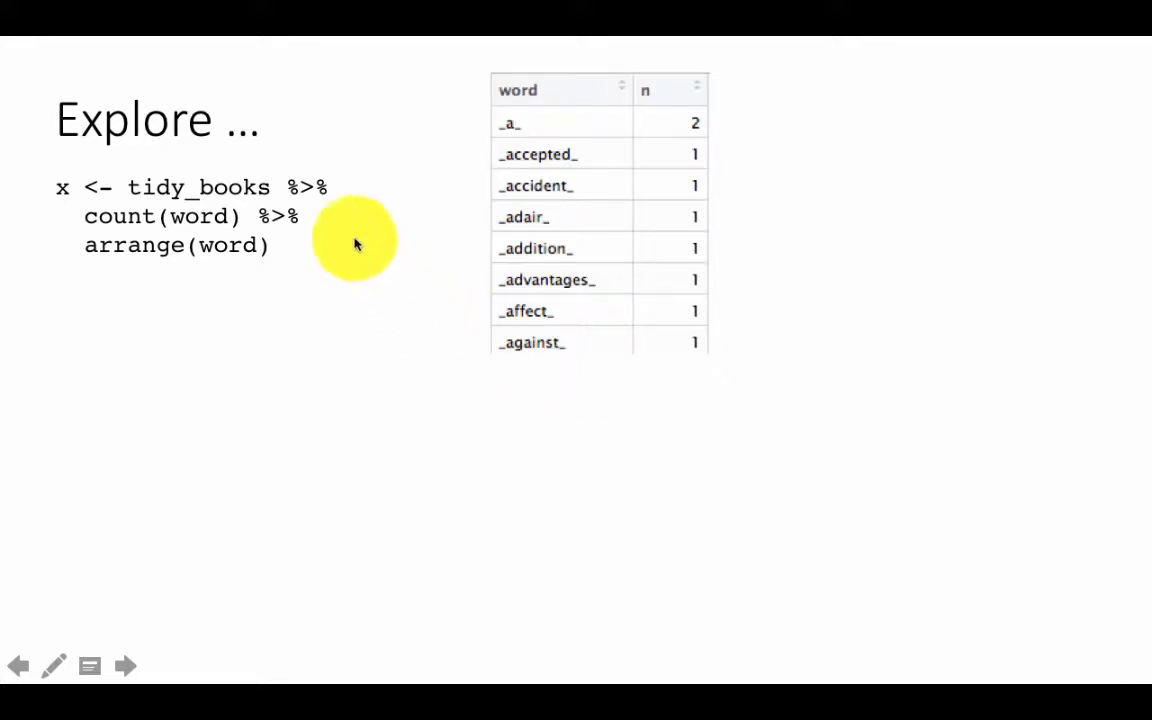
mouse_move(360, 170)
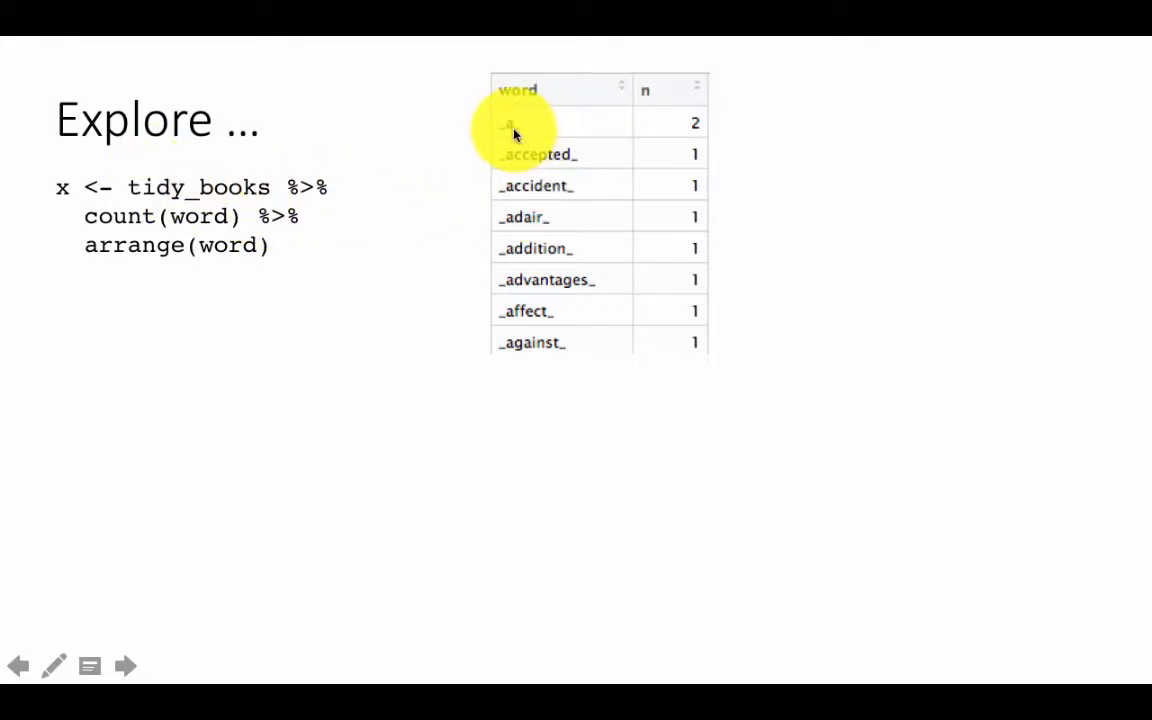
mouse_move(497, 143)
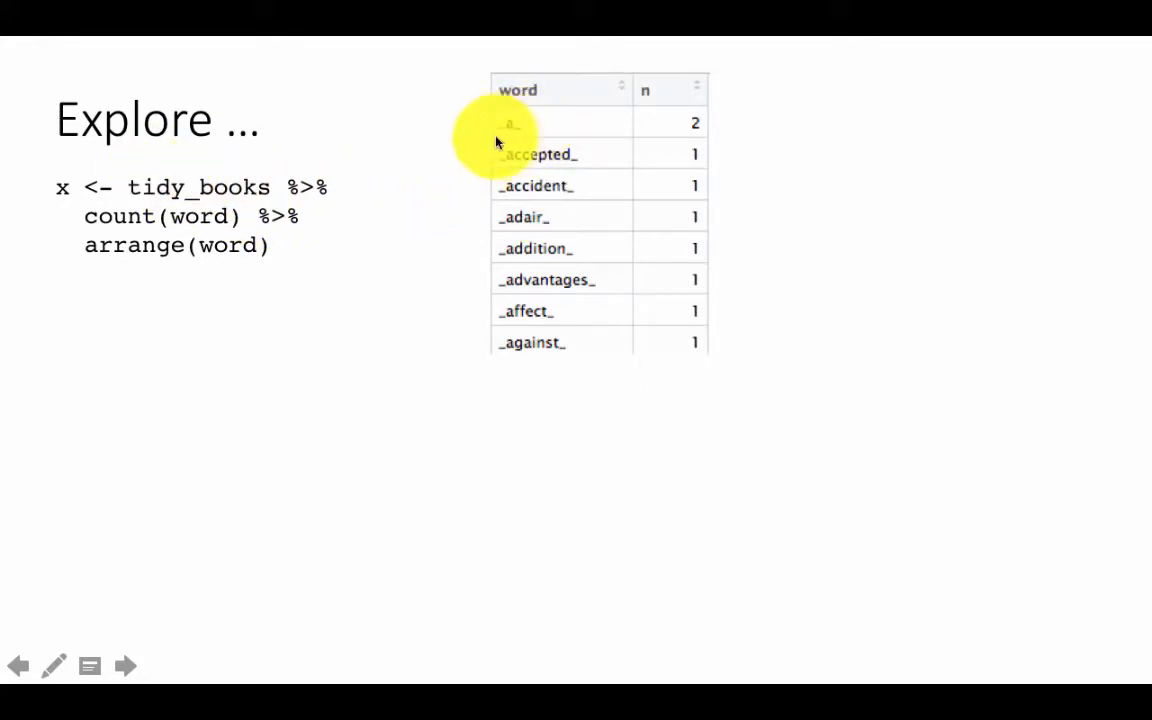
mouse_move(528, 143)
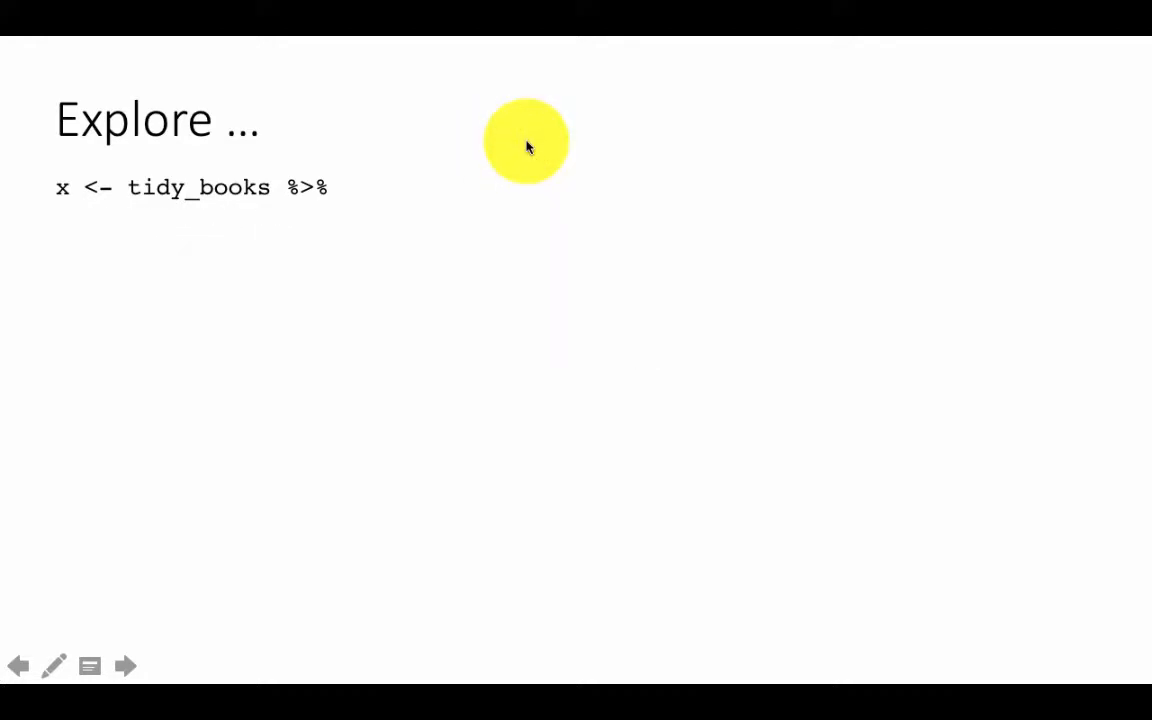
Reveal the arranged word-count table and the '## clean it up' comment.
click(125, 666)
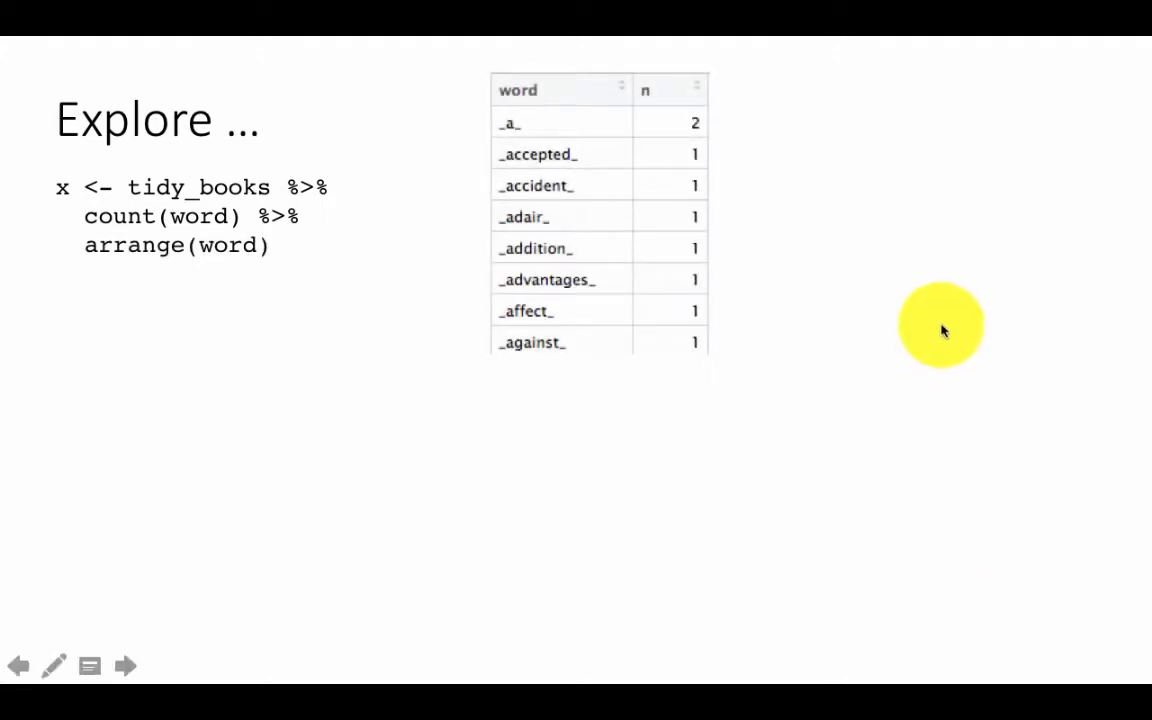
mouse_move(502, 222)
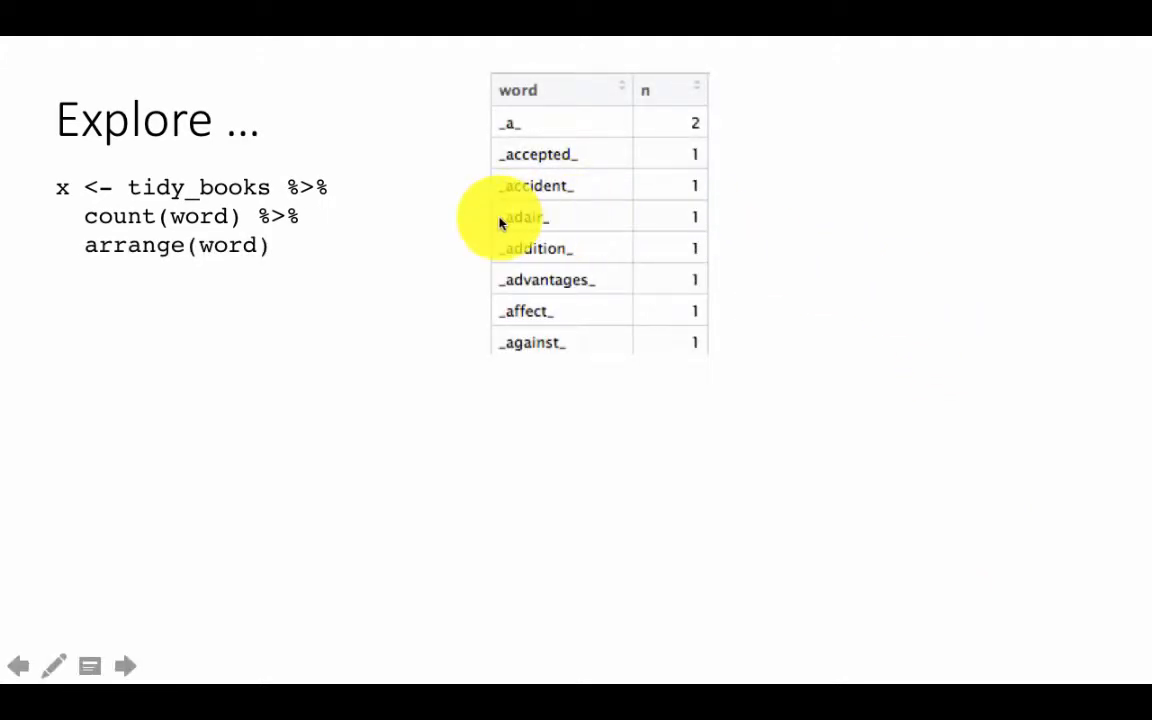
mouse_move(620, 265)
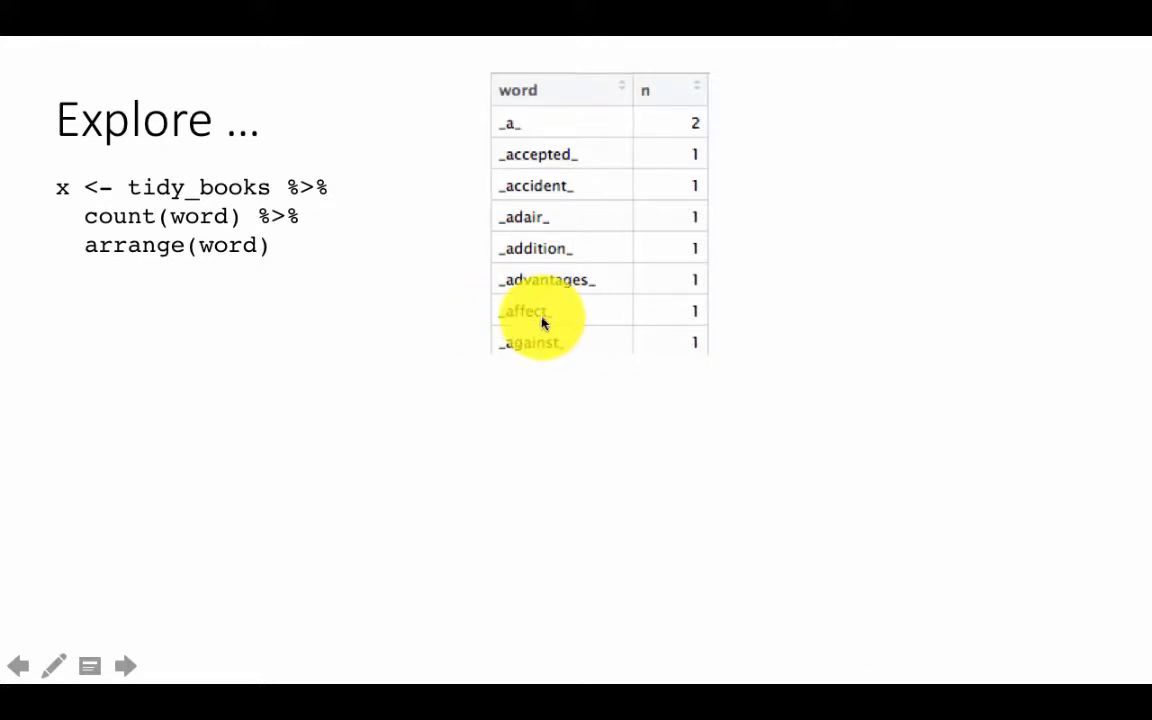
mouse_move(580, 372)
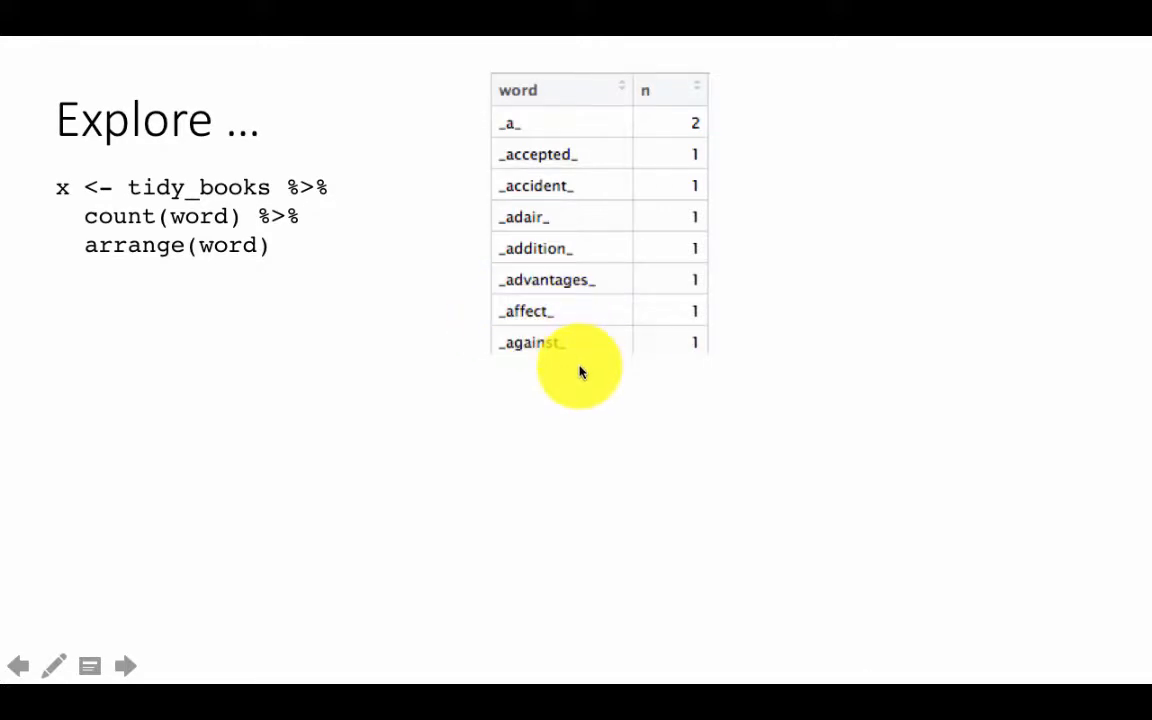
mouse_move(558, 340)
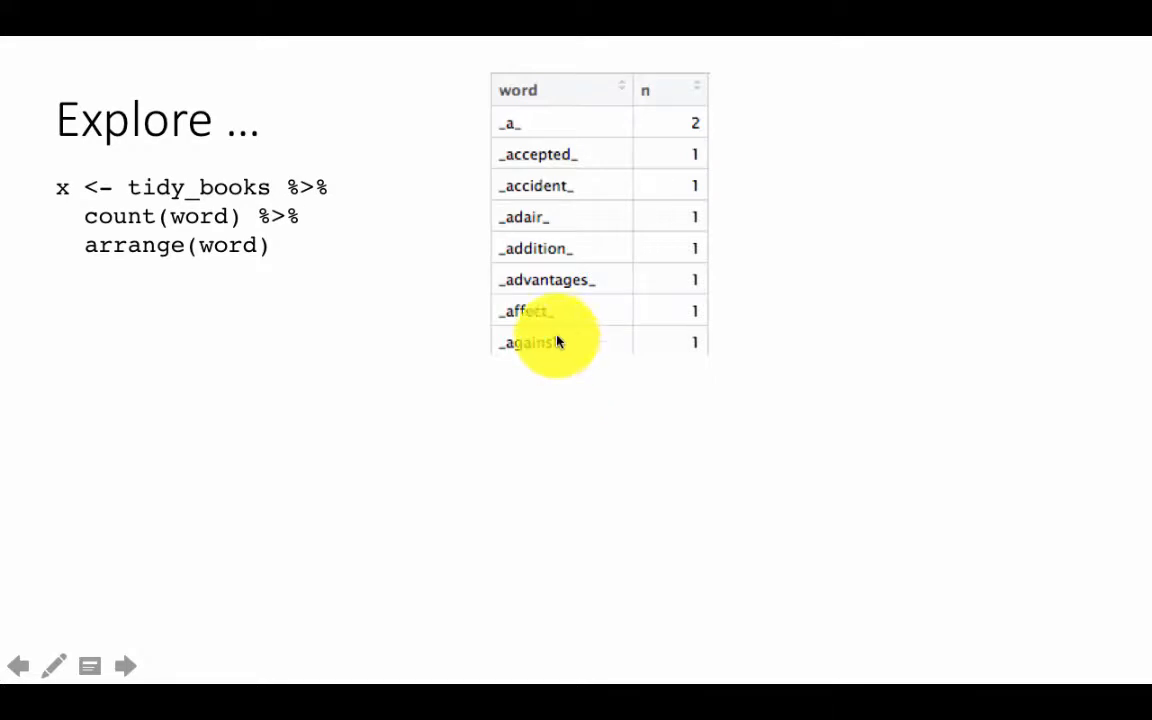
mouse_move(560, 327)
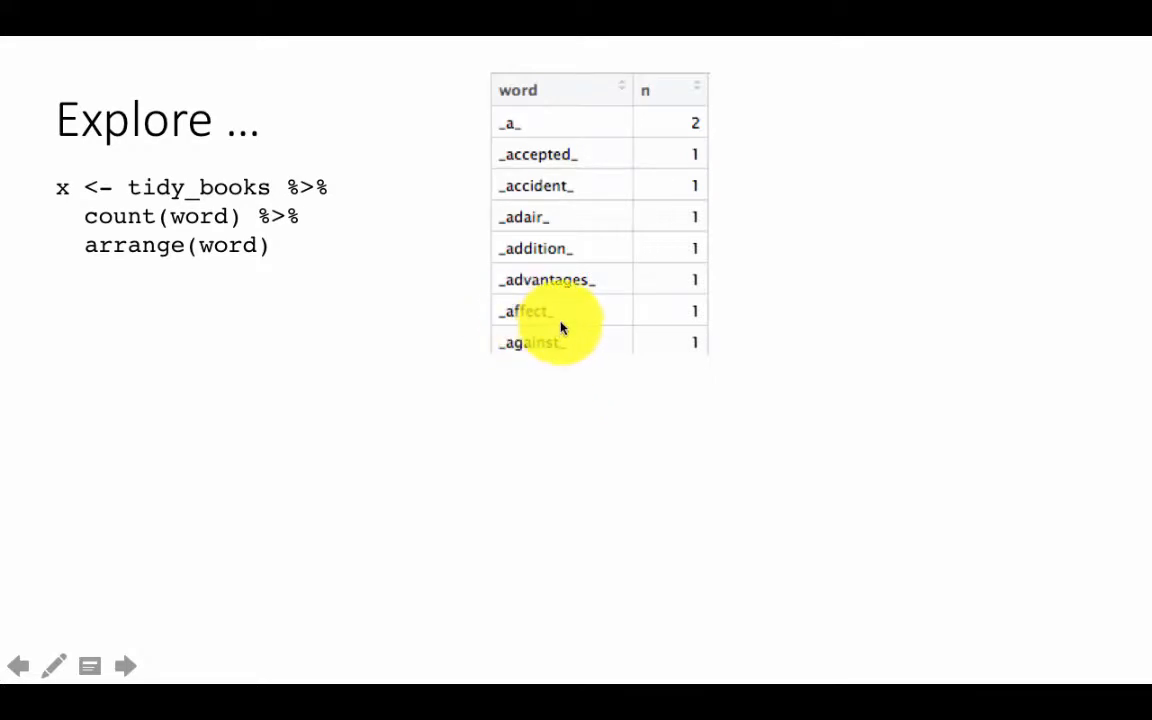
mouse_move(628, 453)
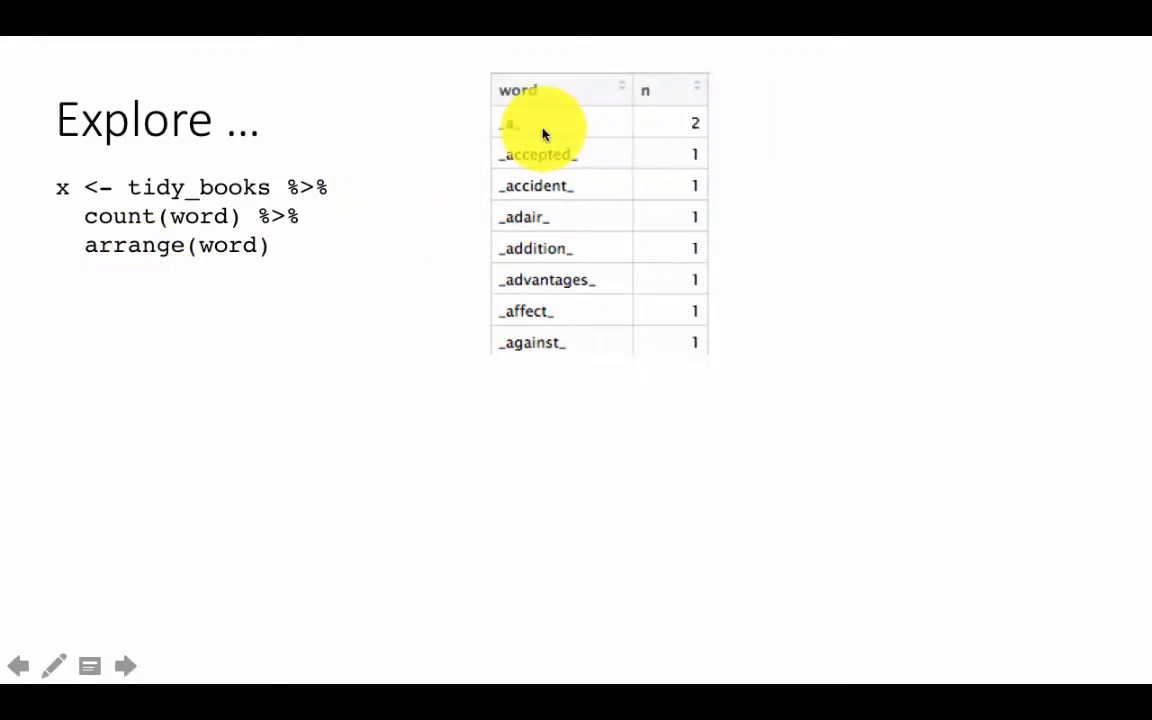
mouse_move(520, 135)
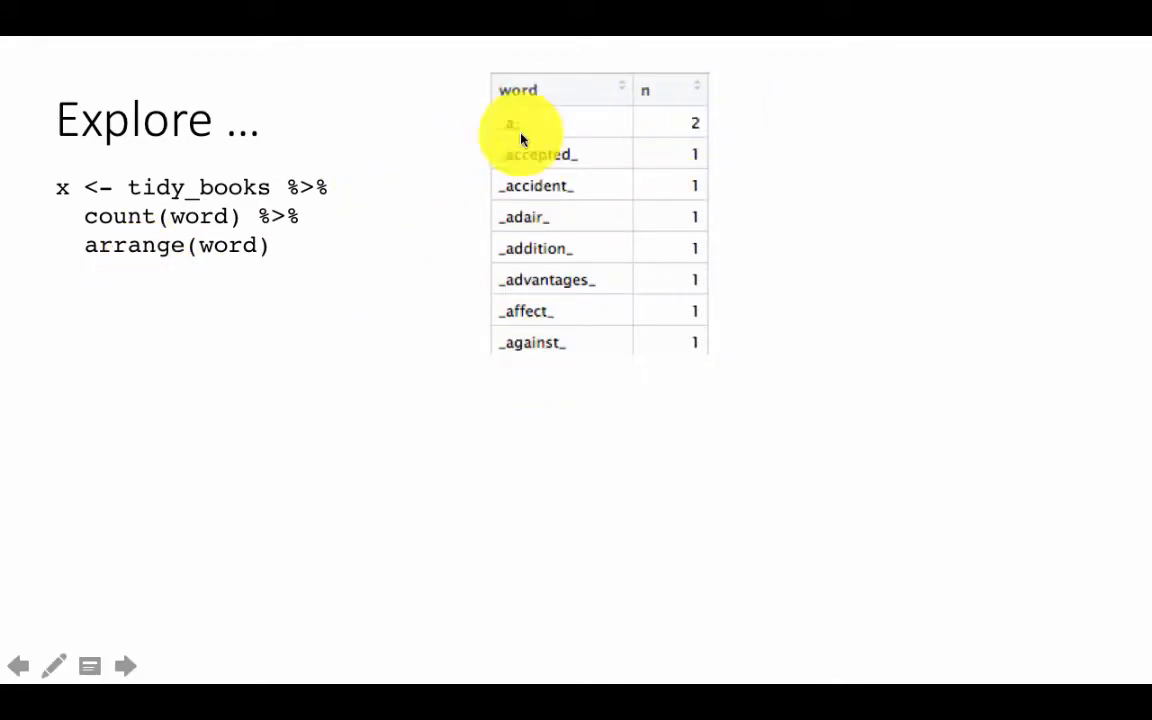
mouse_move(185, 230)
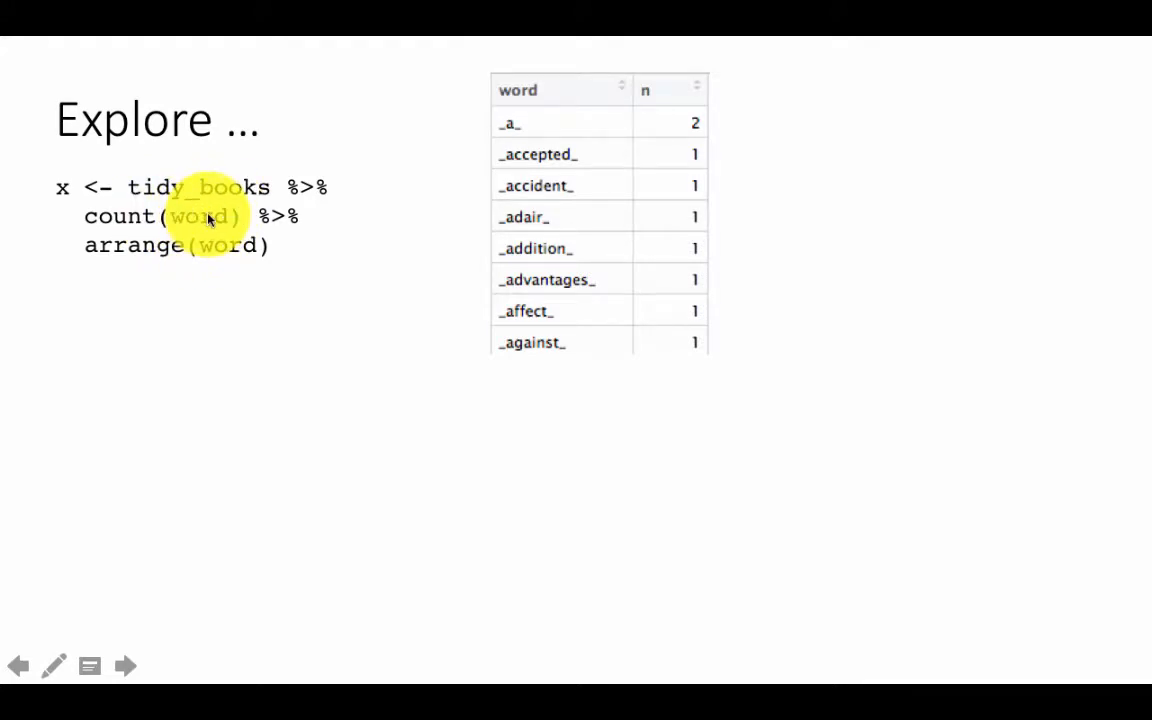
mouse_move(545, 150)
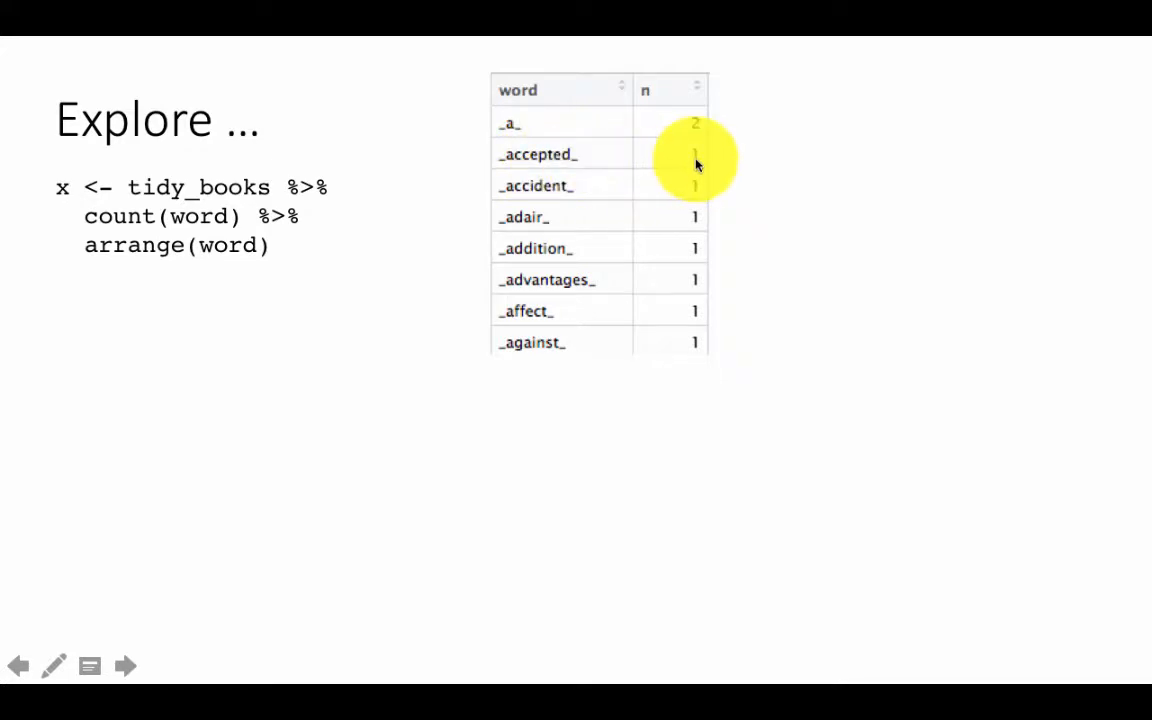
mouse_move(570, 165)
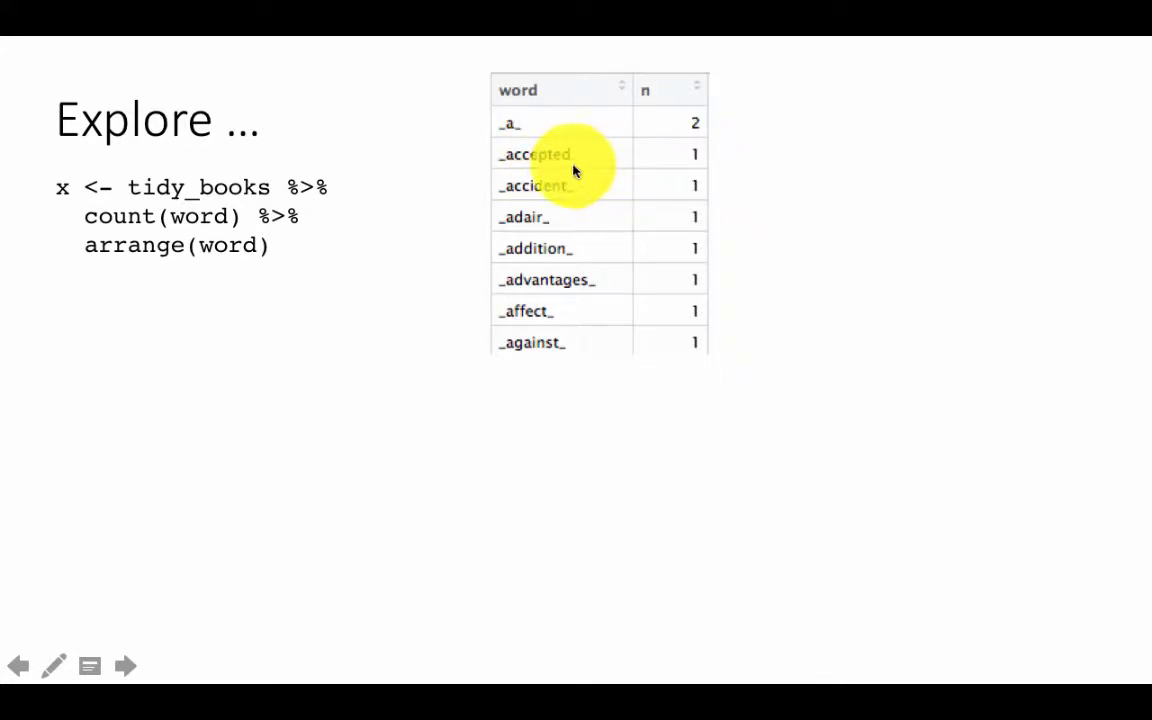
mouse_move(670, 80)
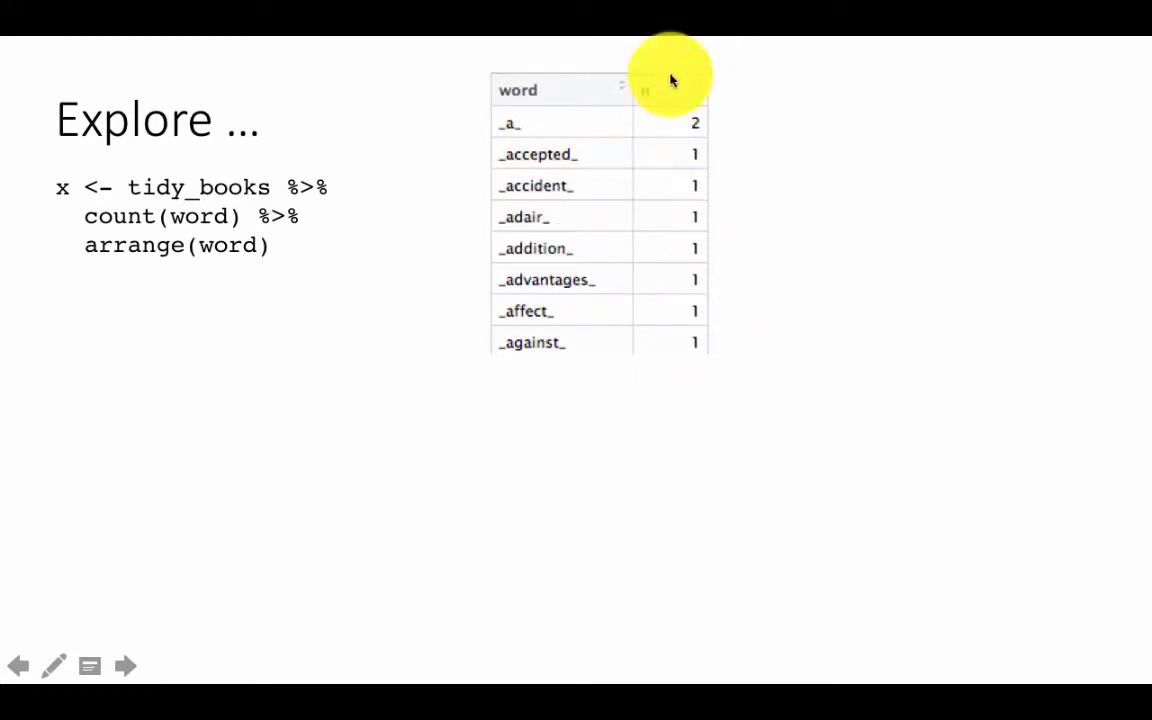
mouse_move(735, 230)
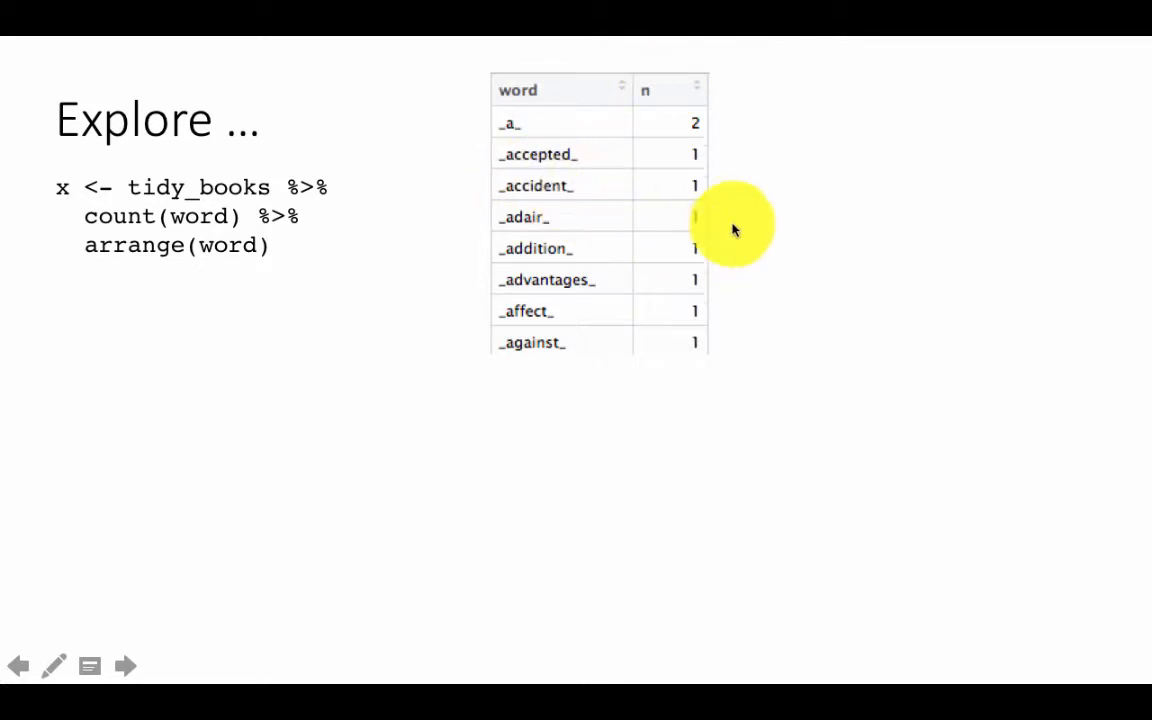
mouse_move(347, 378)
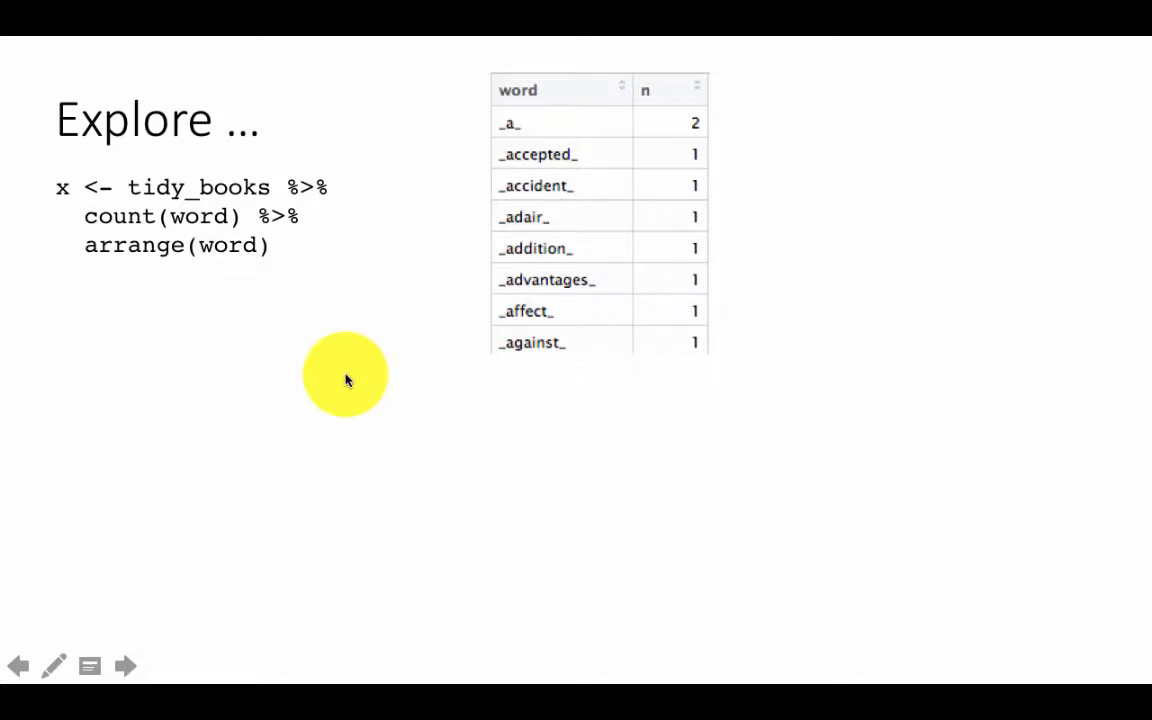
mouse_move(443, 418)
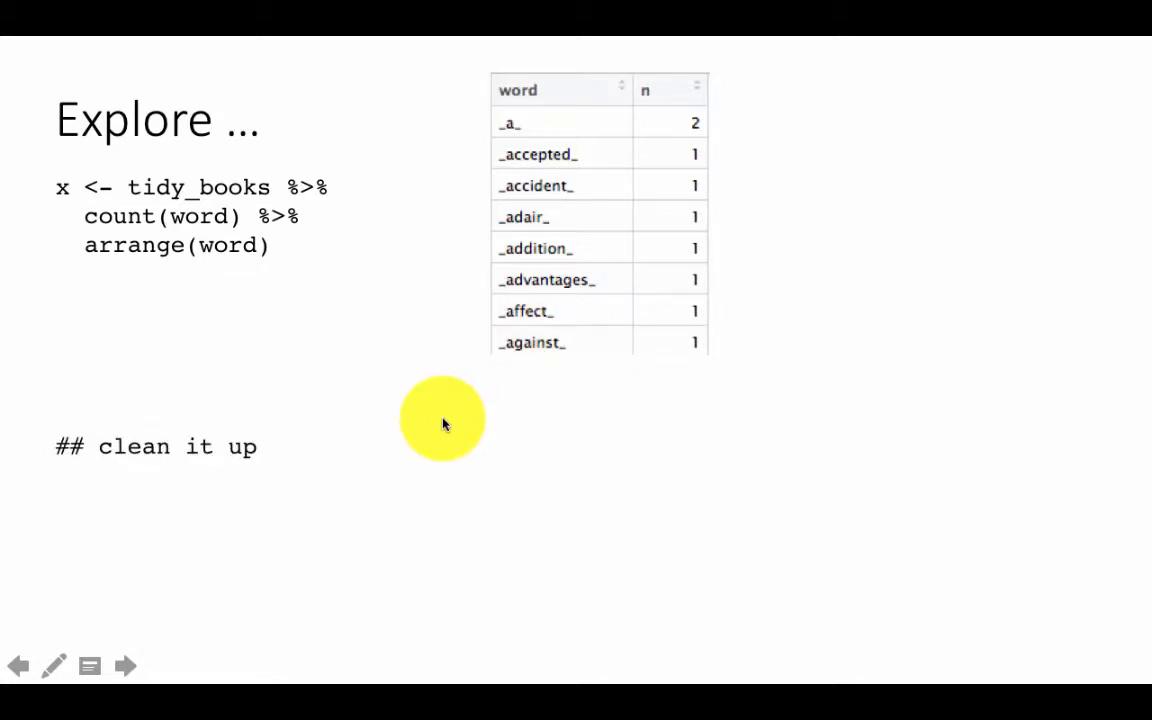
Reveal the str_extract(word, "[a-z']+") clean-up code and the cleaned word table.
click(124, 666)
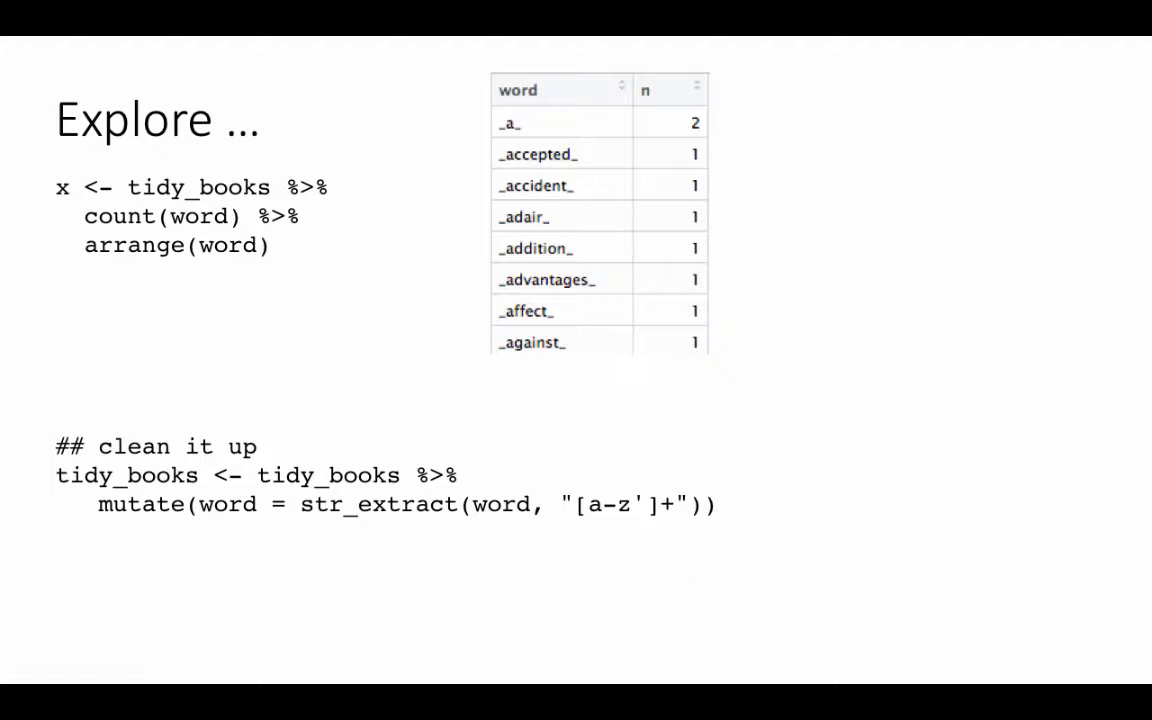
mouse_move(135, 472)
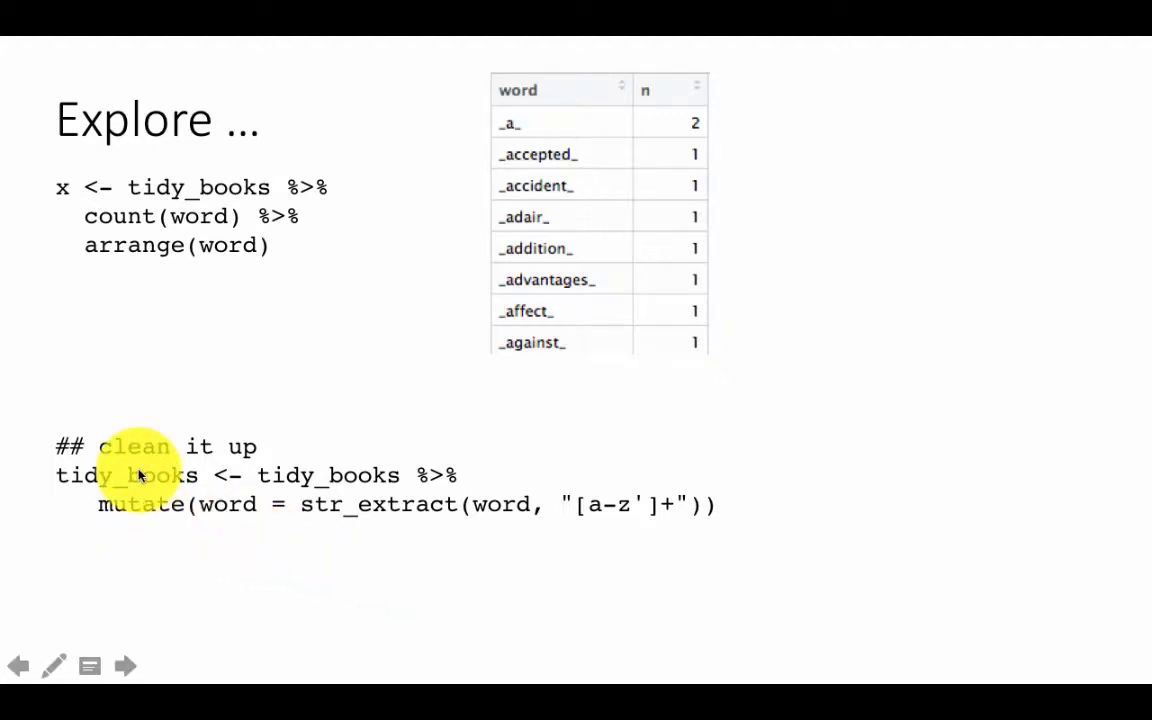
mouse_move(197, 505)
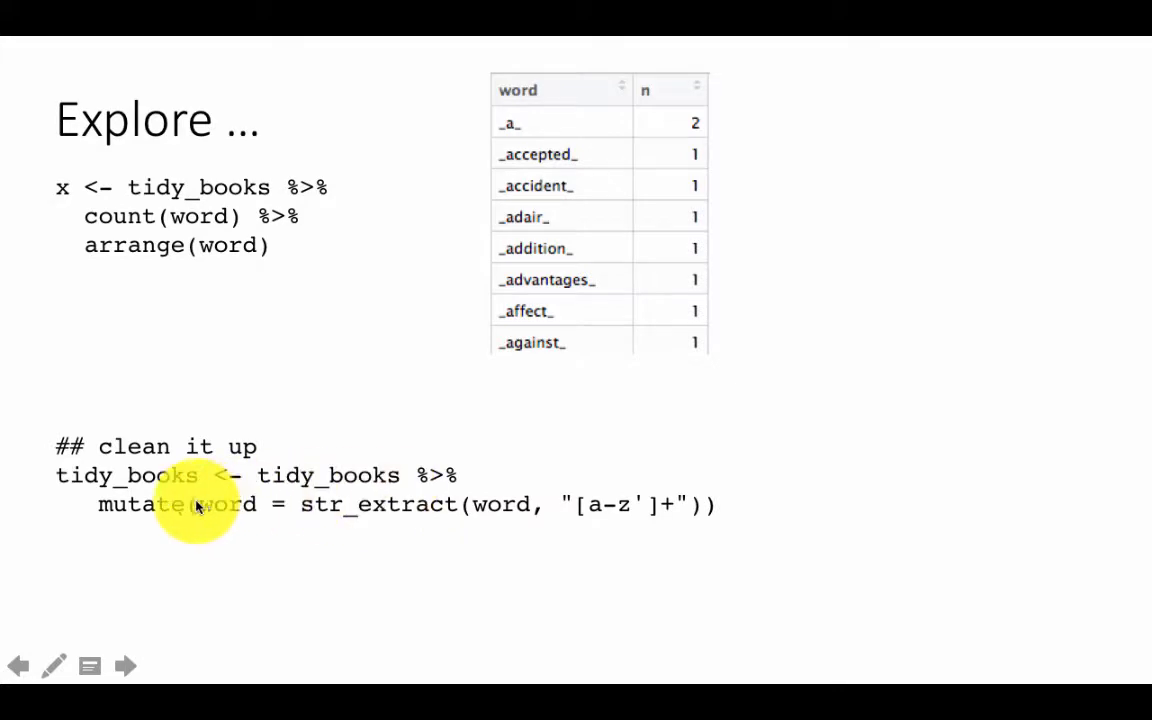
mouse_move(207, 513)
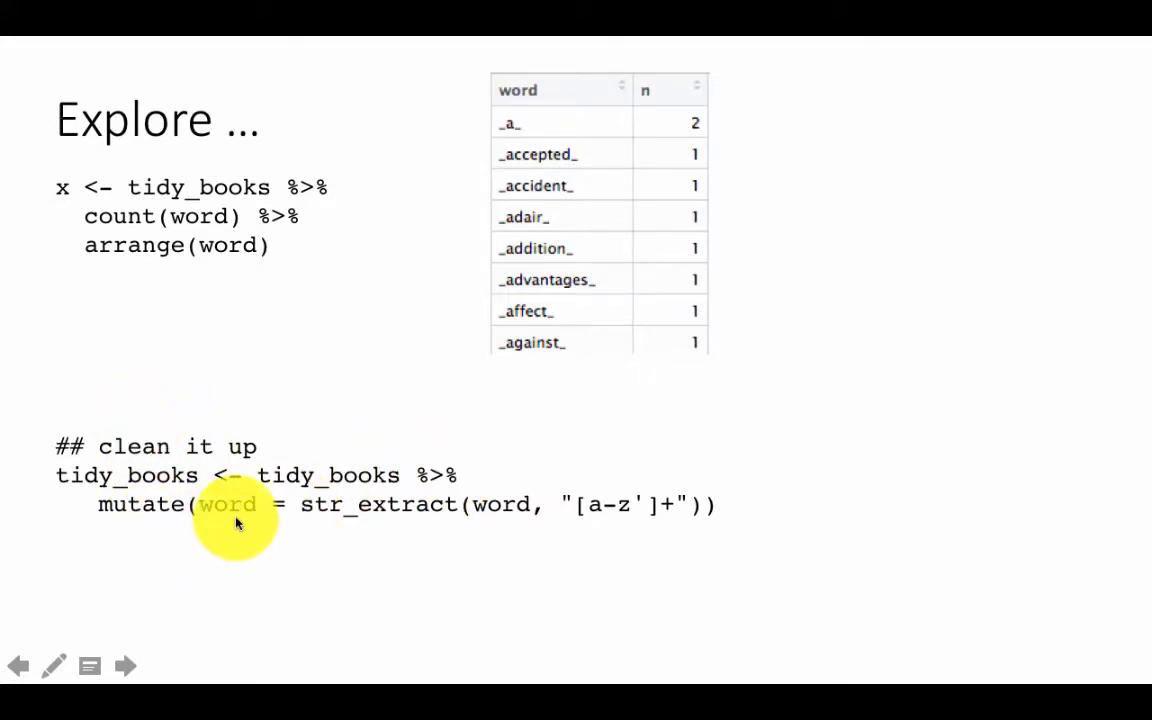
mouse_move(597, 517)
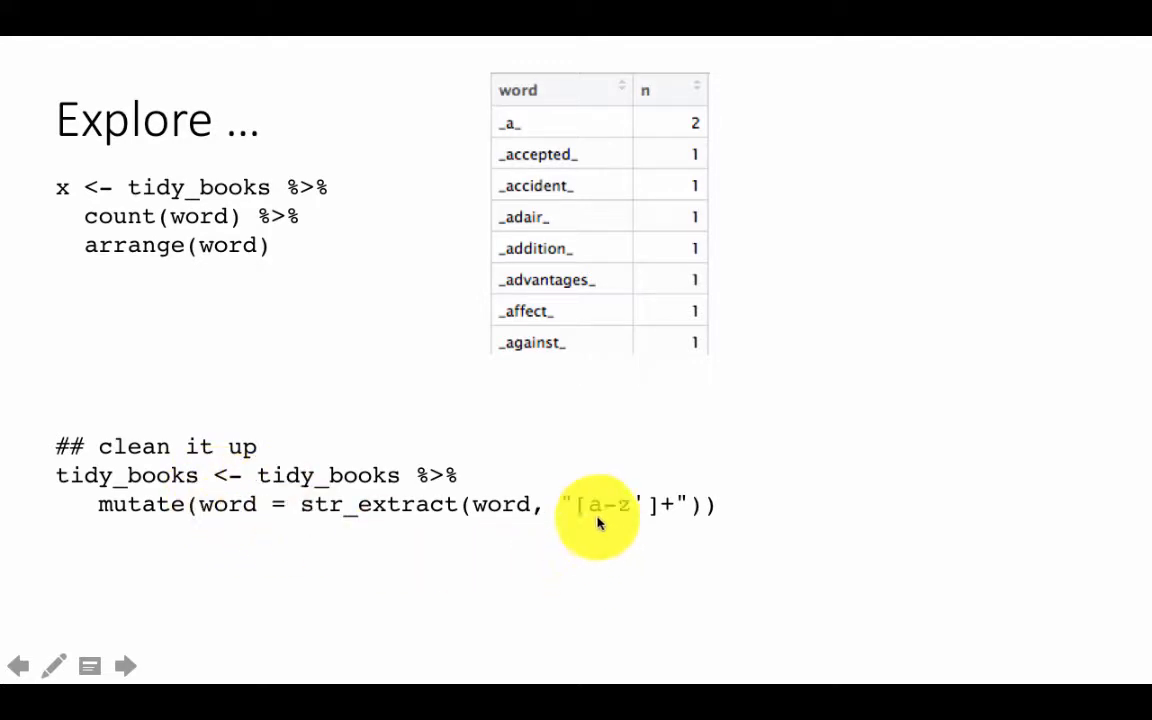
mouse_move(250, 505)
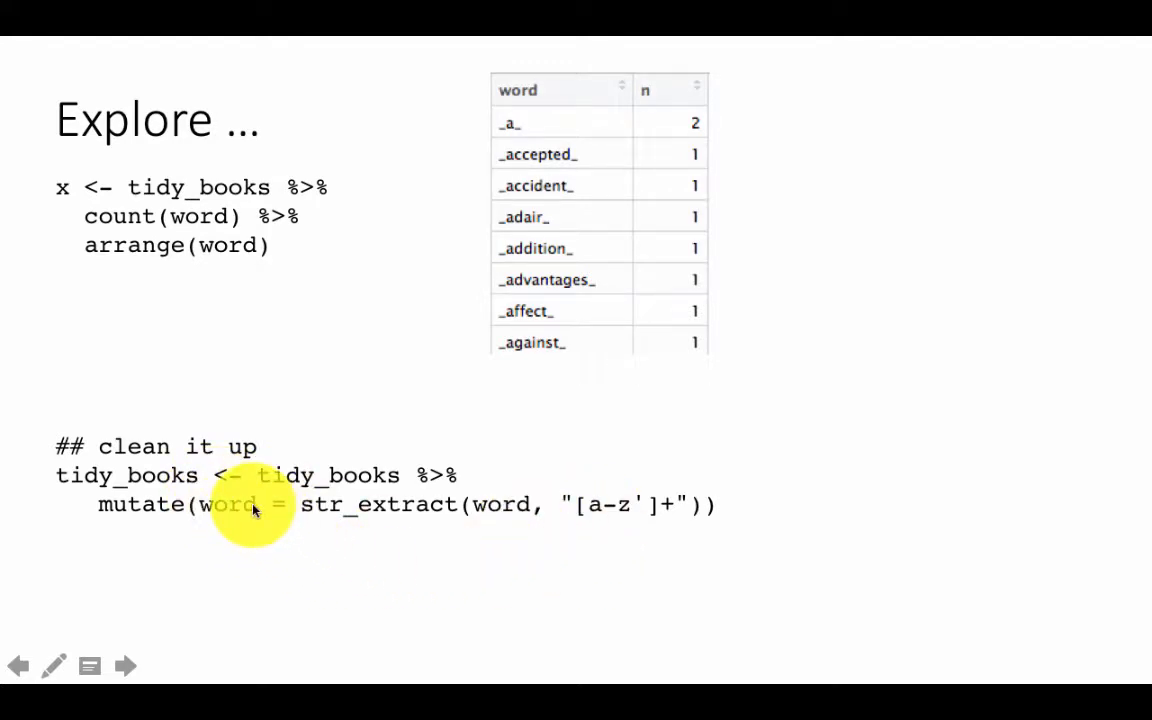
mouse_move(630, 532)
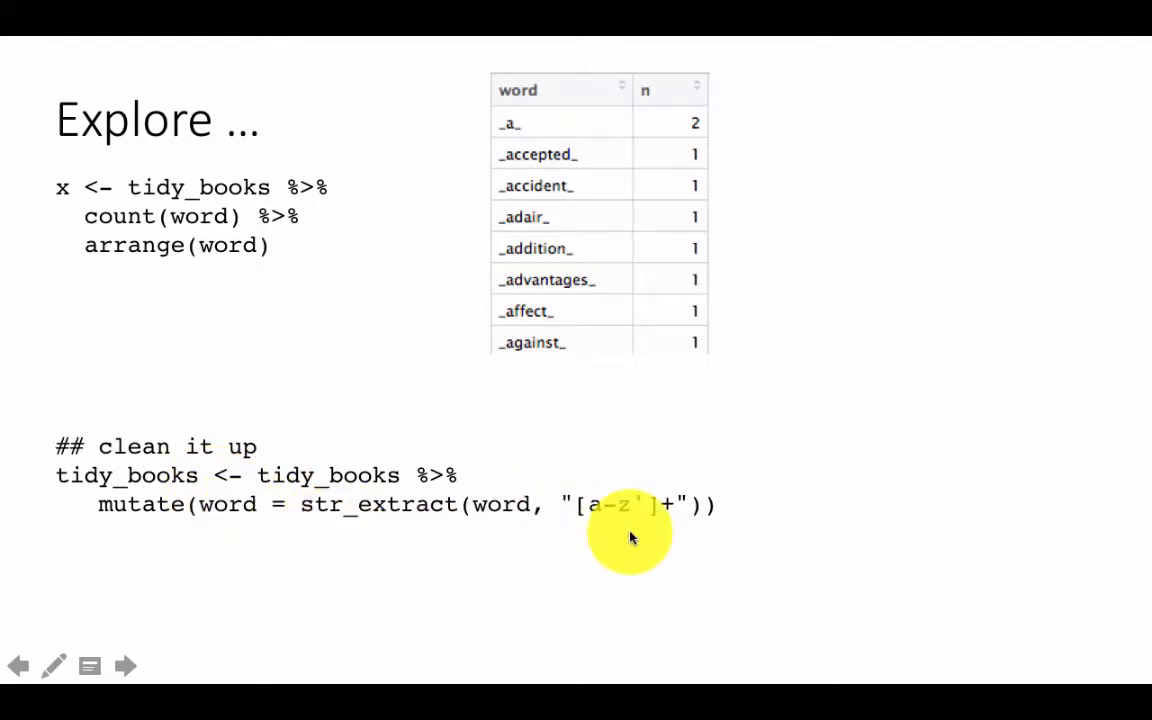
mouse_move(632, 549)
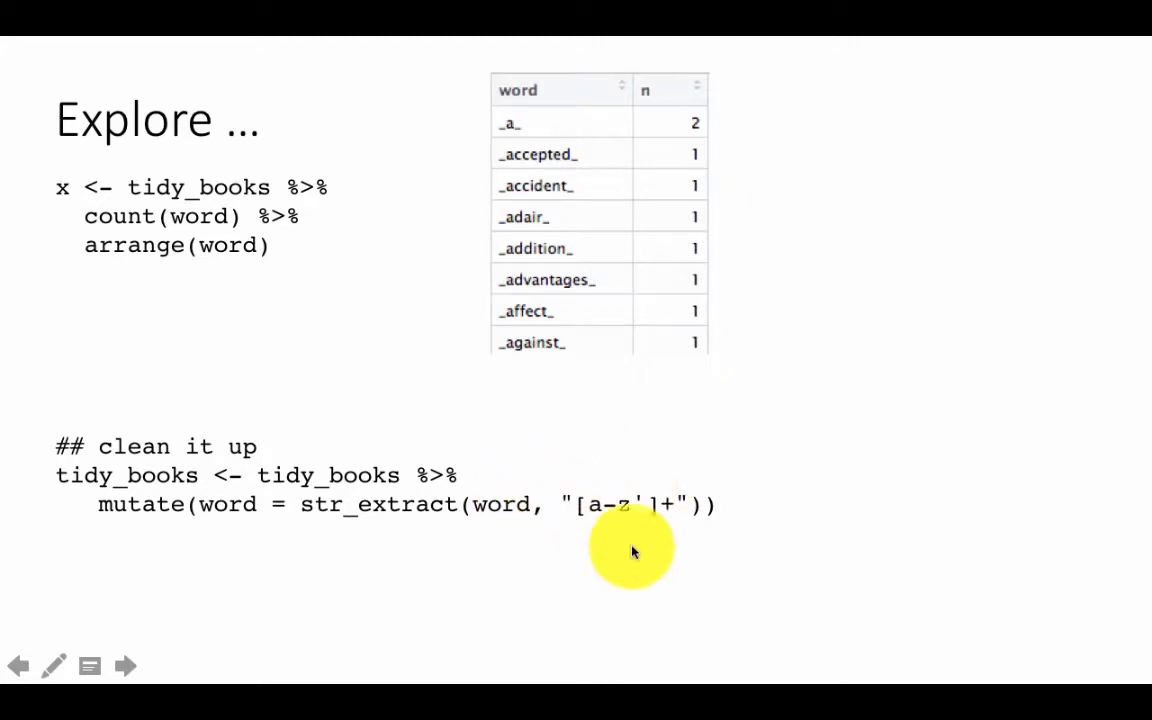
mouse_move(590, 495)
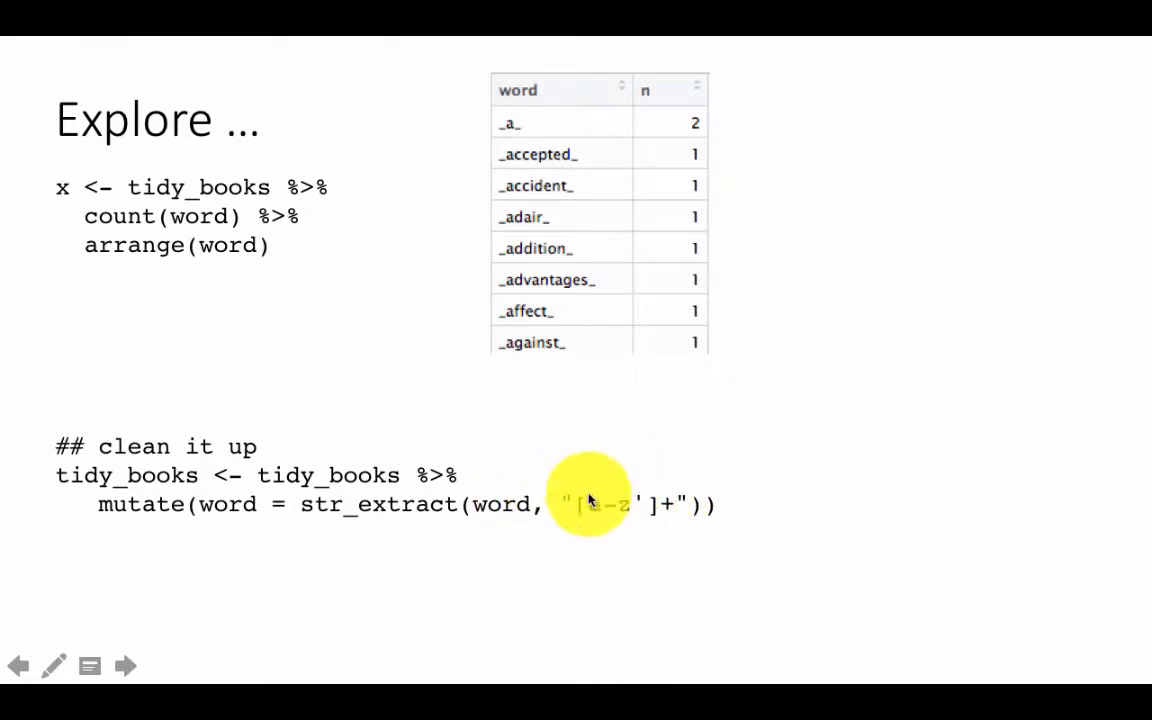
mouse_move(670, 515)
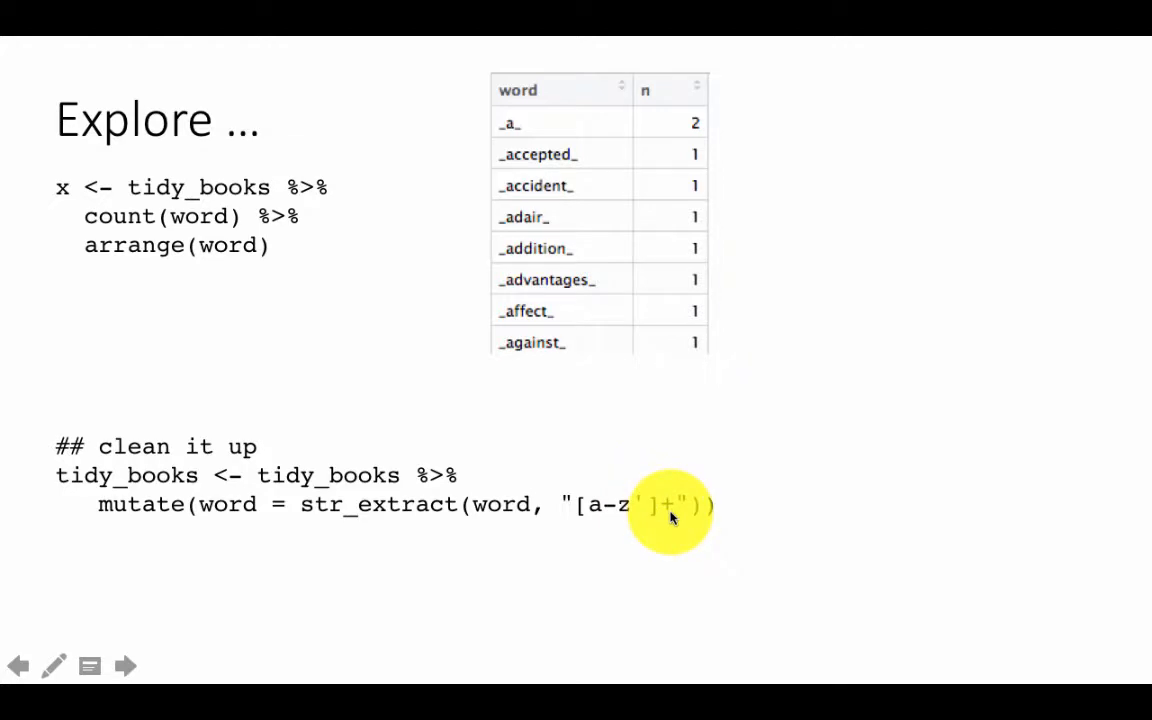
mouse_move(615, 515)
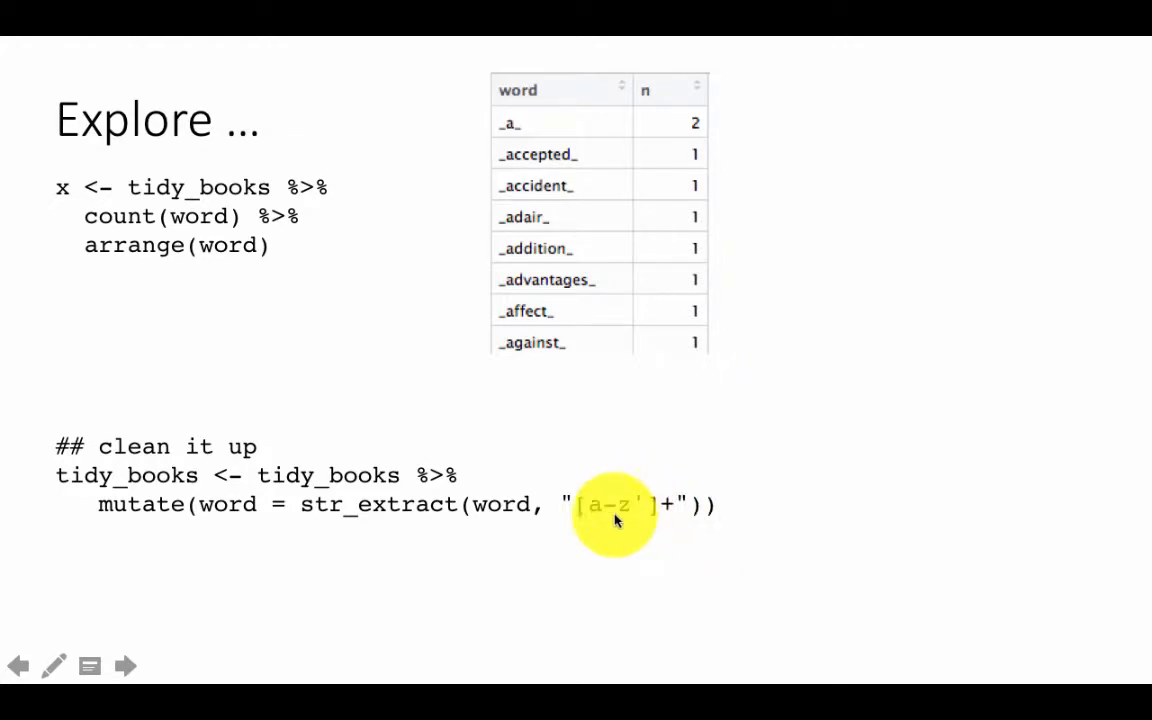
mouse_move(587, 507)
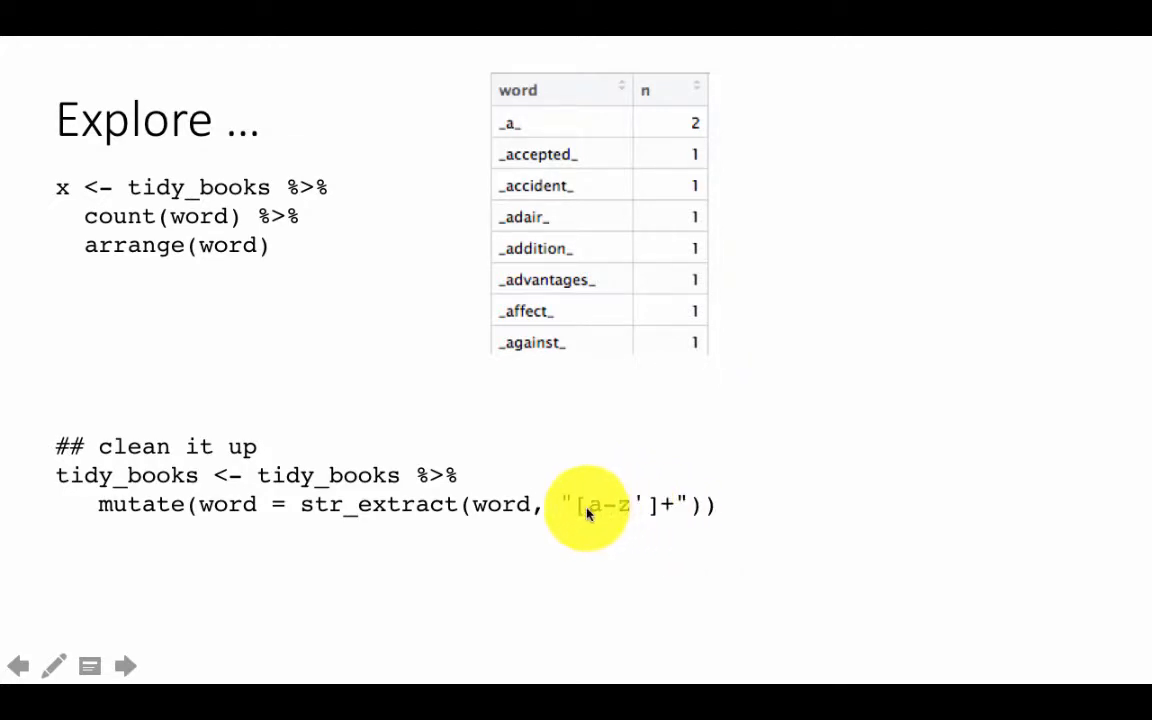
mouse_move(670, 512)
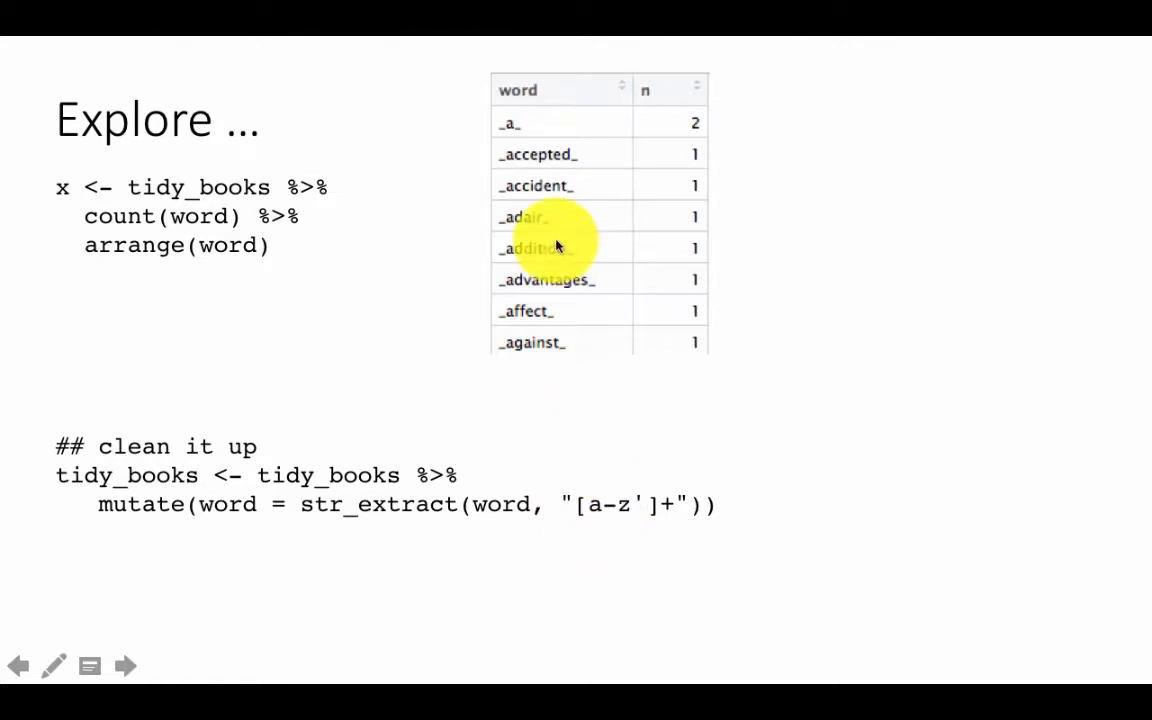
mouse_move(650, 507)
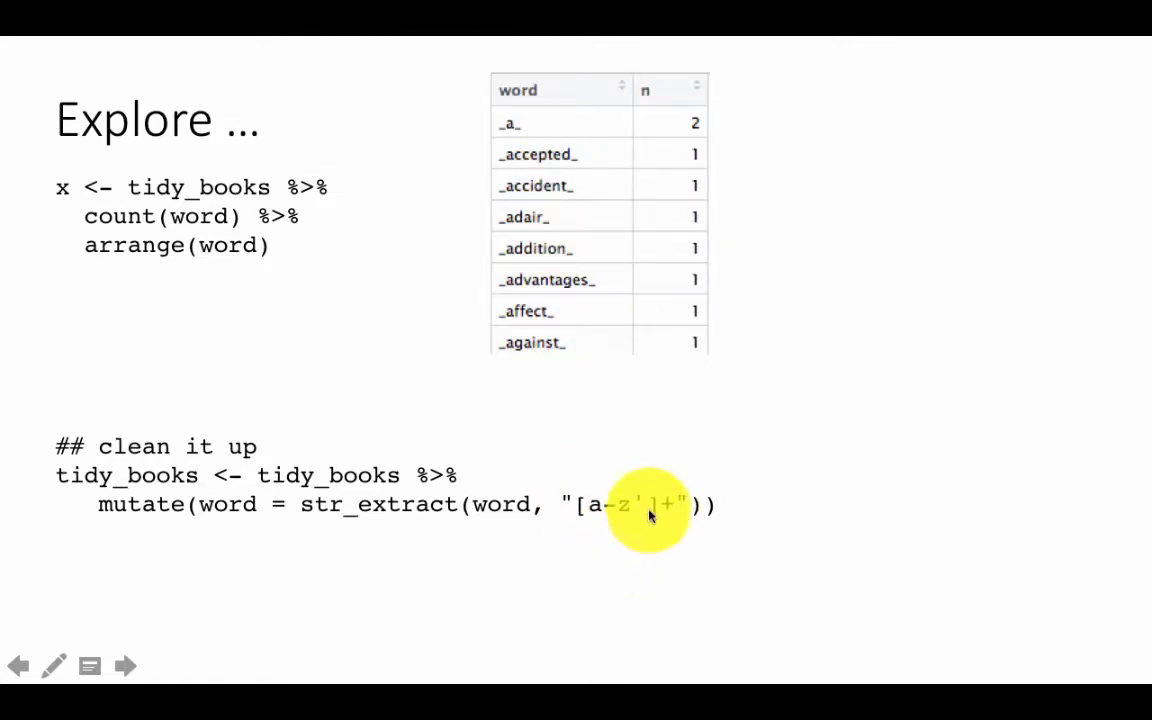
mouse_move(645, 505)
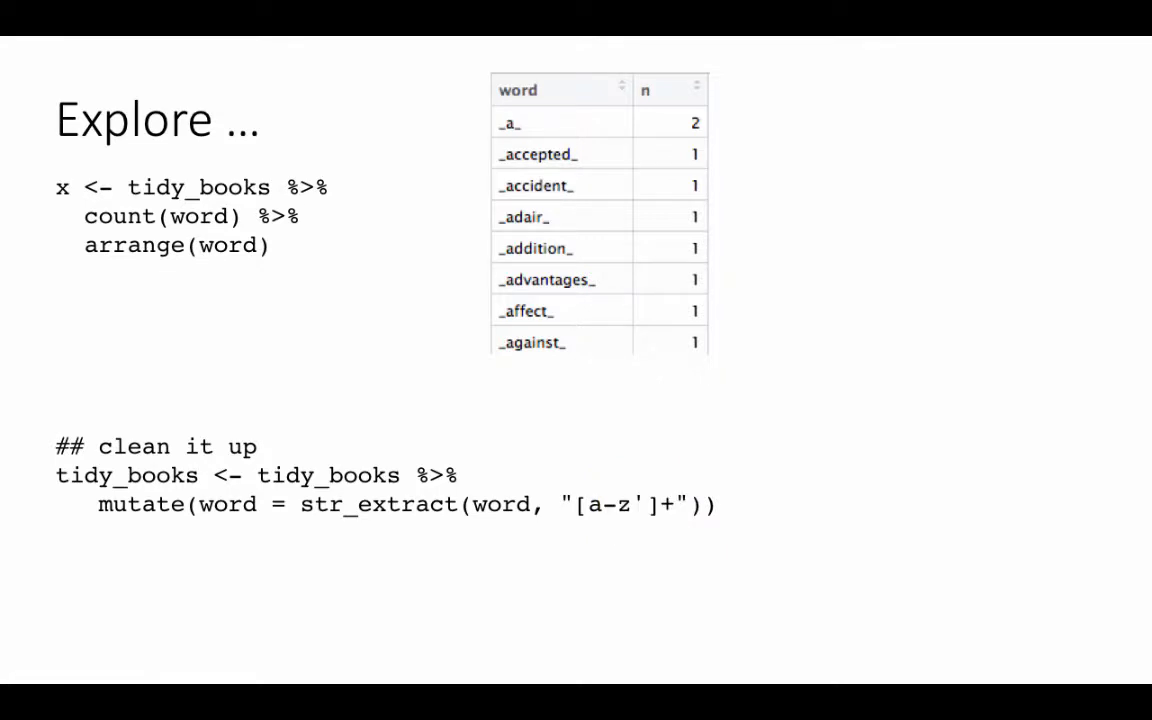
mouse_move(641, 524)
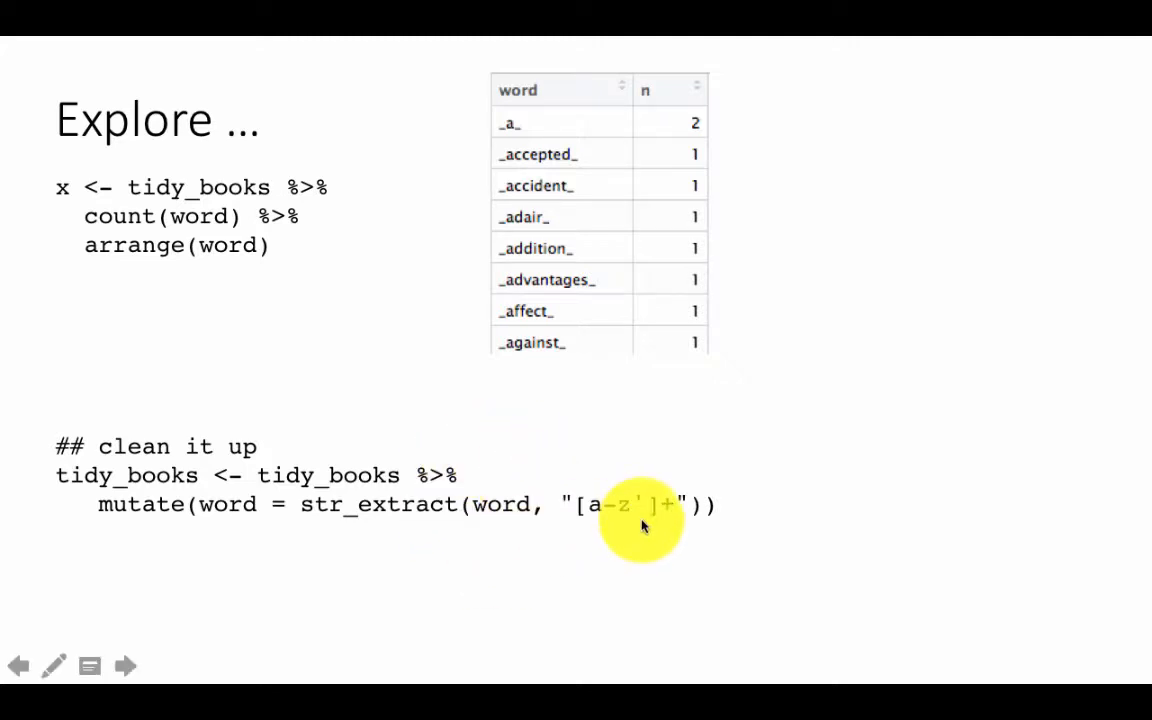
mouse_move(570, 515)
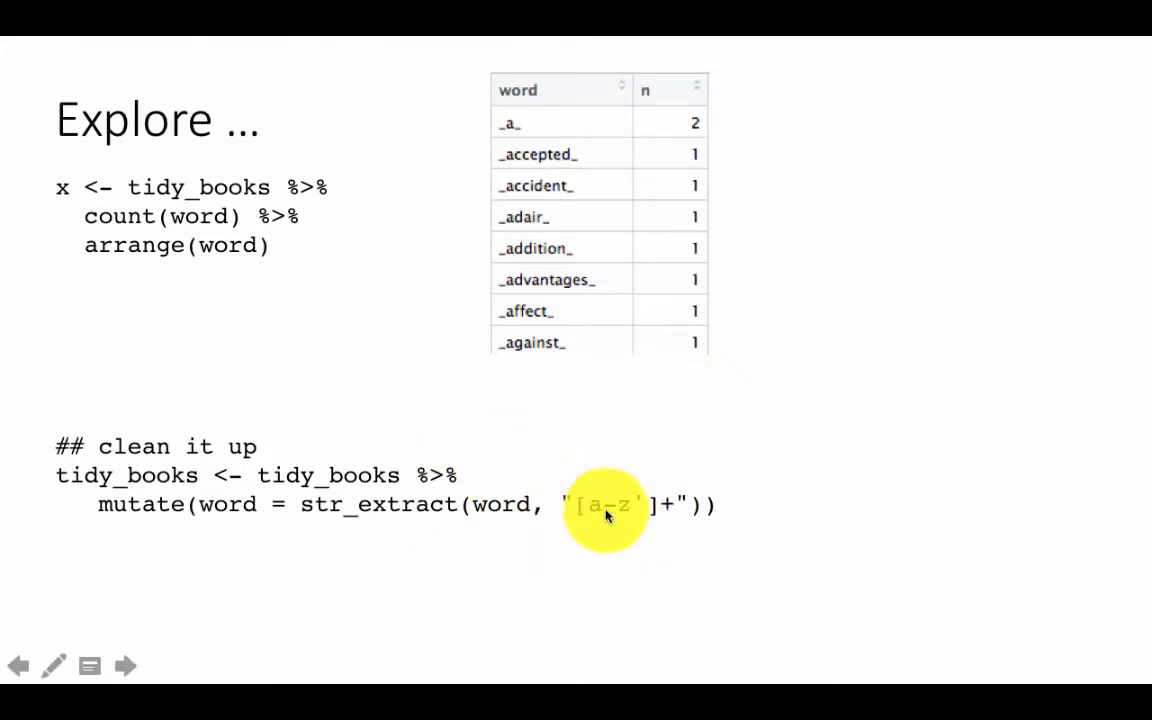
mouse_move(625, 515)
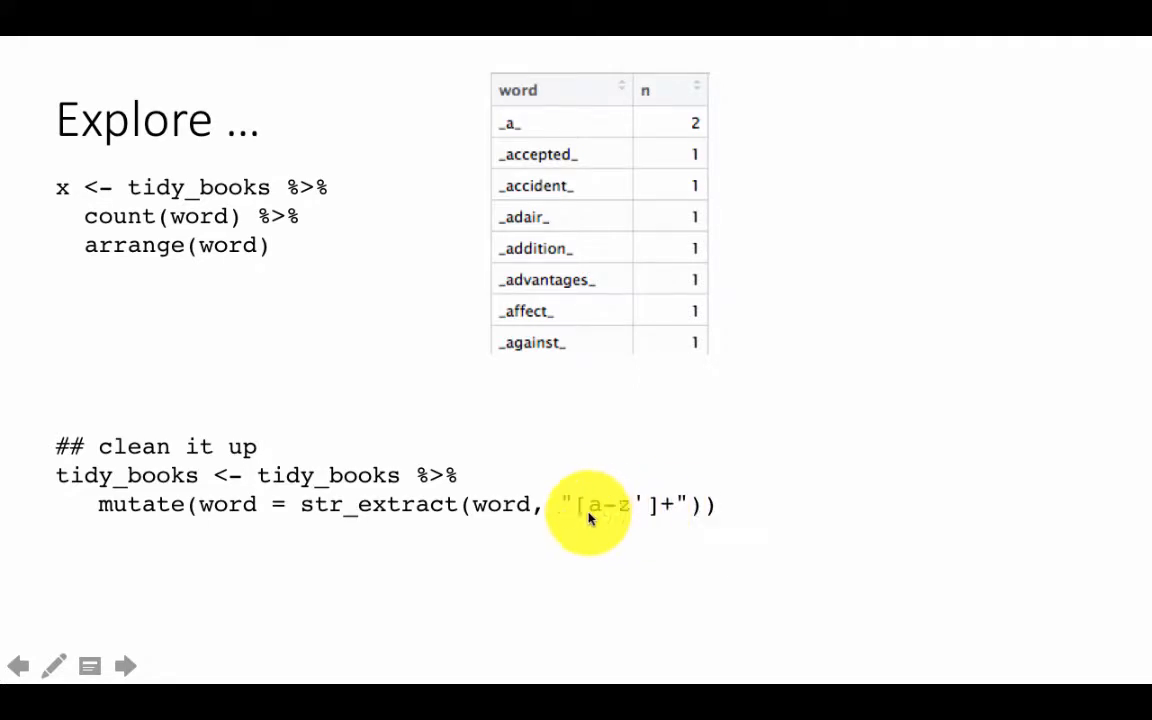
mouse_move(588, 512)
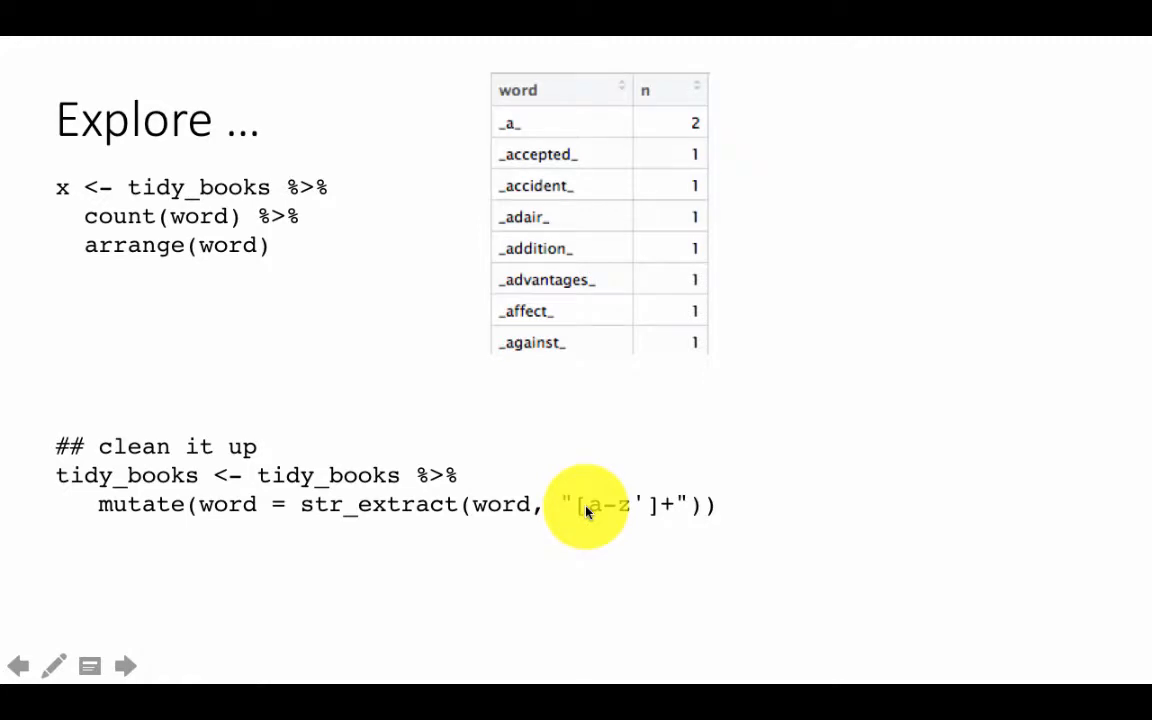
mouse_move(680, 495)
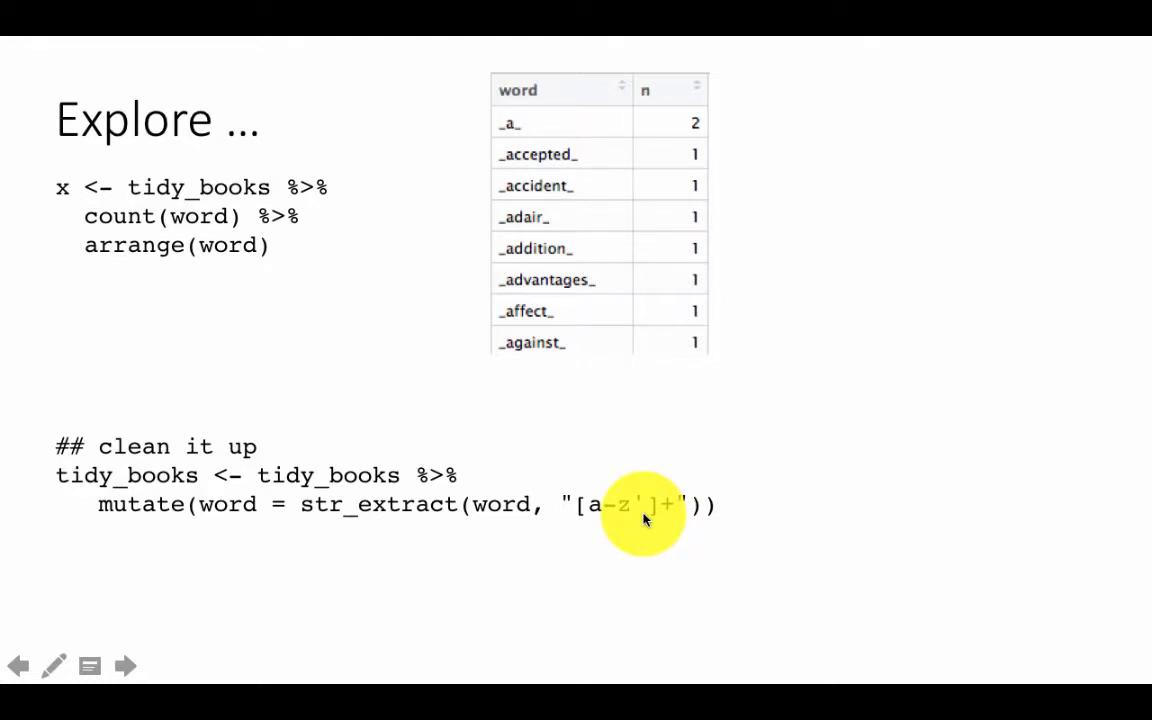
mouse_move(415, 515)
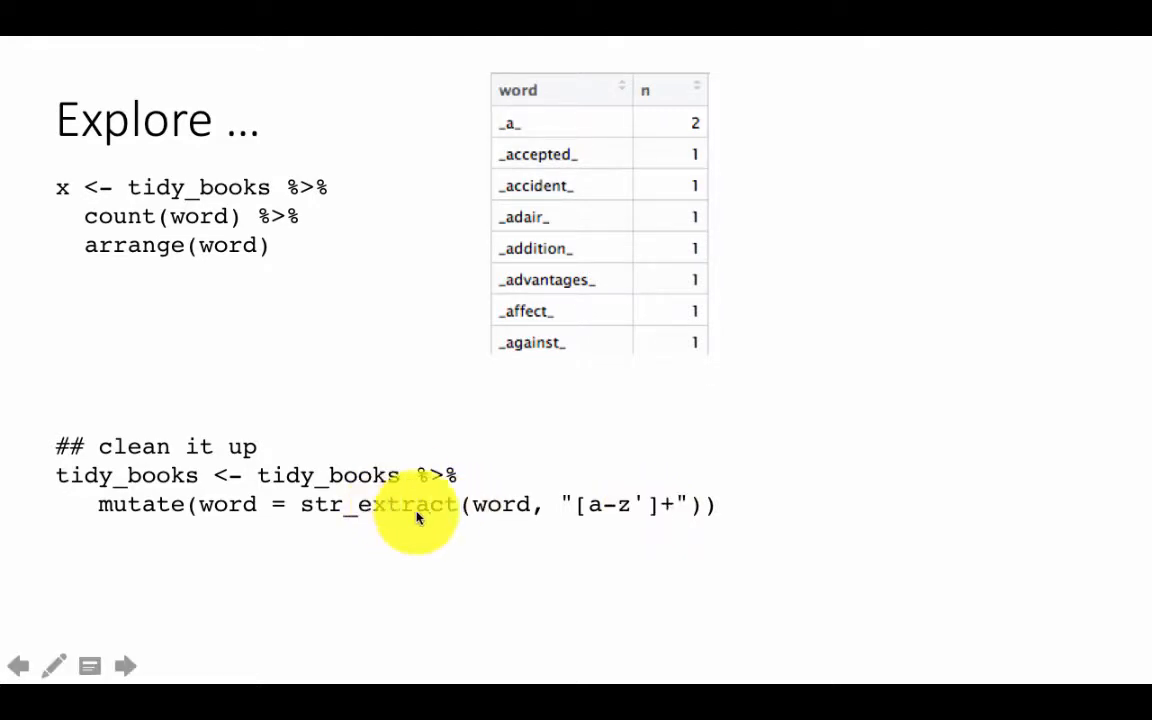
mouse_move(470, 360)
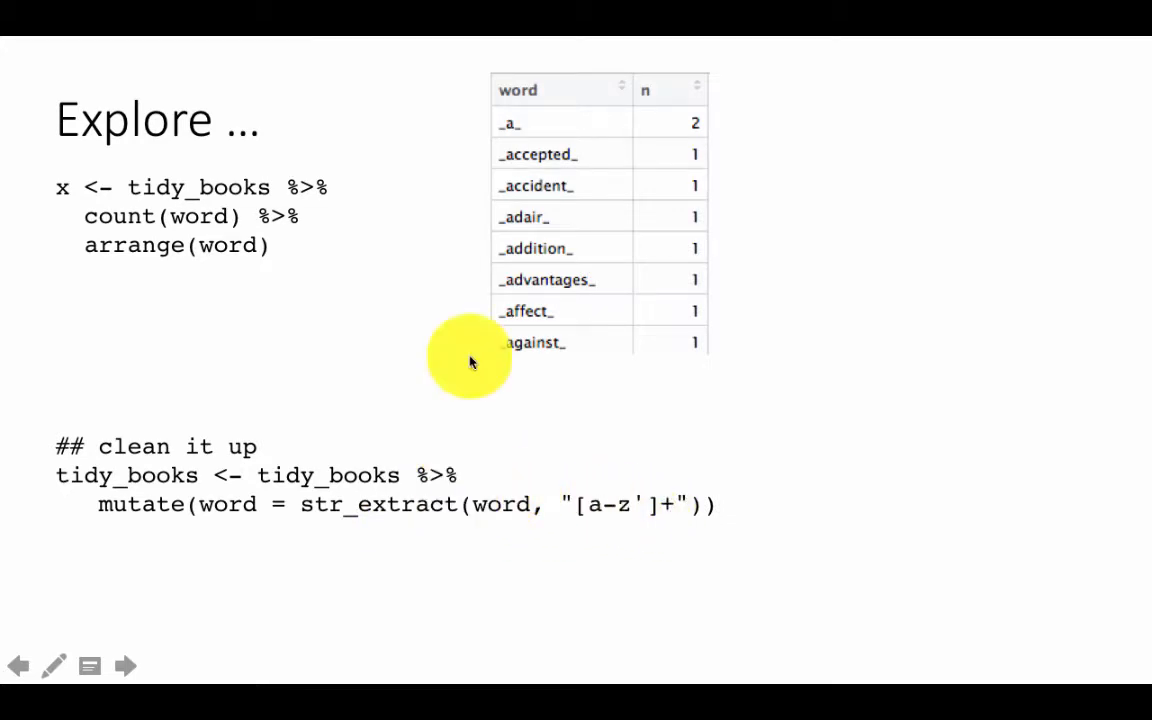
mouse_move(515, 275)
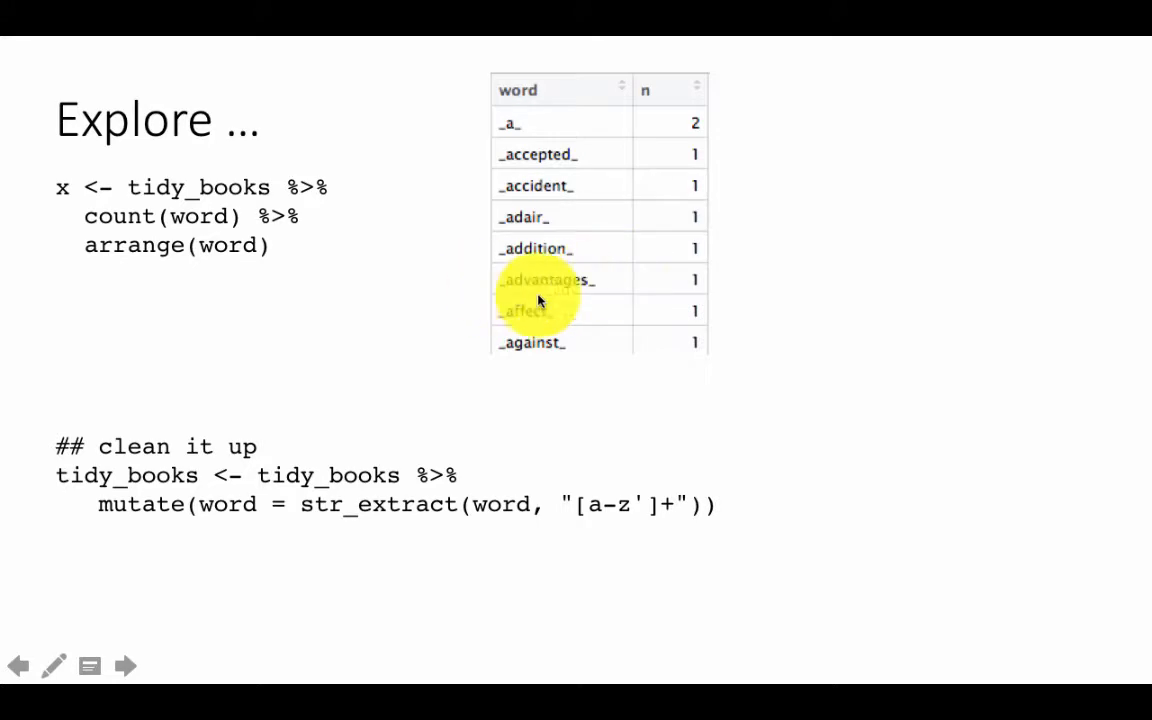
mouse_move(615, 307)
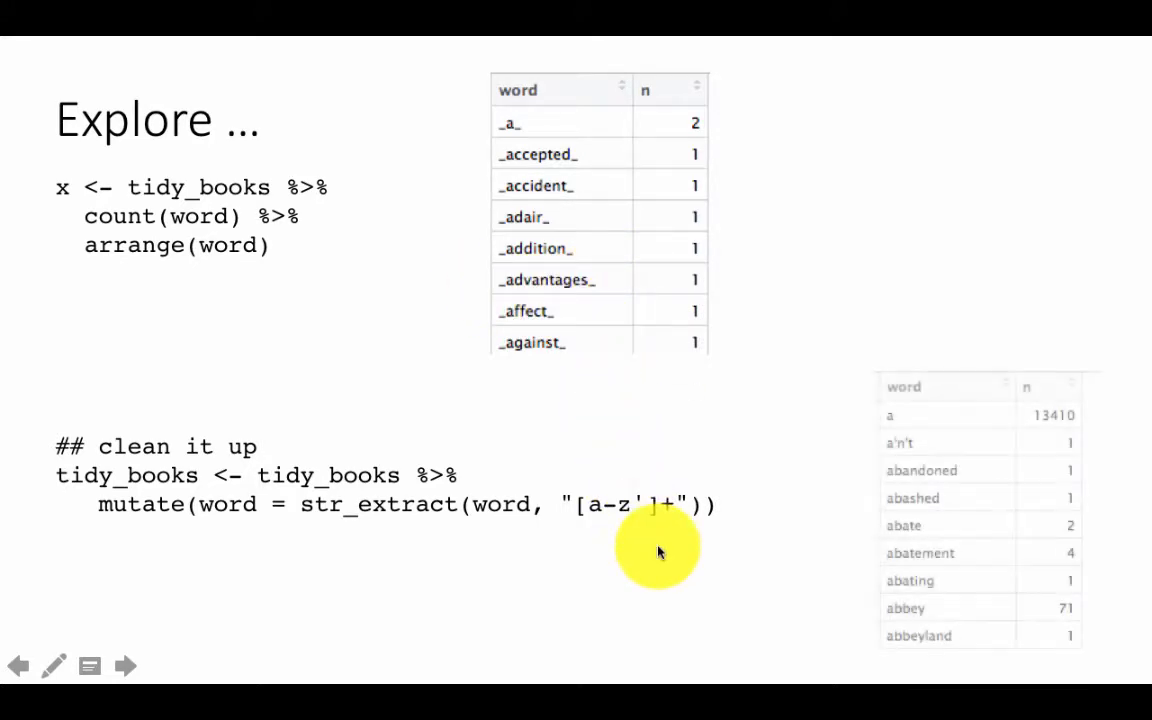
mouse_move(855, 557)
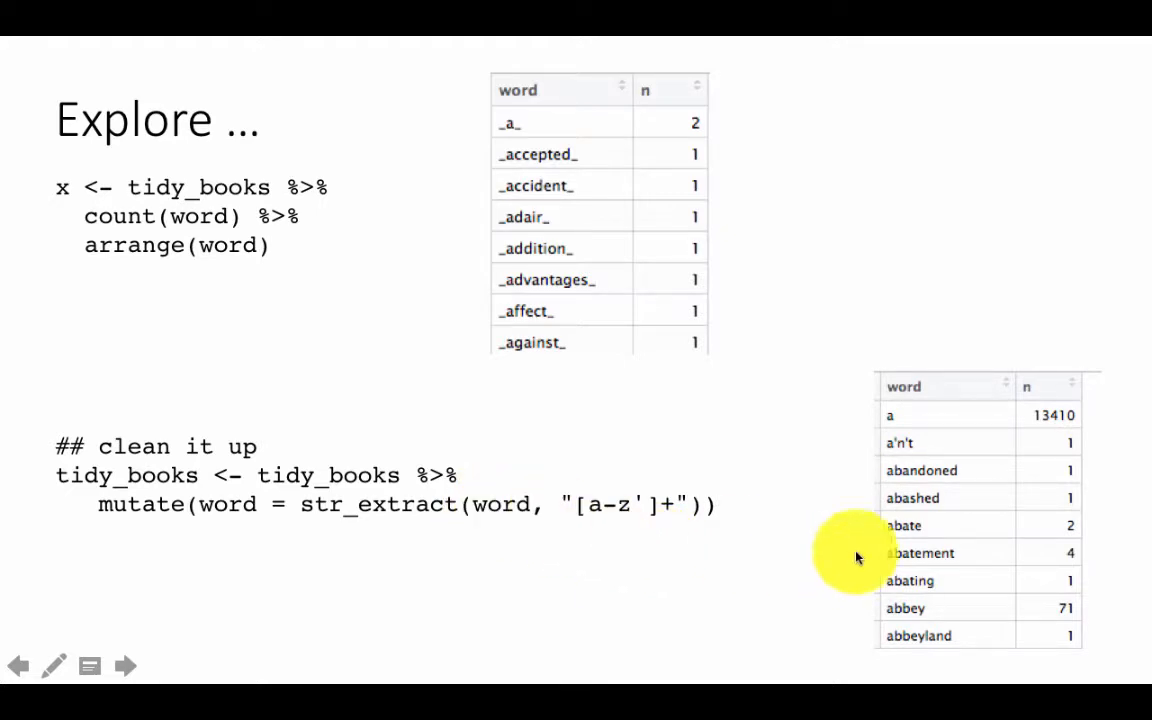
mouse_move(990, 700)
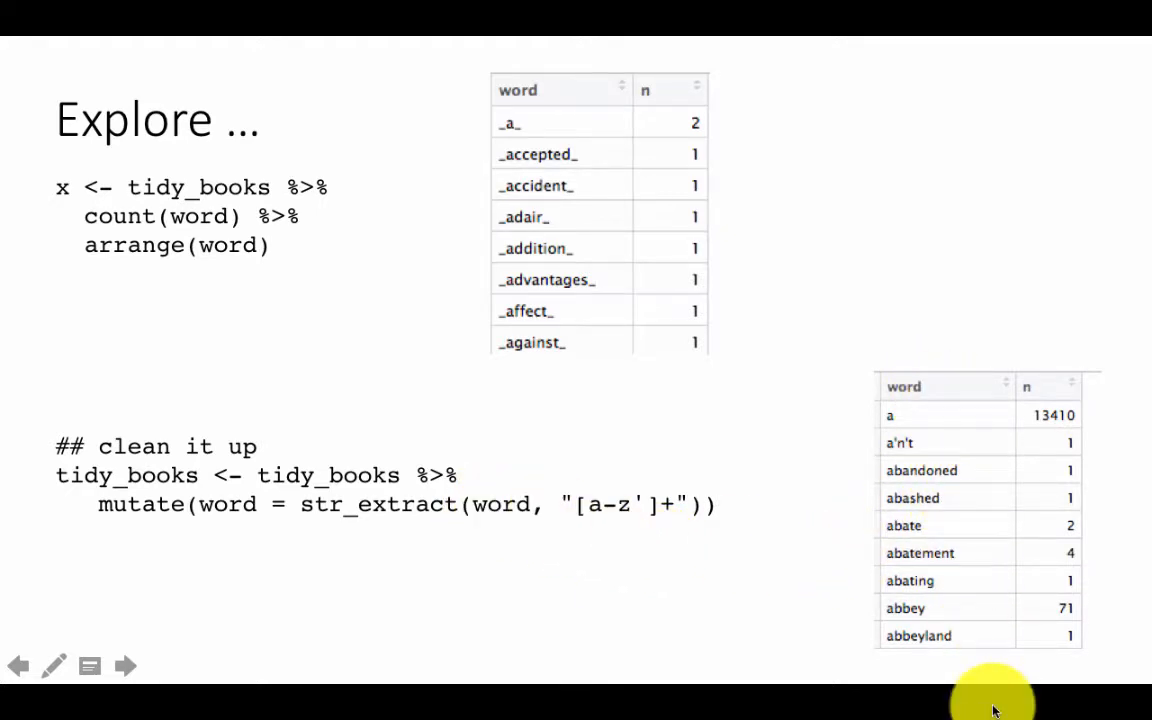
mouse_move(890, 430)
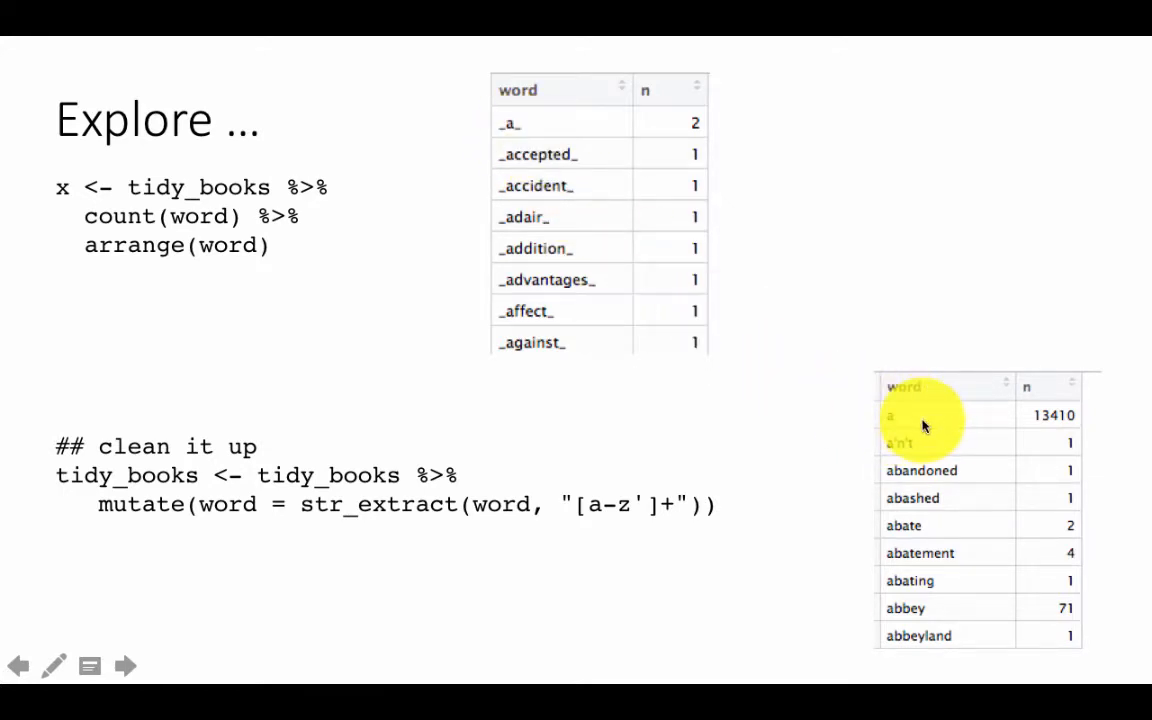
mouse_move(1007, 655)
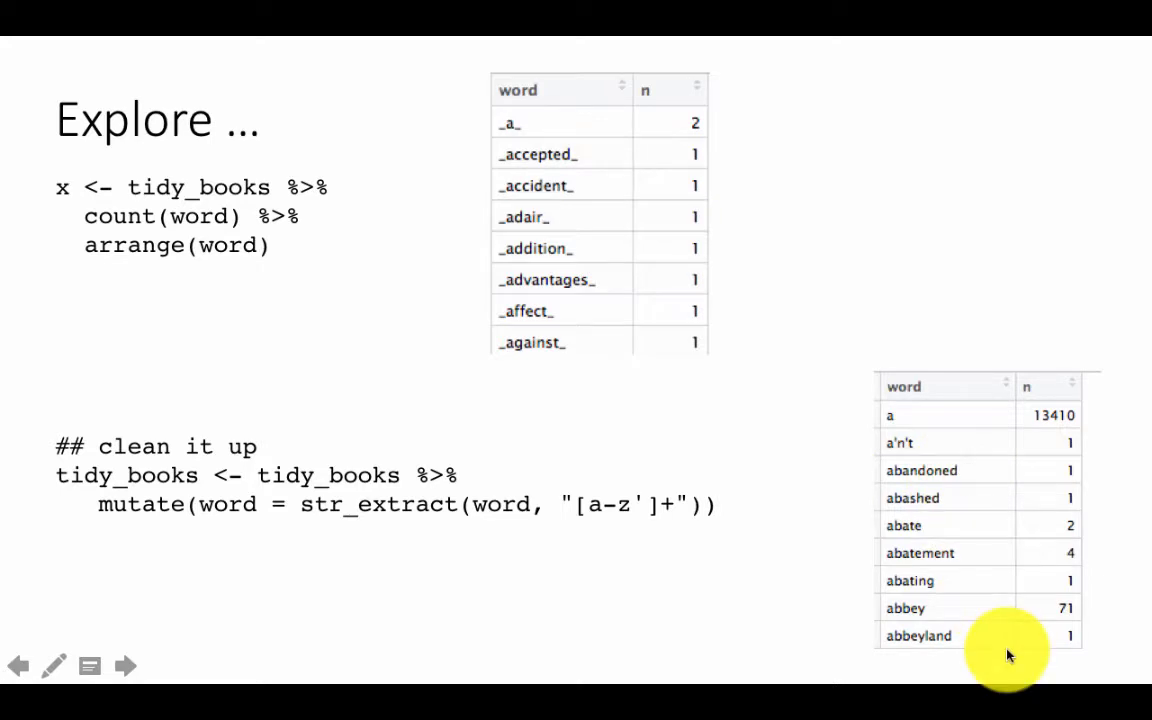
mouse_move(932, 575)
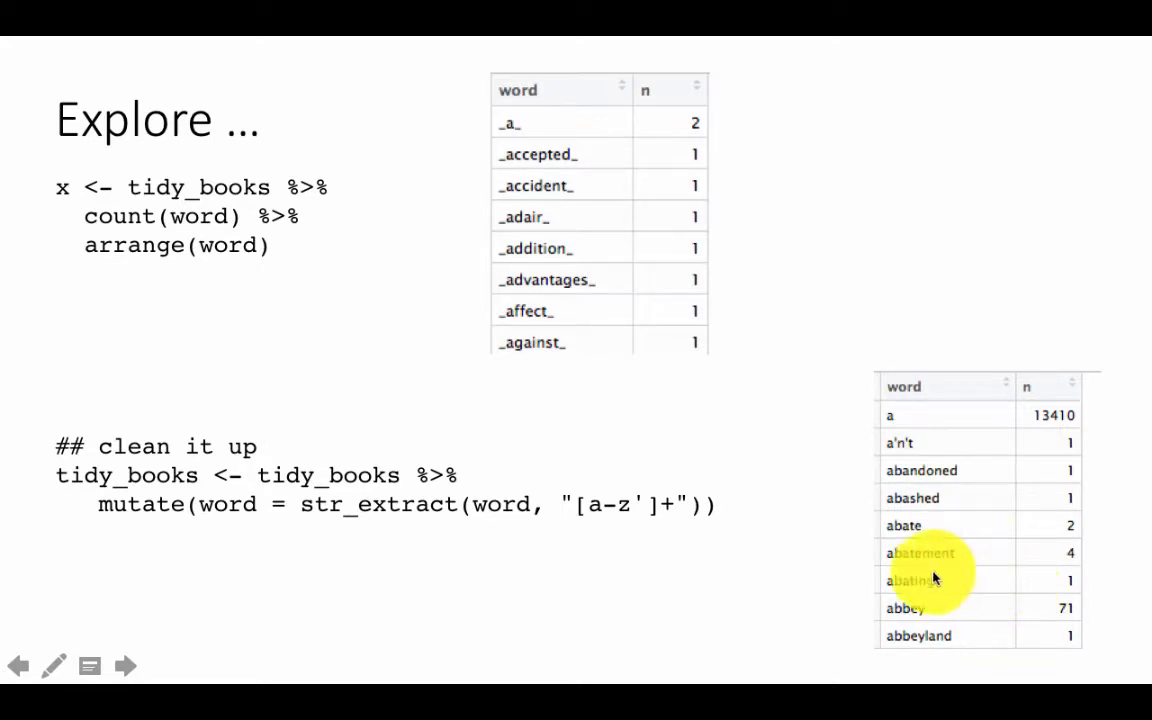
mouse_move(900, 470)
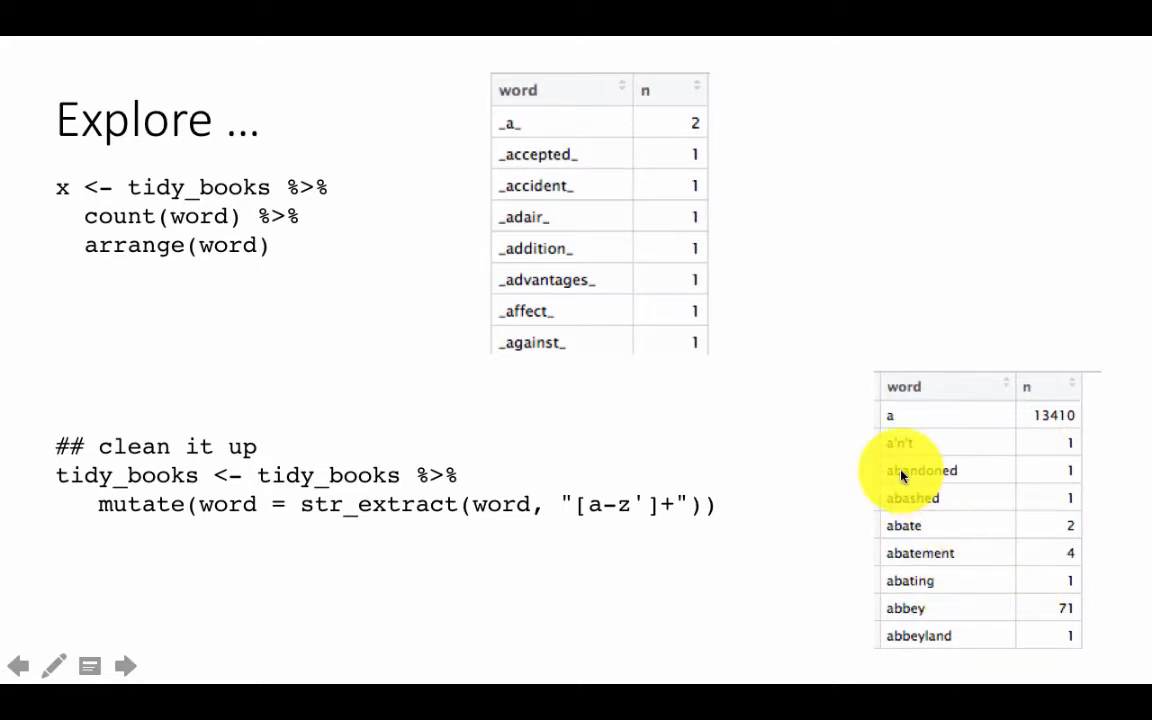
mouse_move(1037, 478)
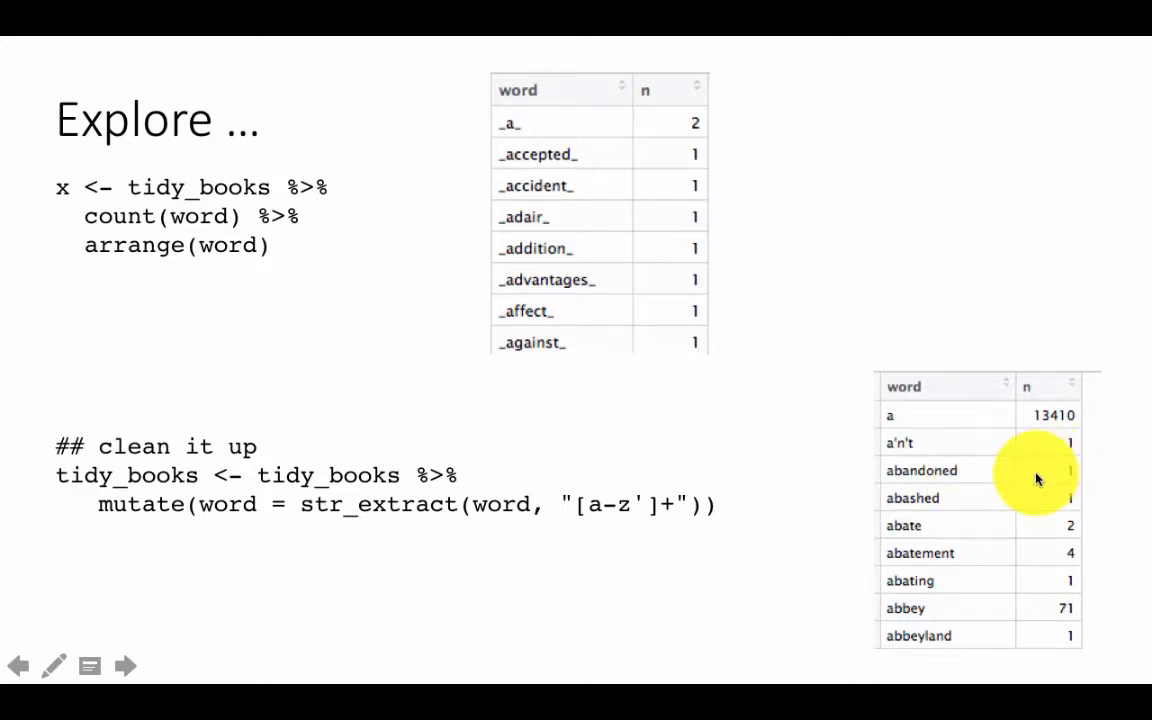
mouse_move(958, 553)
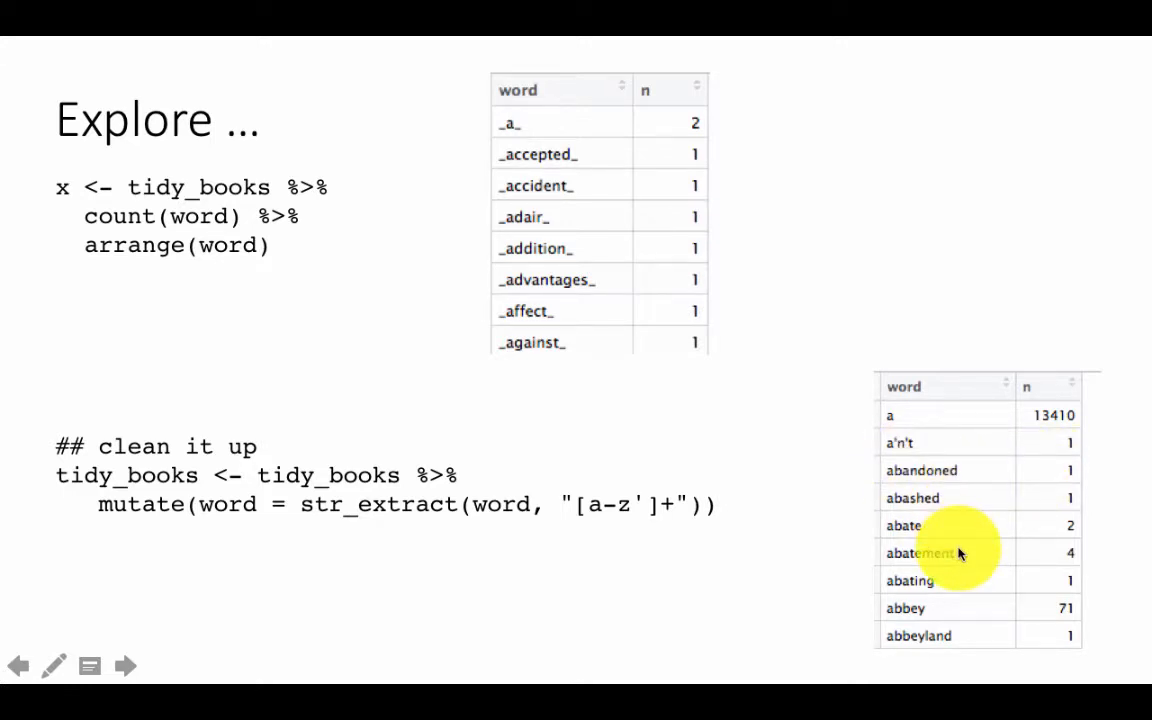
mouse_move(1037, 546)
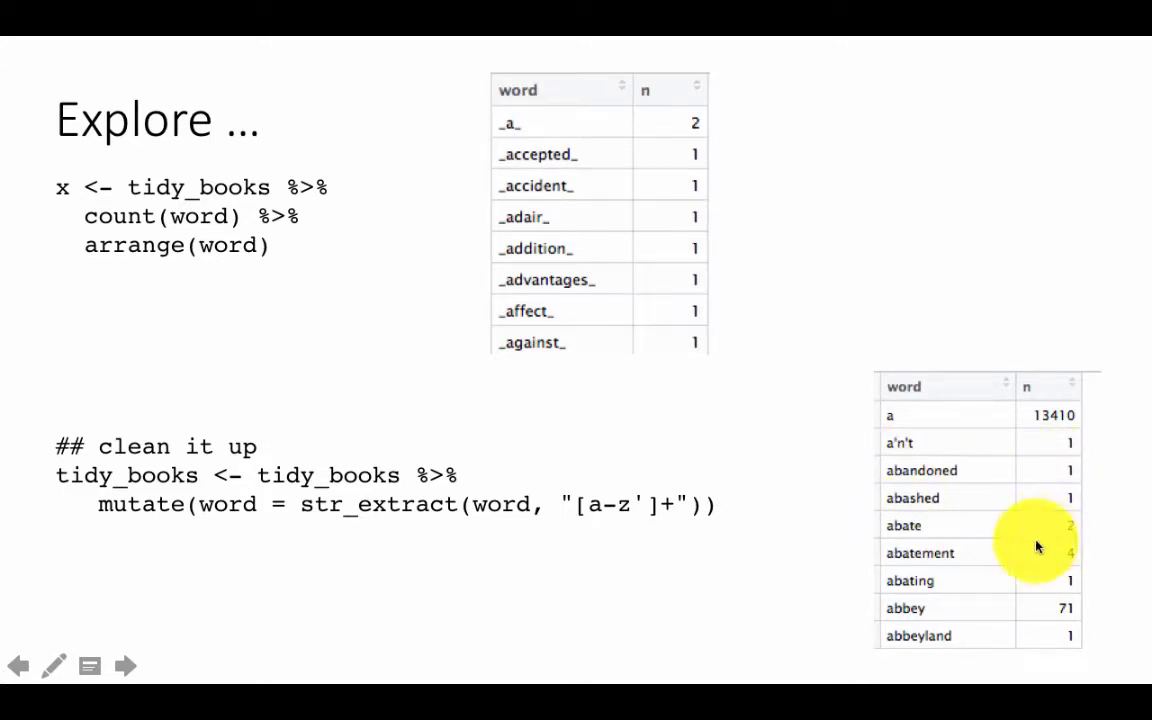
mouse_move(940, 594)
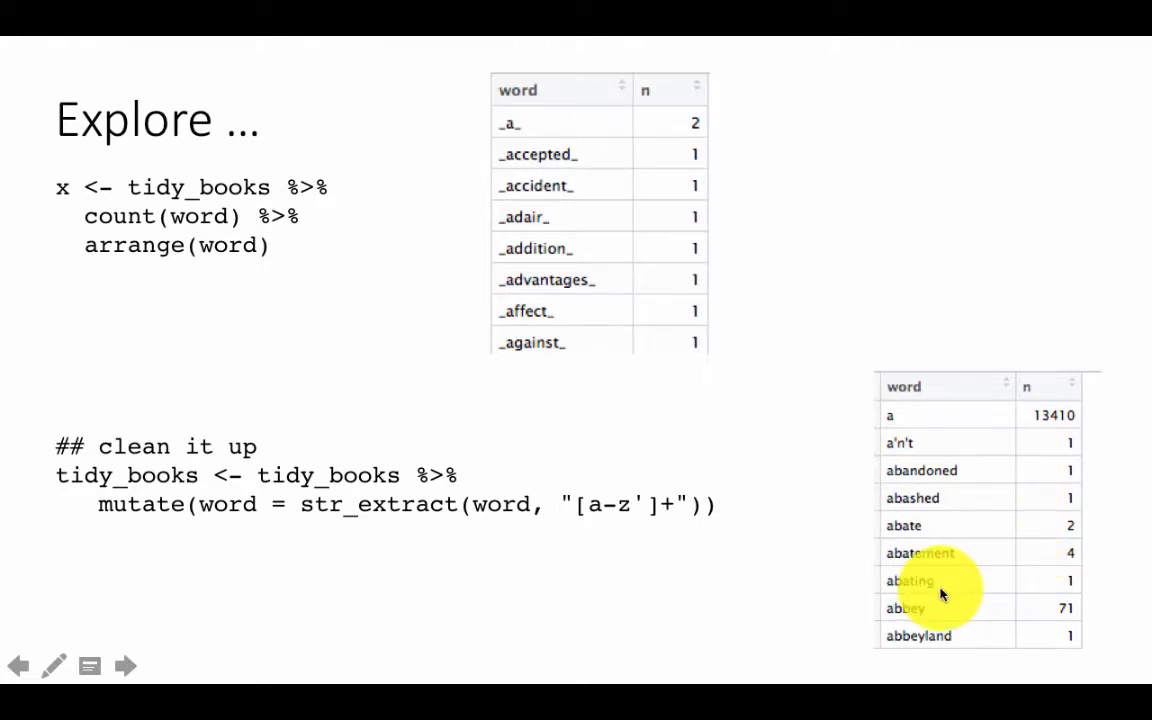
mouse_move(862, 601)
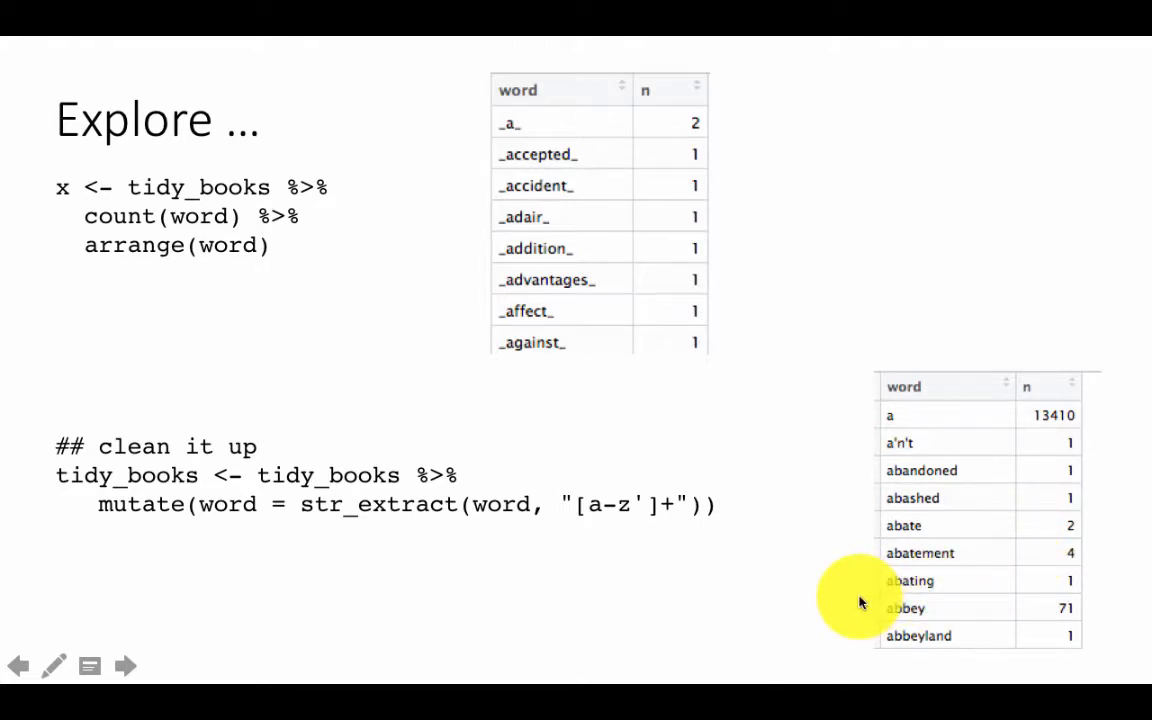
mouse_move(722, 593)
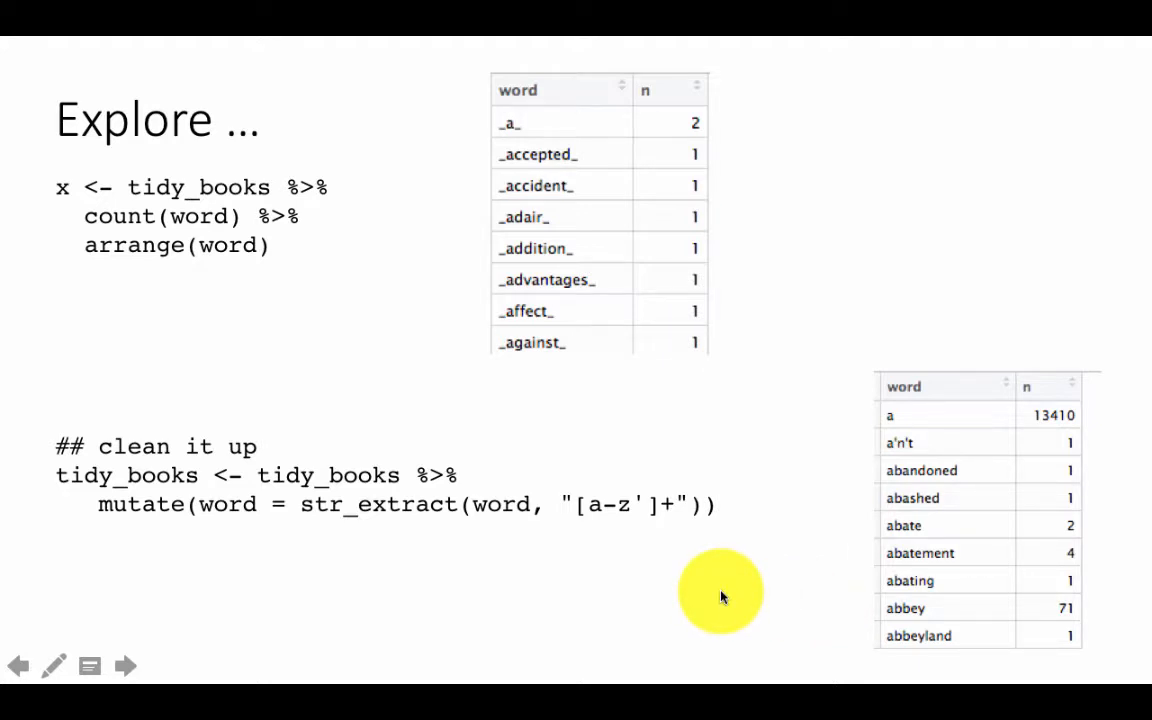
mouse_move(747, 405)
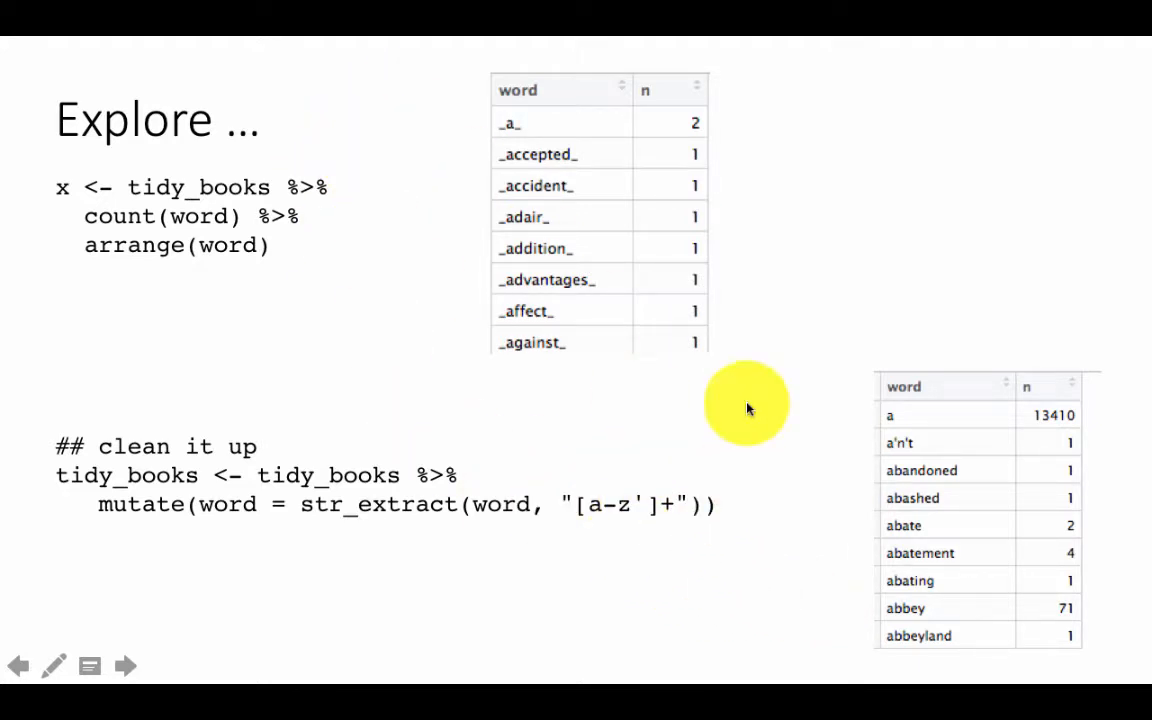
mouse_move(645, 505)
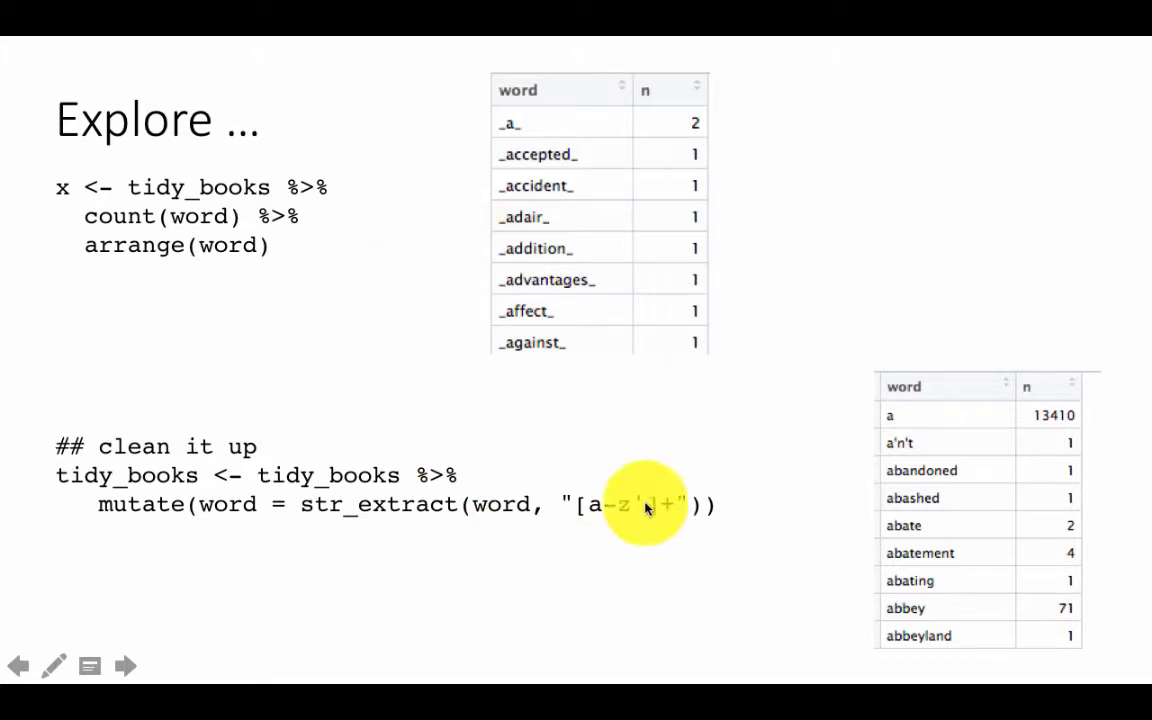
mouse_move(630, 308)
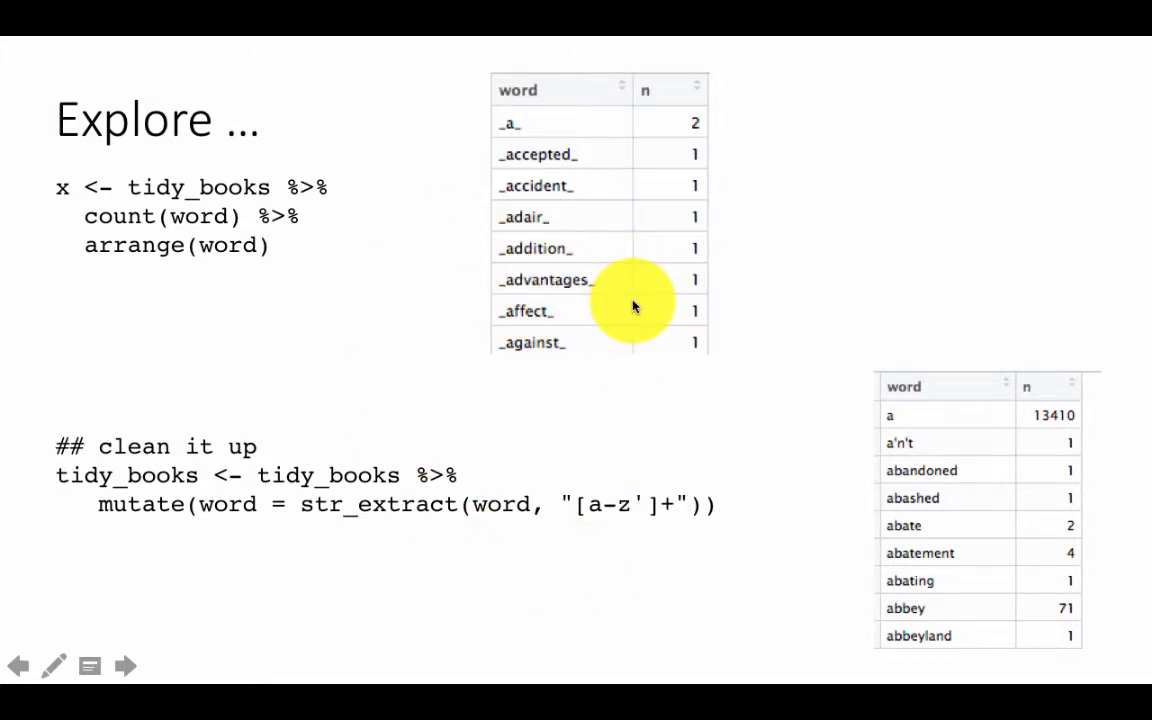
mouse_move(500, 127)
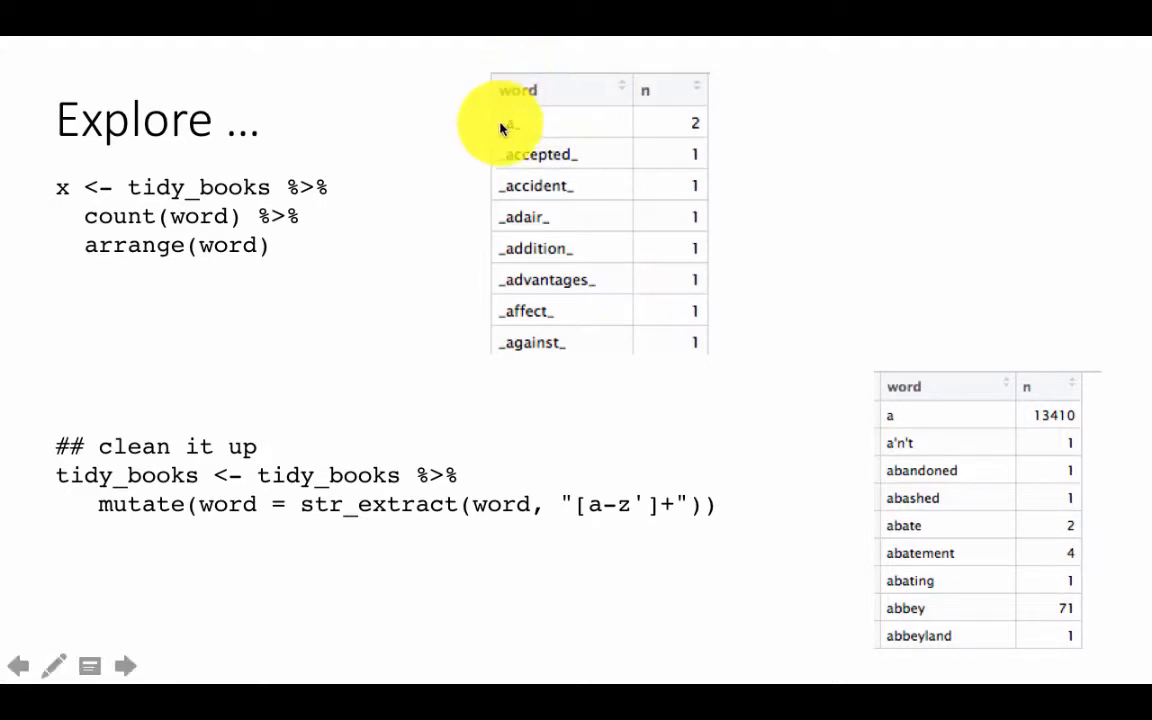
mouse_move(614, 326)
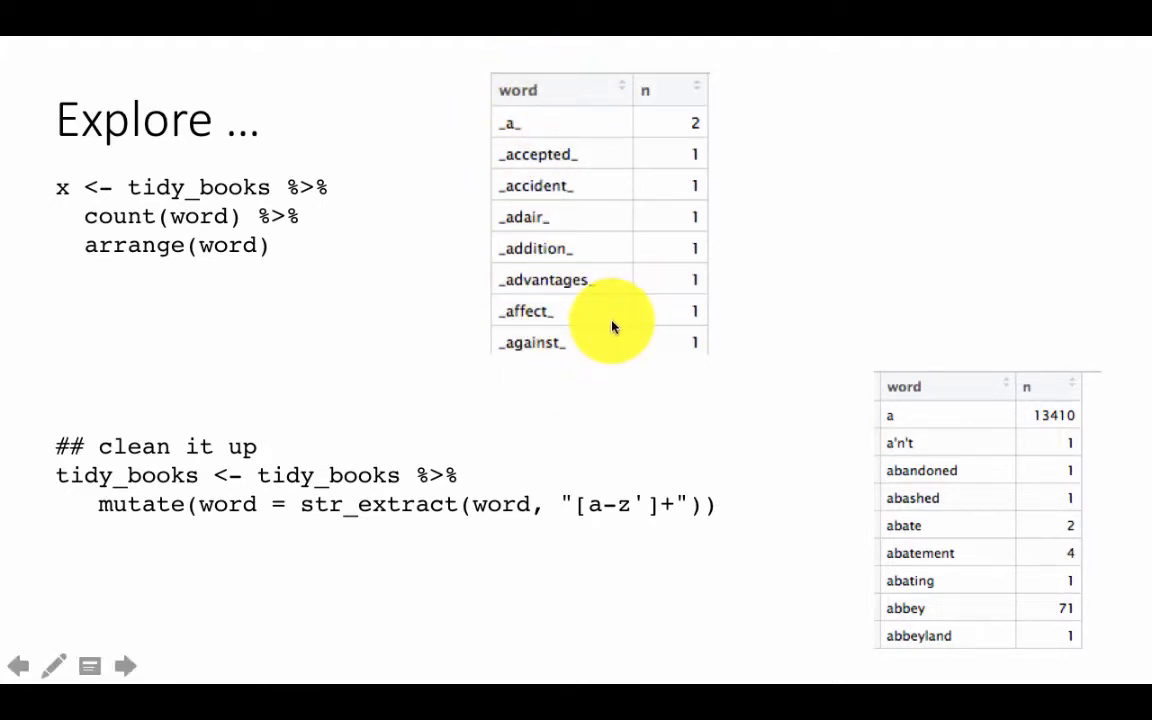
mouse_move(587, 387)
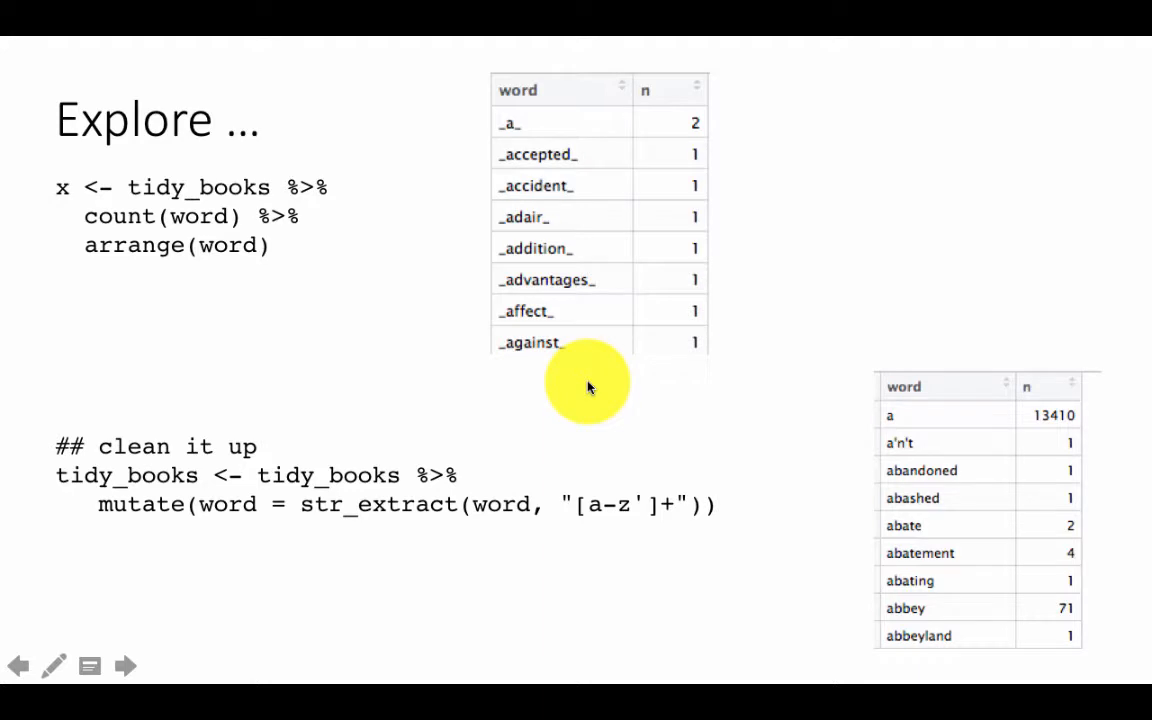
mouse_move(675, 378)
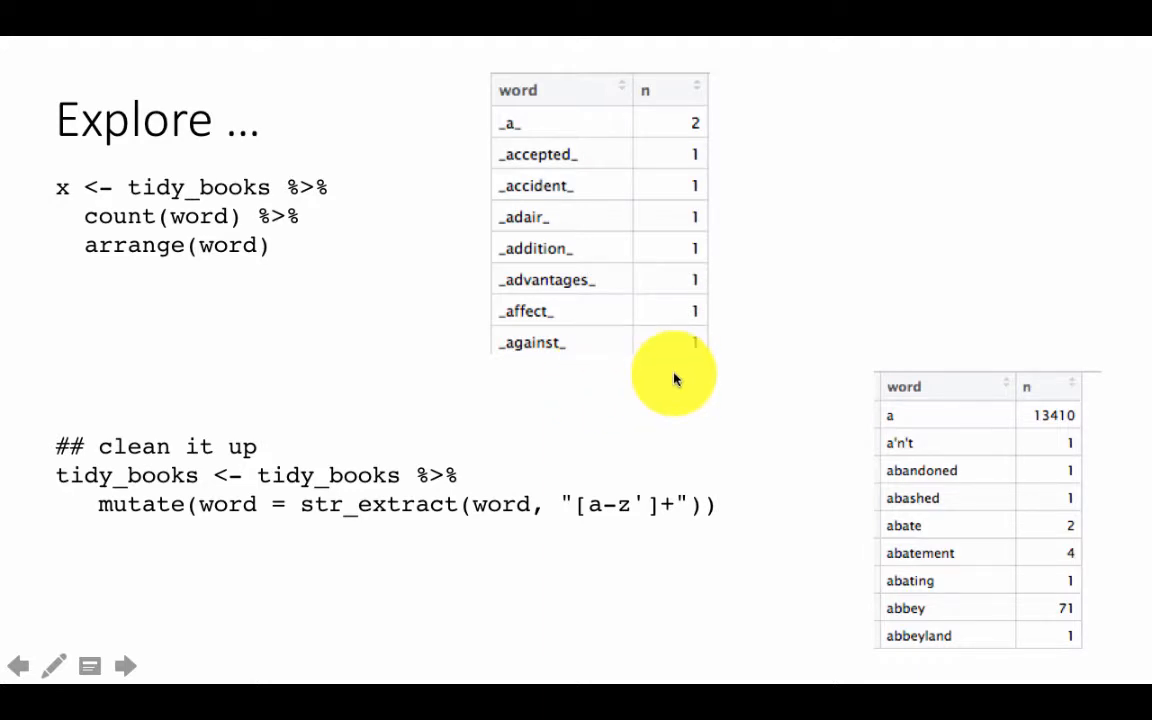
mouse_move(733, 422)
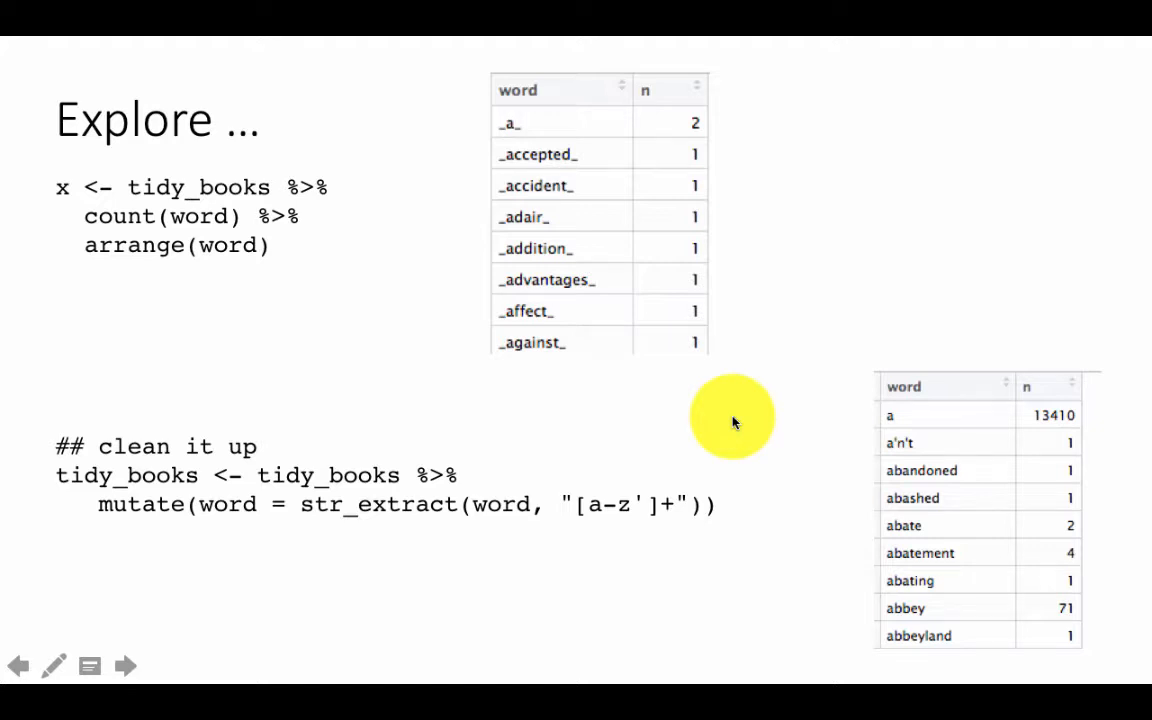
Flip between the dim(tidy_books) slide (725054 rows, 4 columns) and the Explore slide.
click(125, 666)
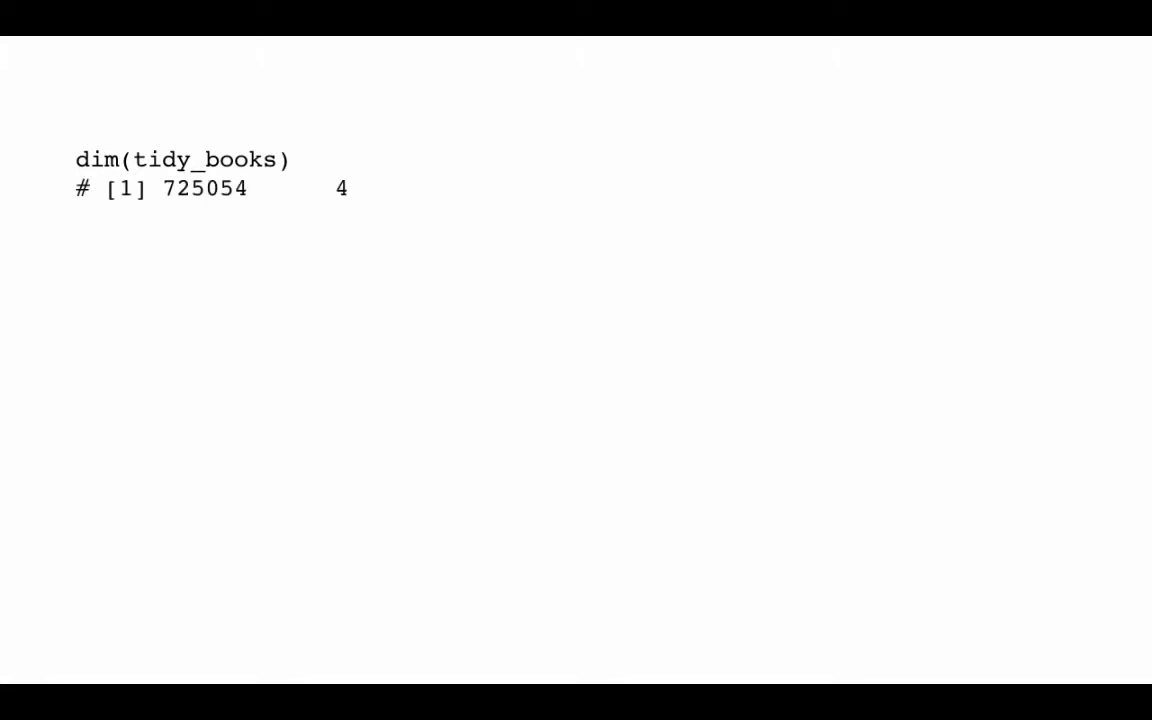
mouse_move(451, 422)
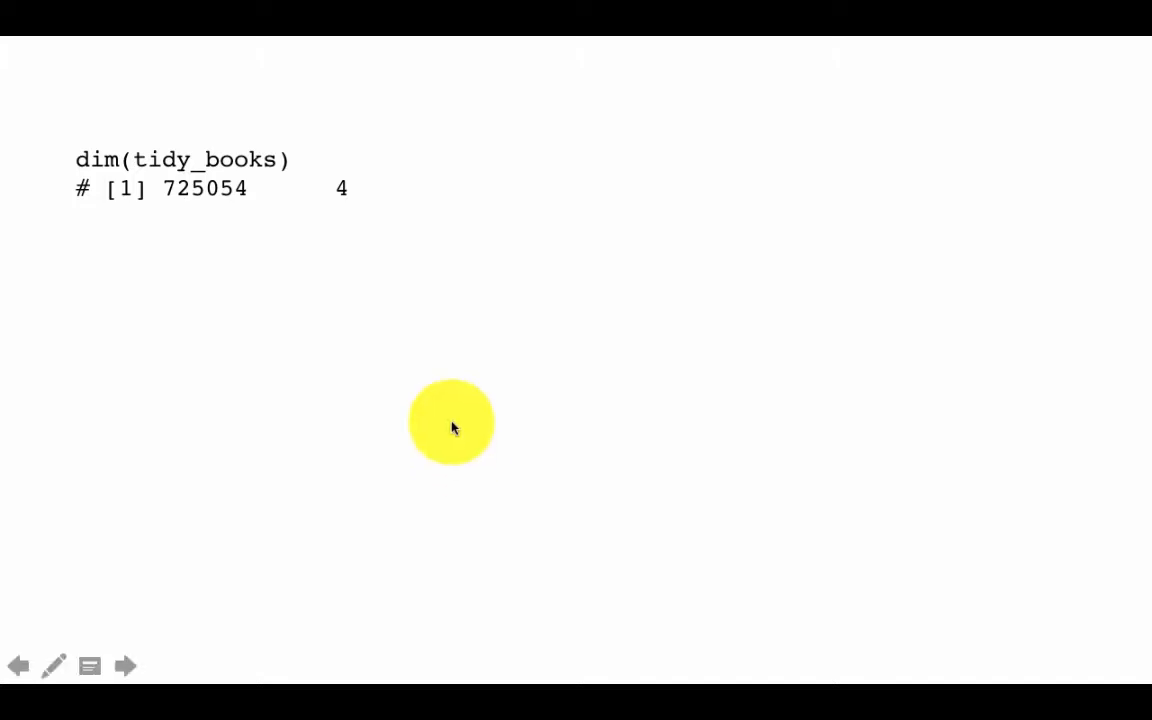
mouse_move(242, 205)
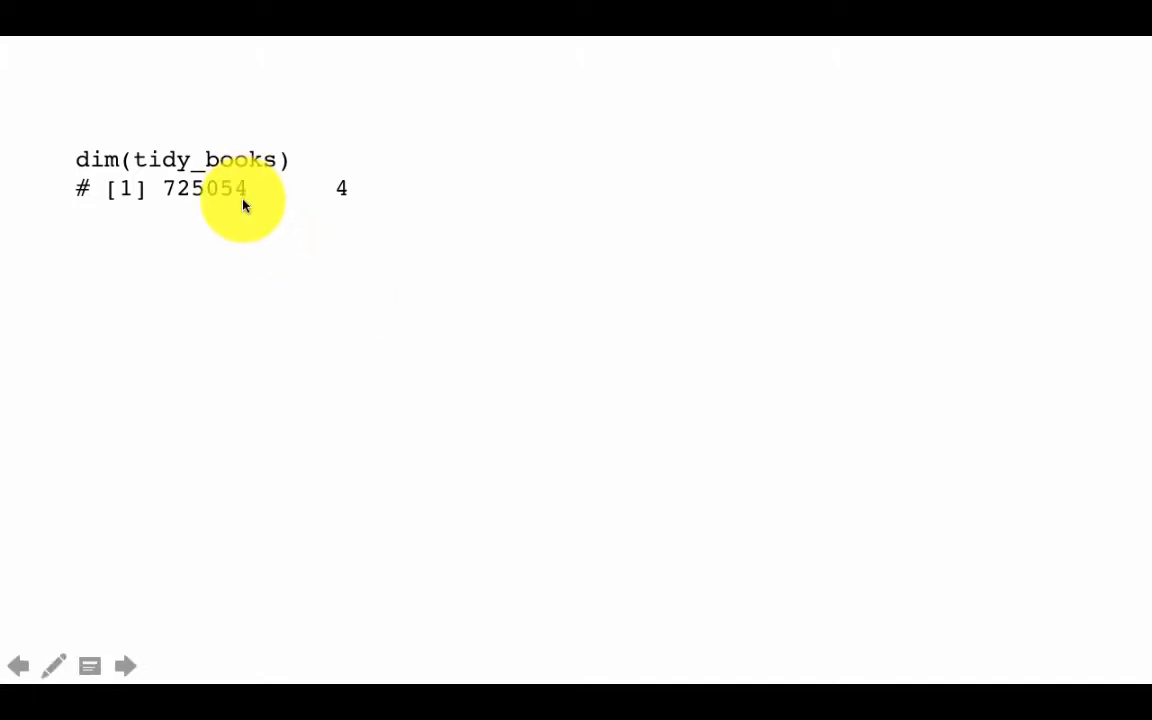
mouse_move(208, 200)
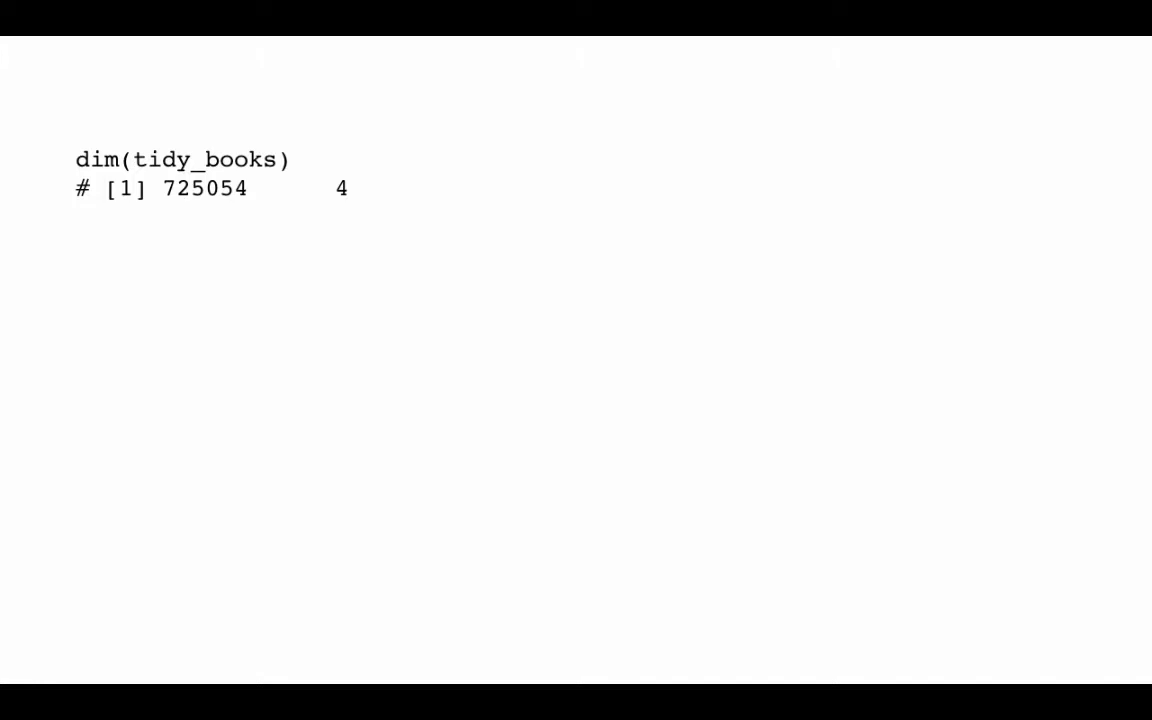
key(Right)
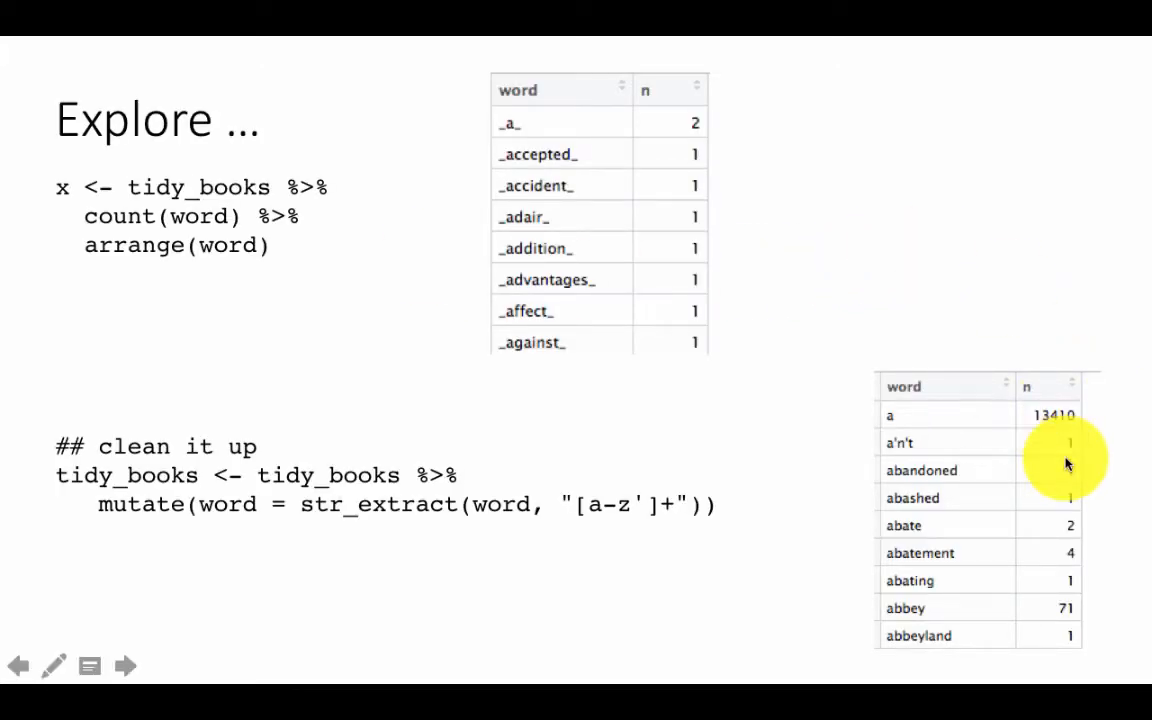
click(125, 666)
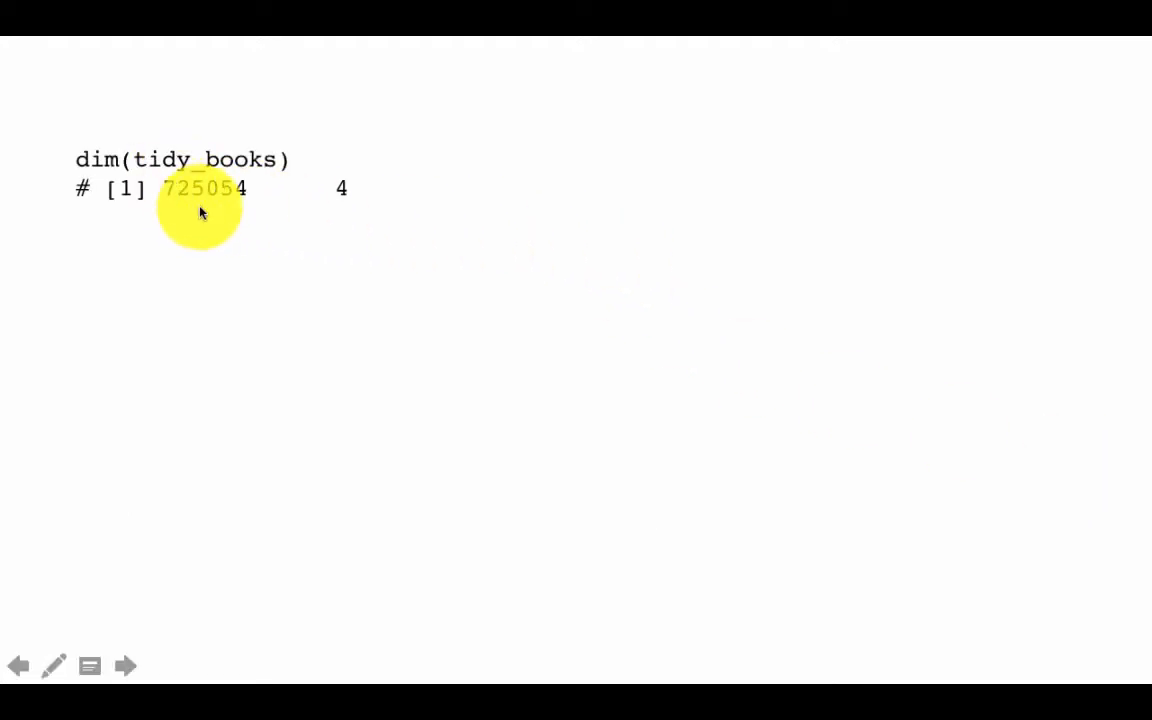
mouse_move(360, 197)
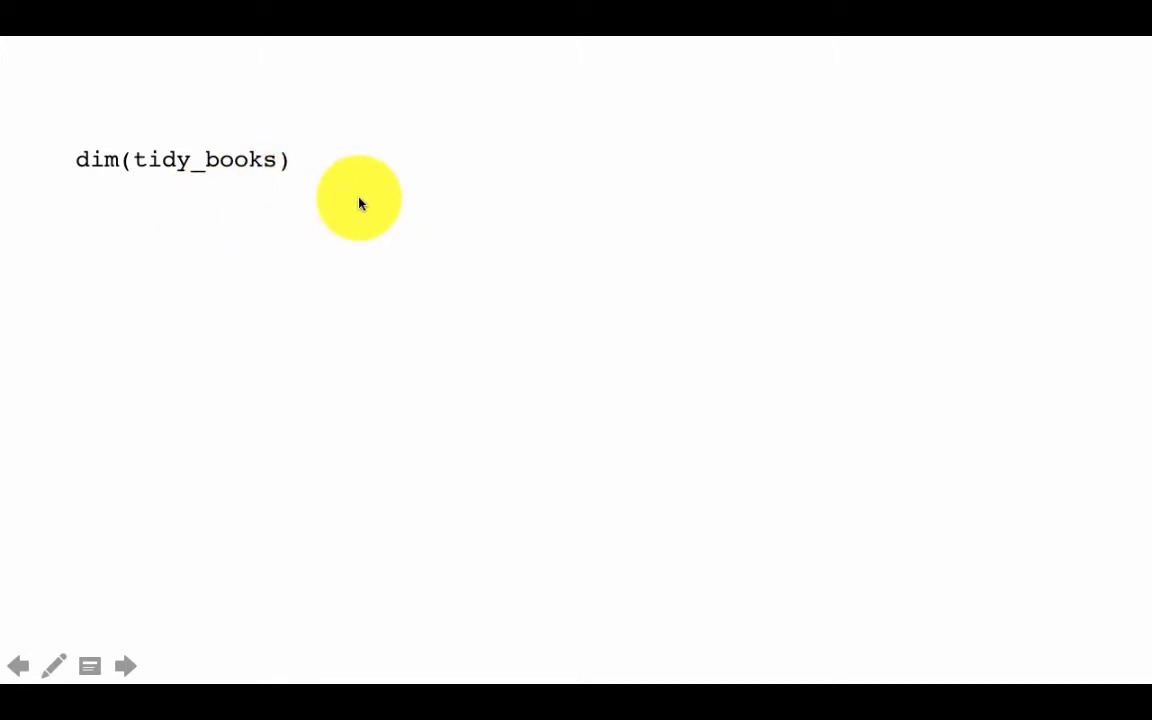
click(125, 666)
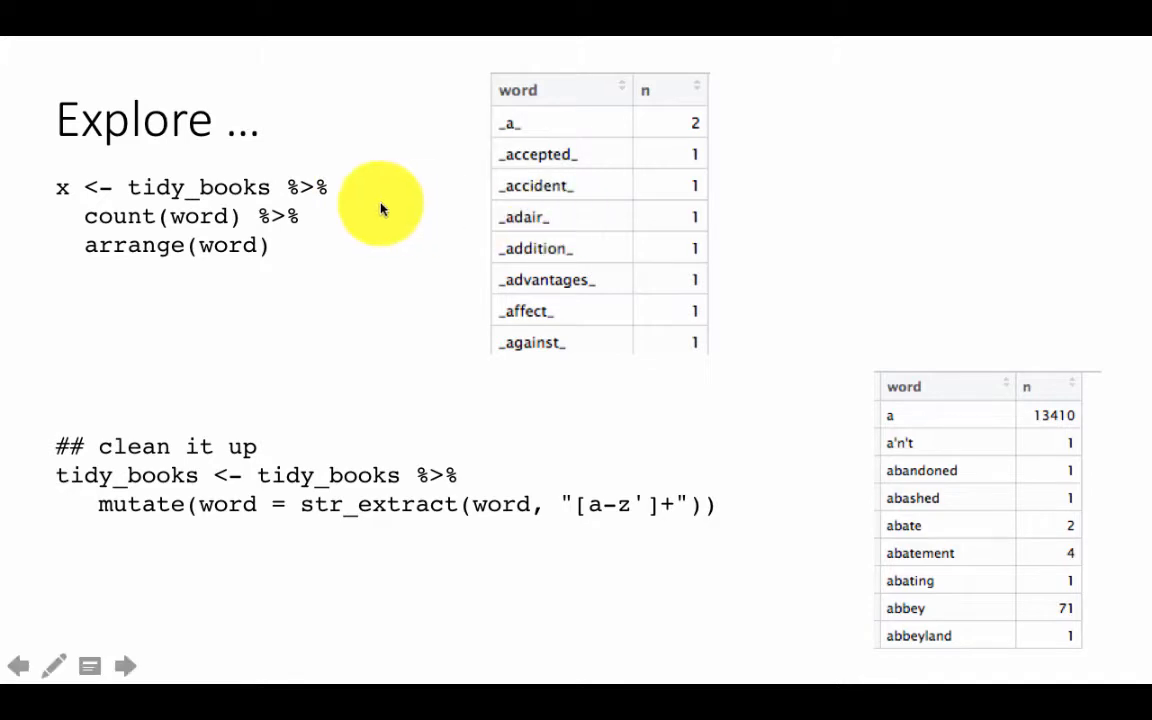
mouse_move(430, 333)
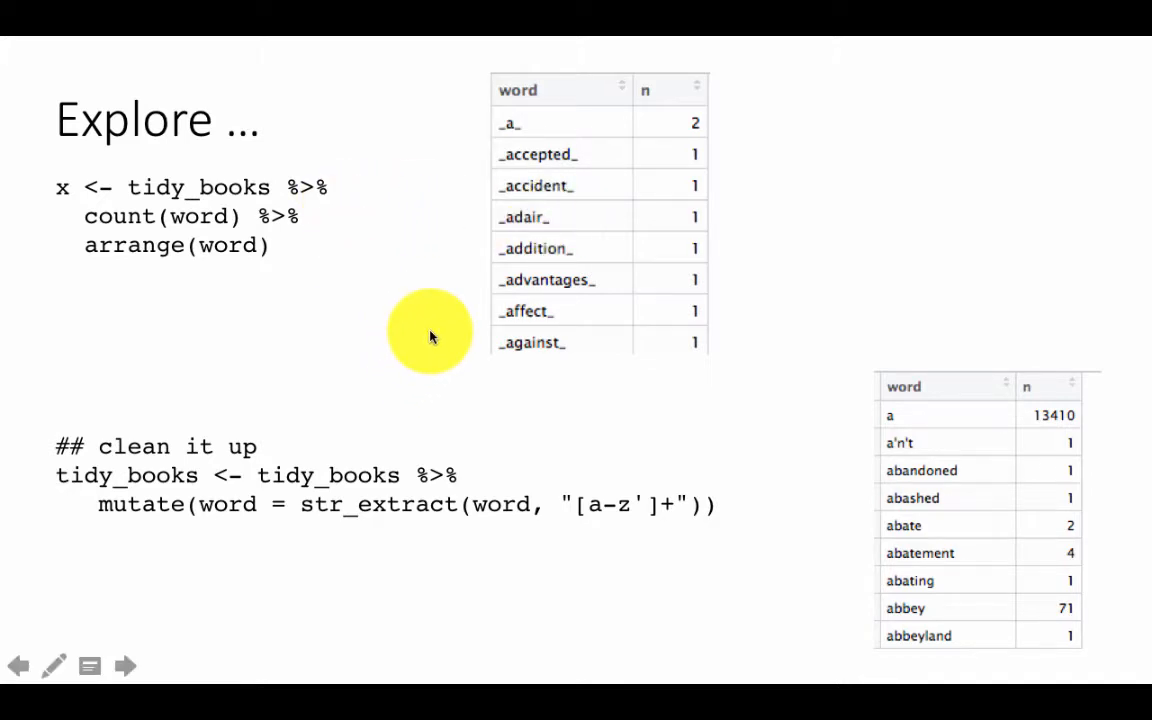
click(124, 666)
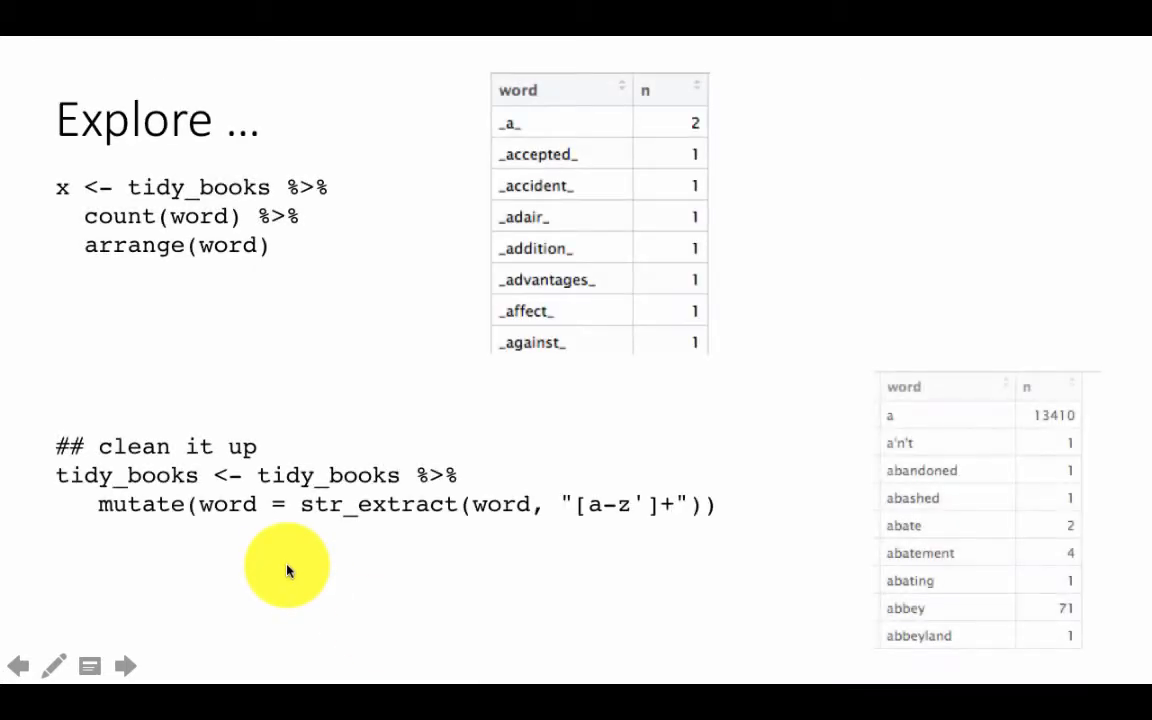
Reveal tidy_books %>% count(word, sort = TRUE) below the 725054-row dimensions result.
click(125, 666)
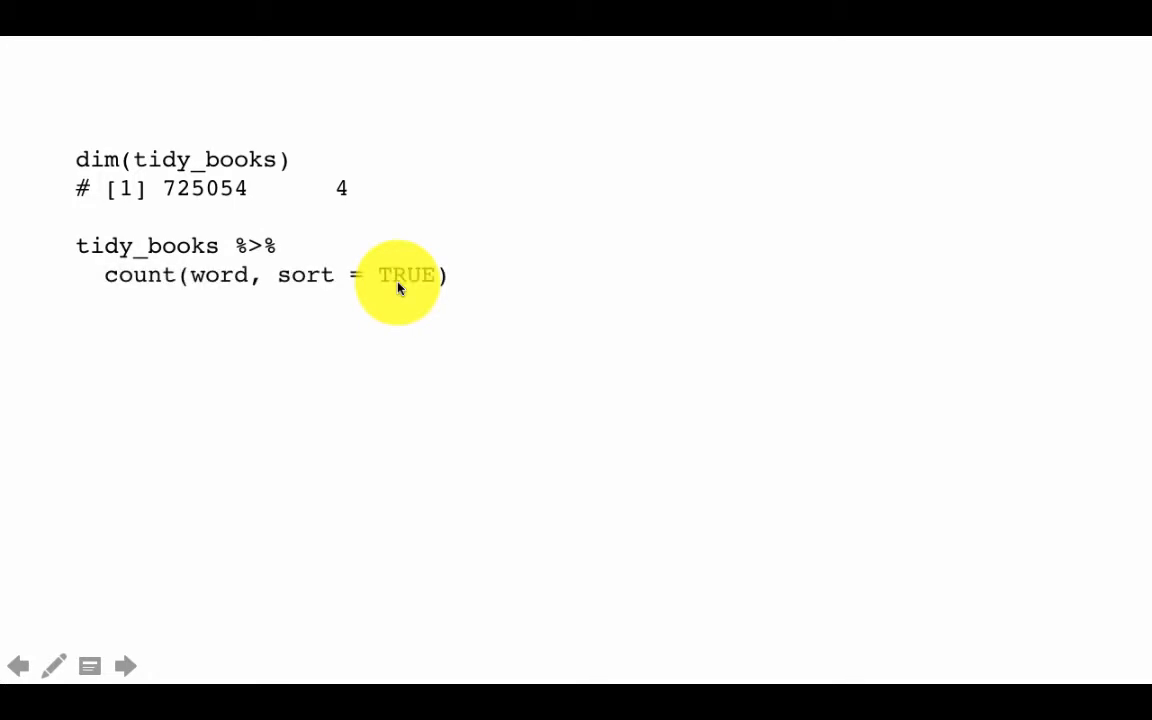
mouse_move(345, 290)
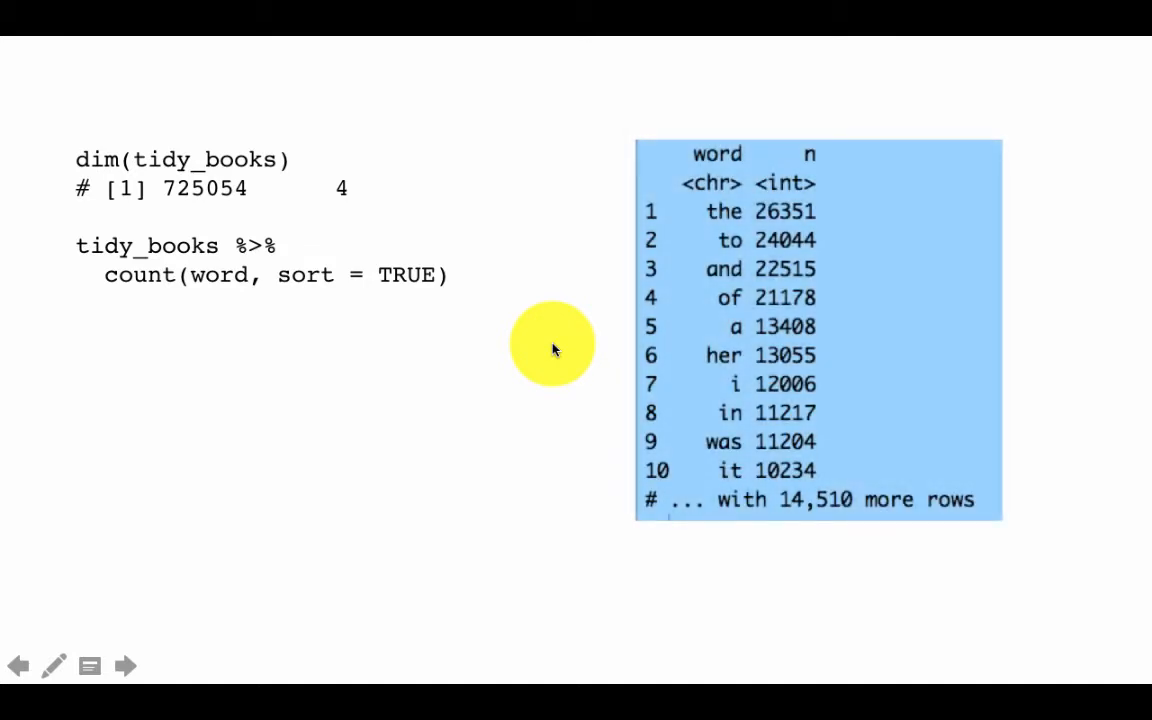
mouse_move(815, 548)
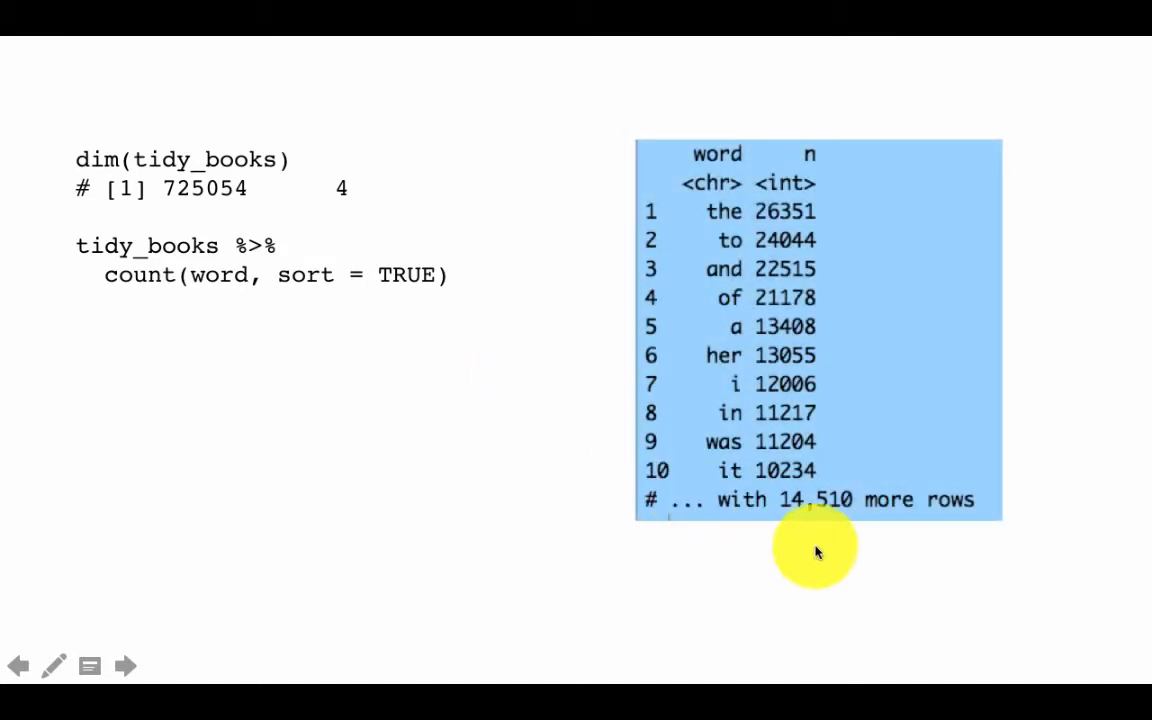
mouse_move(845, 495)
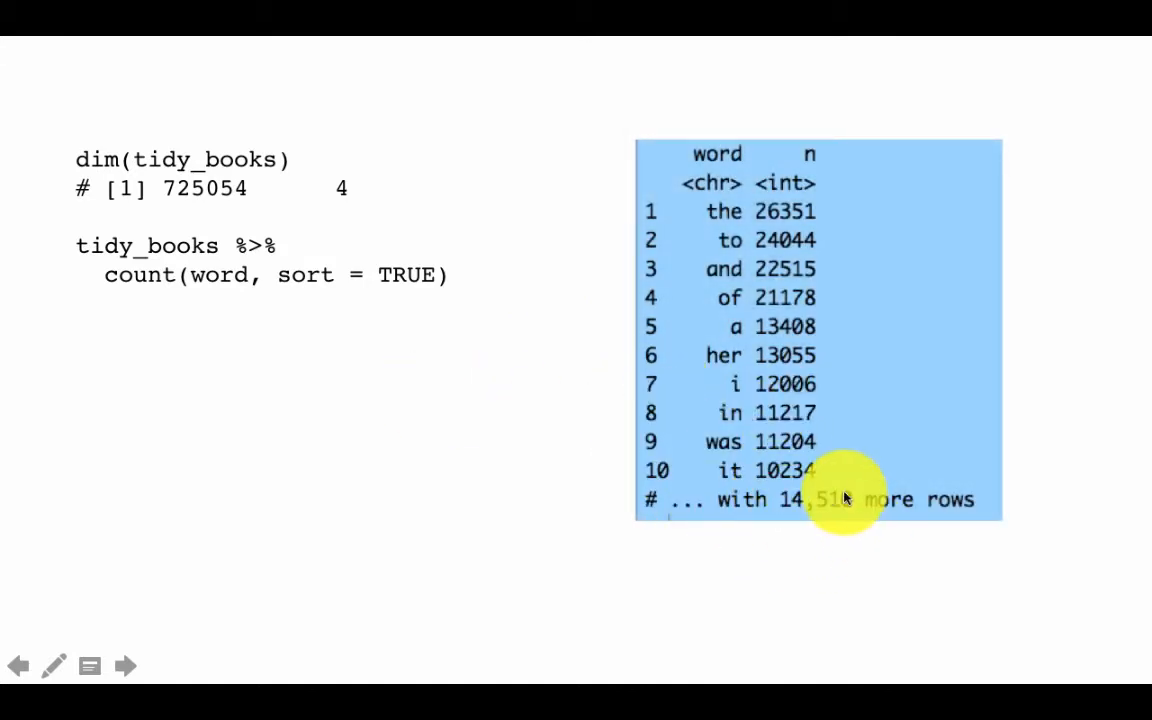
mouse_move(735, 500)
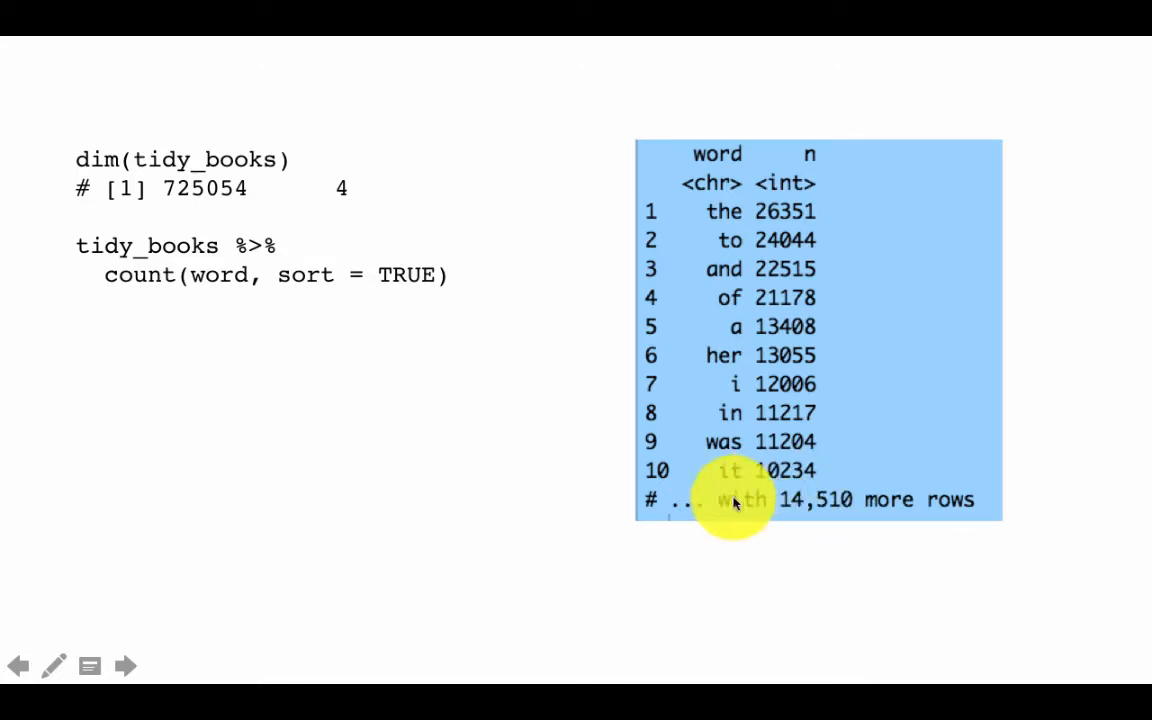
mouse_move(865, 503)
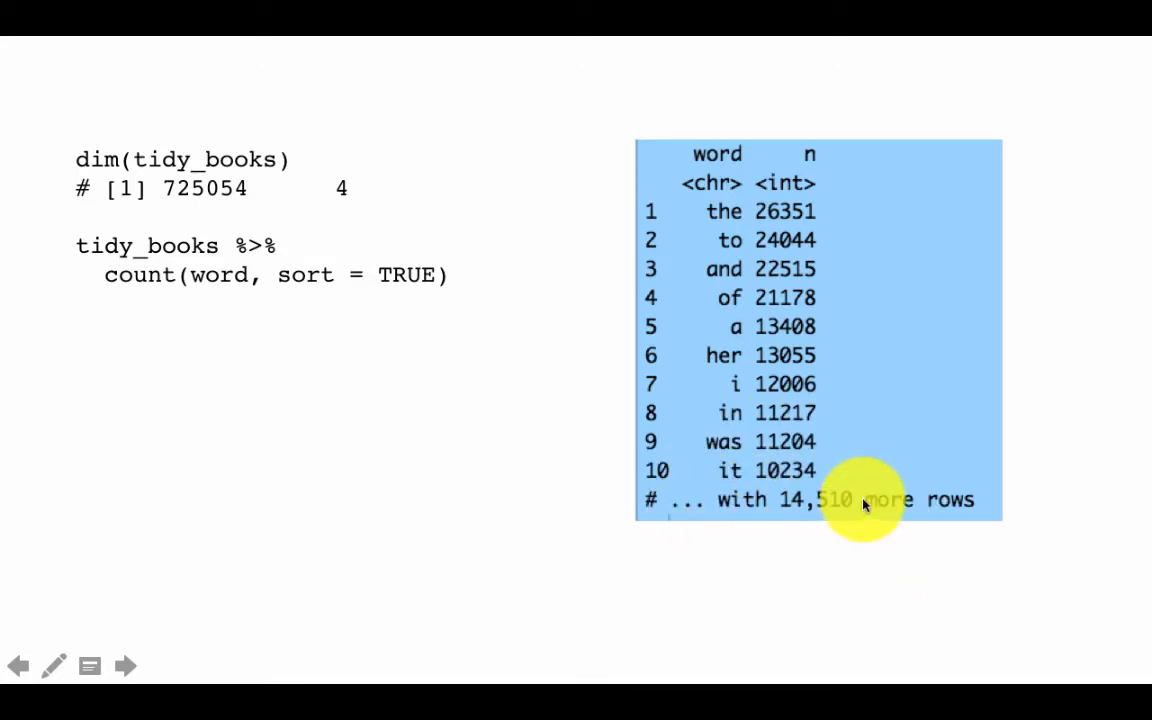
mouse_move(848, 528)
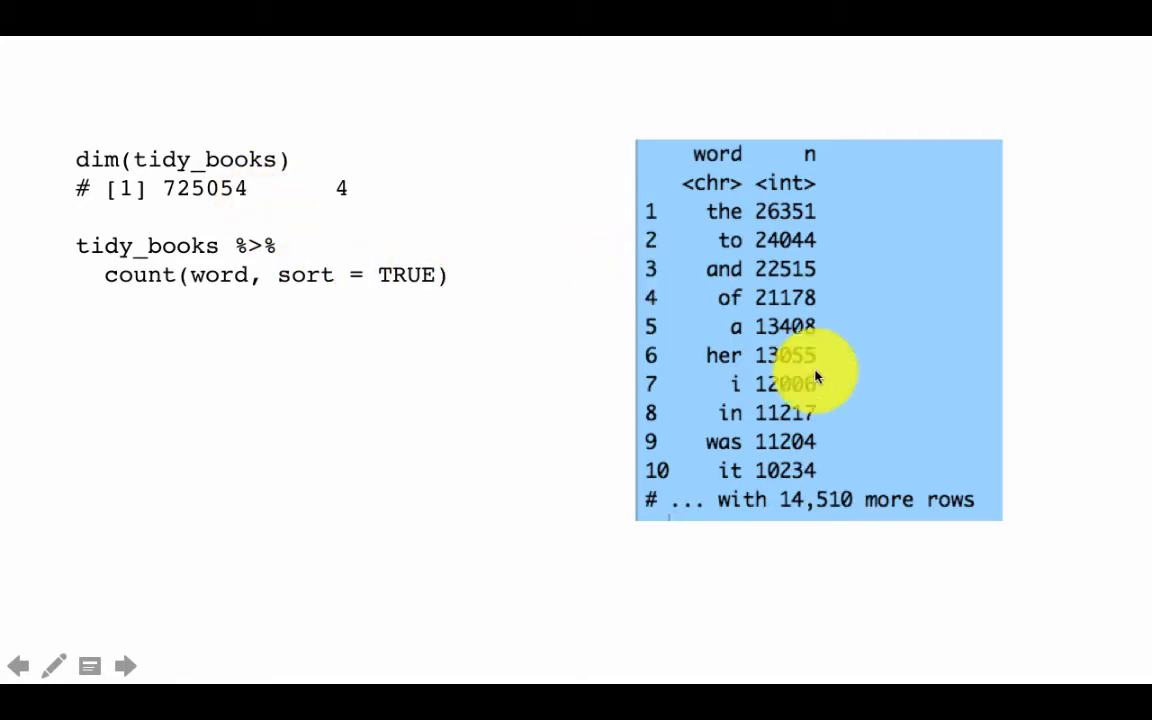
mouse_move(463, 303)
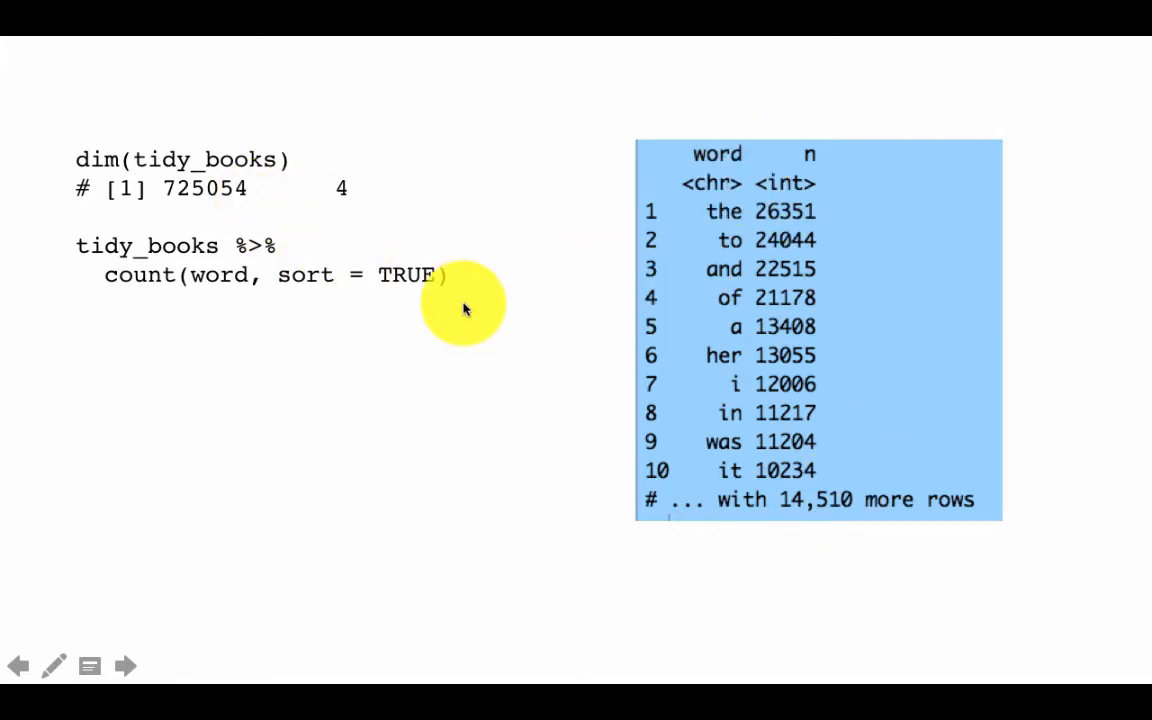
mouse_move(940, 475)
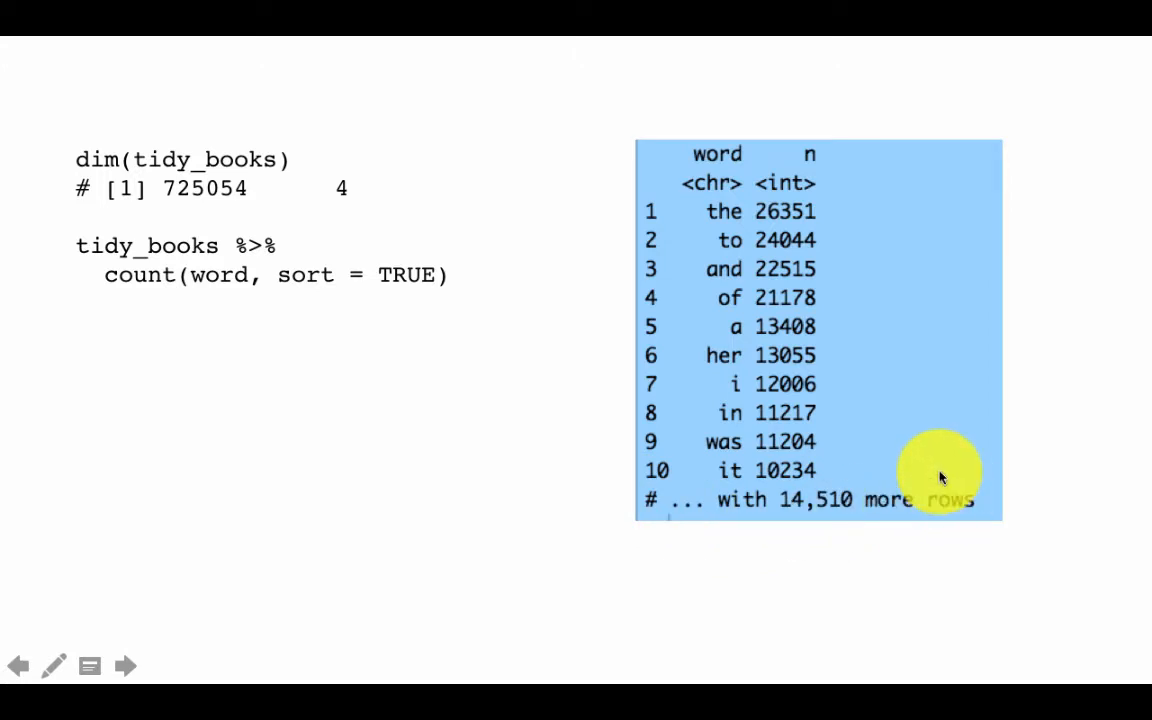
mouse_move(538, 400)
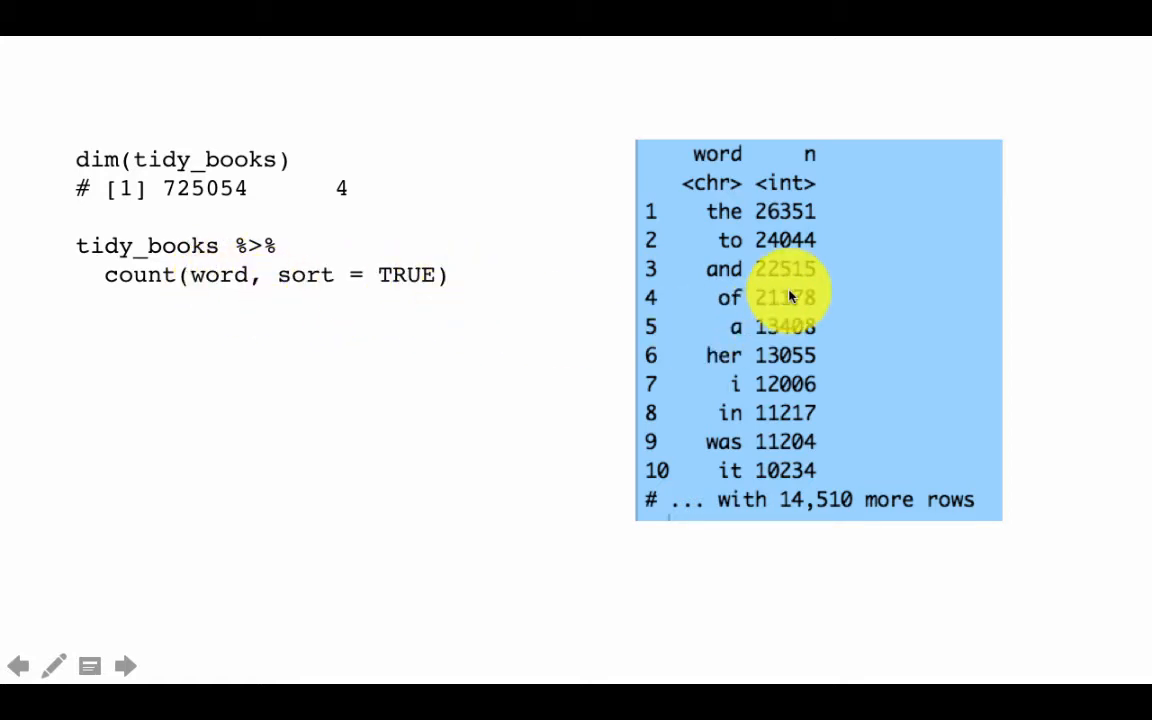
mouse_move(810, 210)
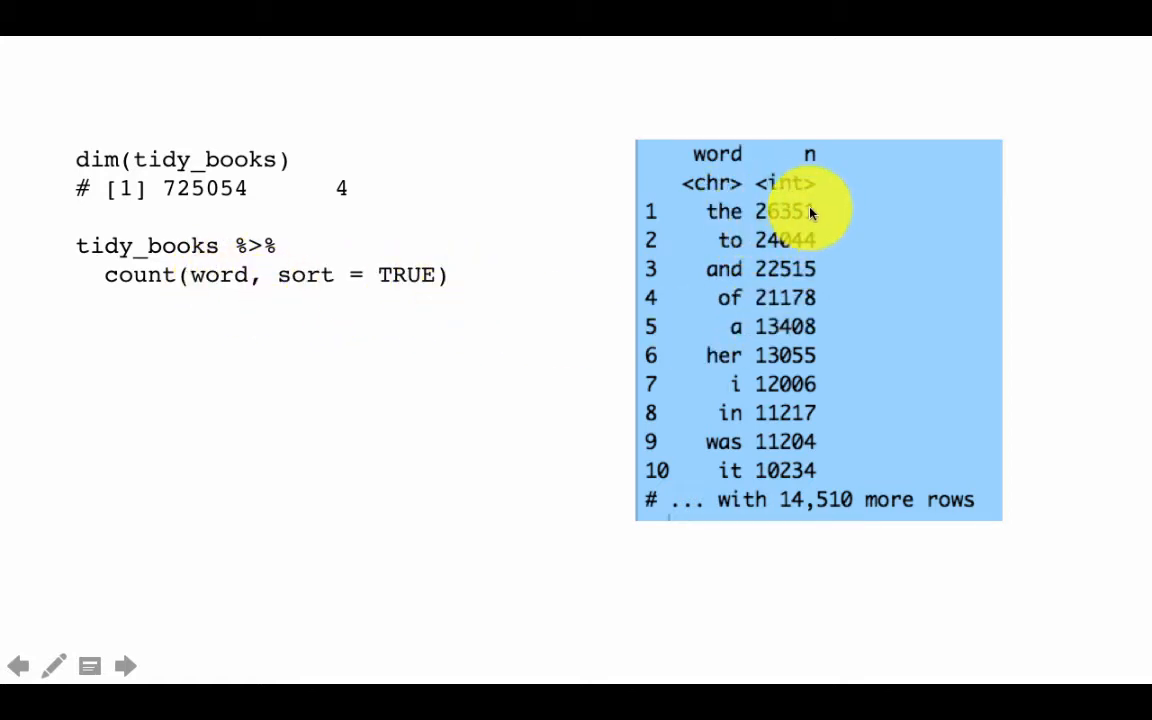
mouse_move(825, 245)
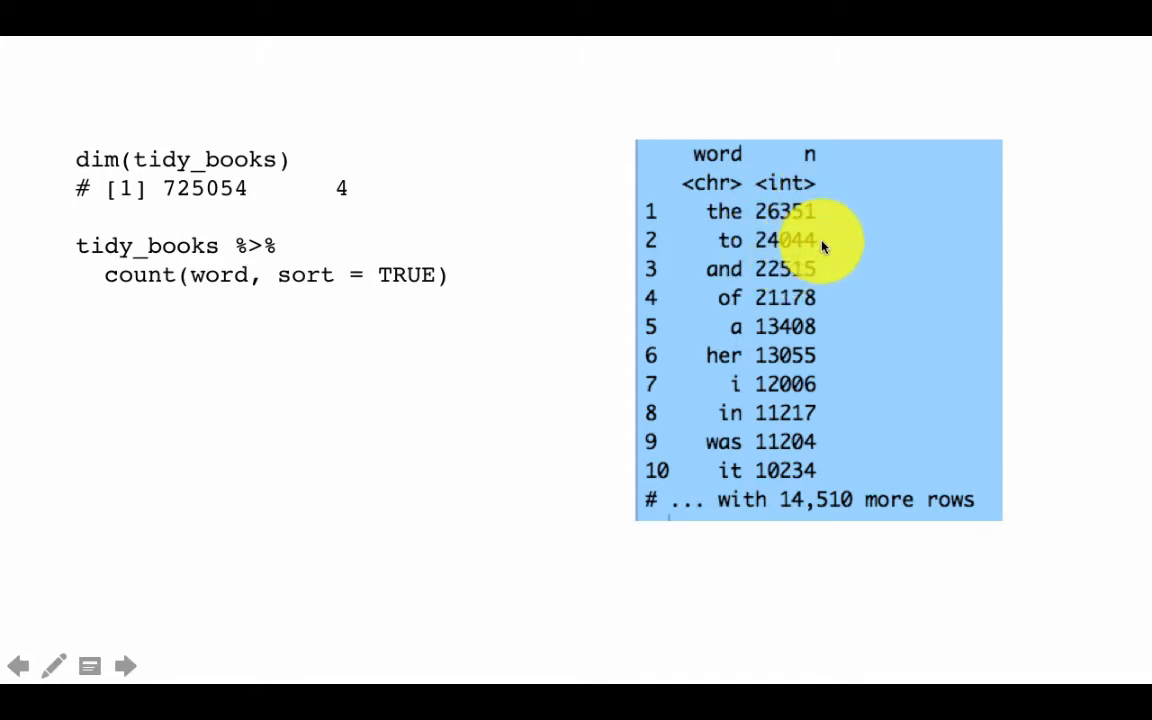
mouse_move(808, 440)
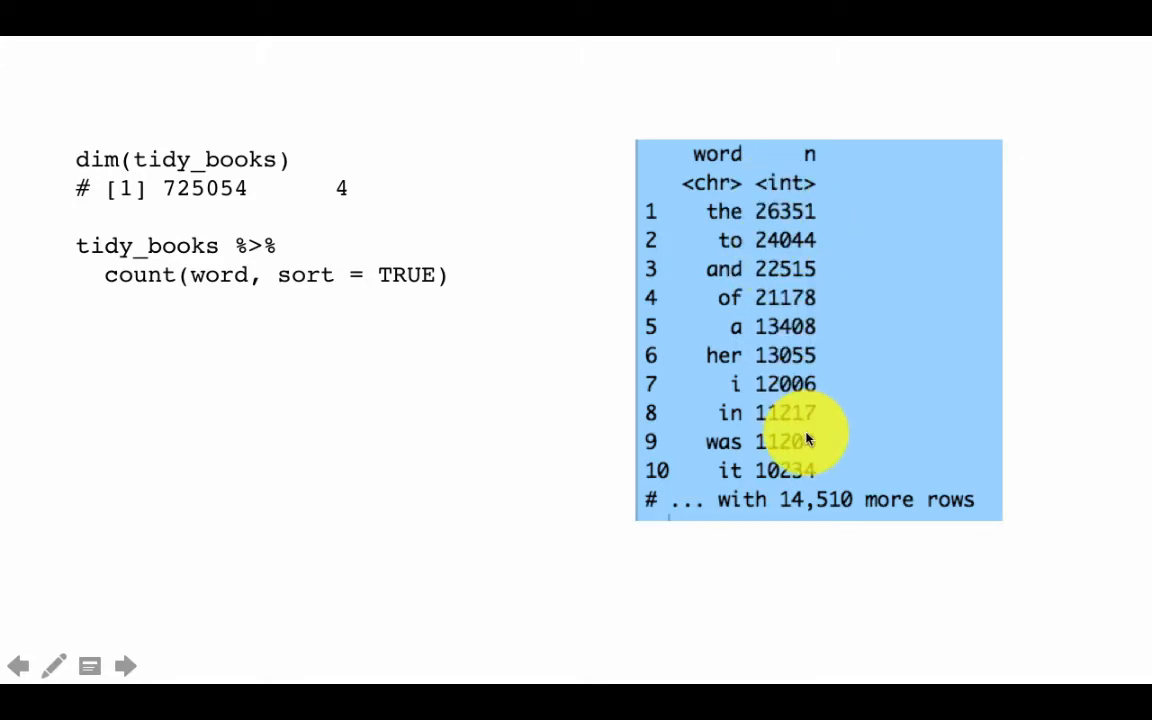
mouse_move(700, 225)
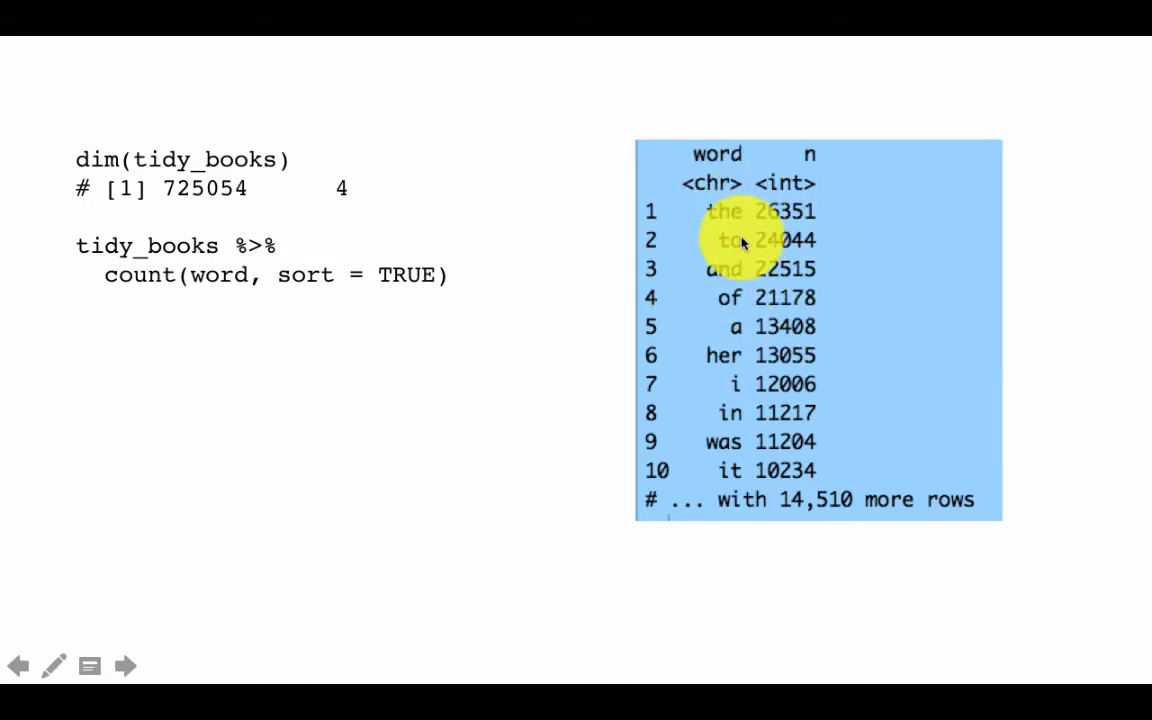
mouse_move(745, 390)
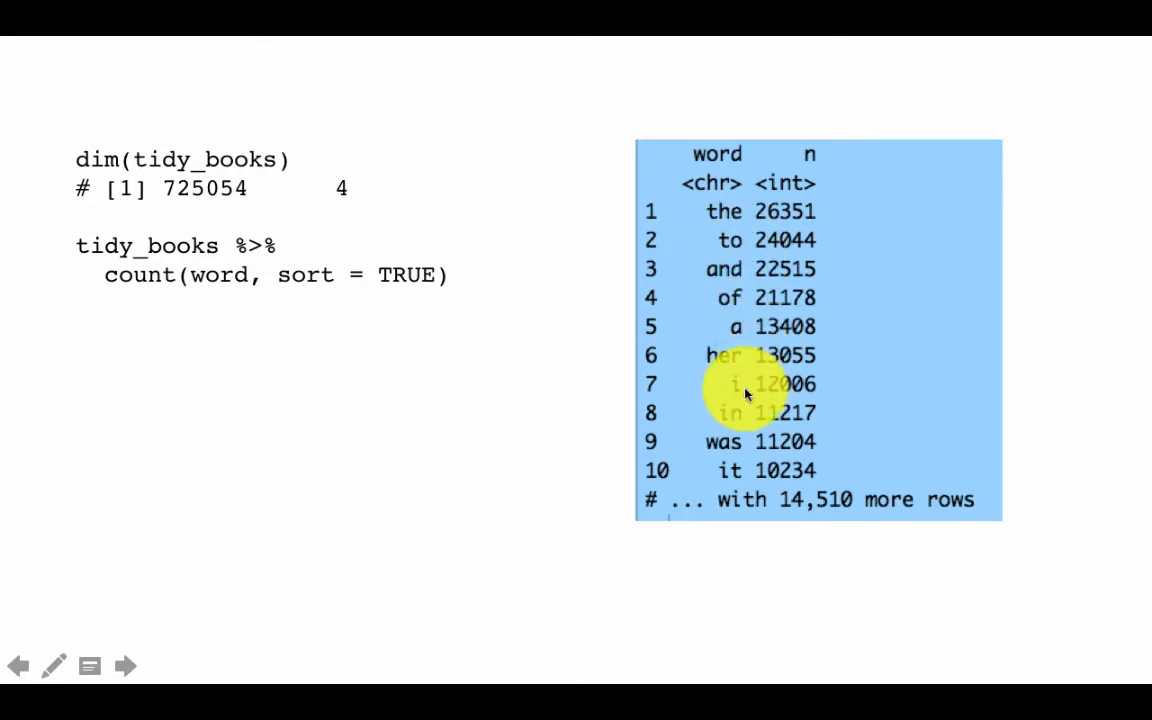
mouse_move(753, 397)
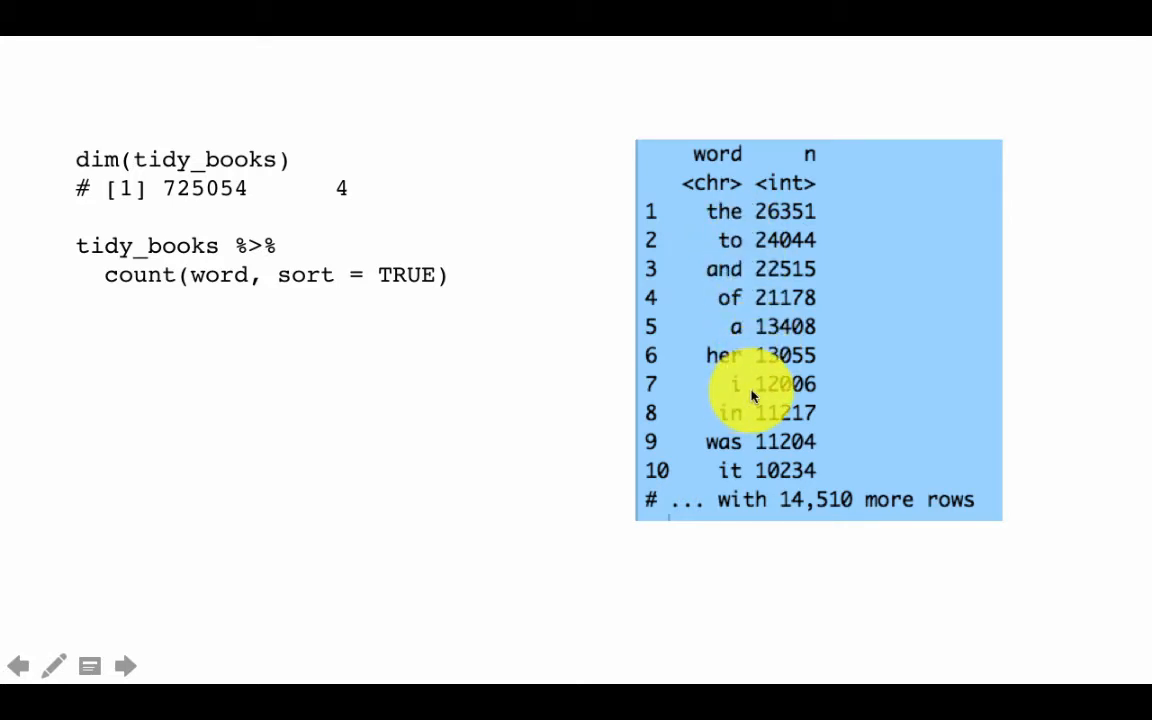
mouse_move(750, 326)
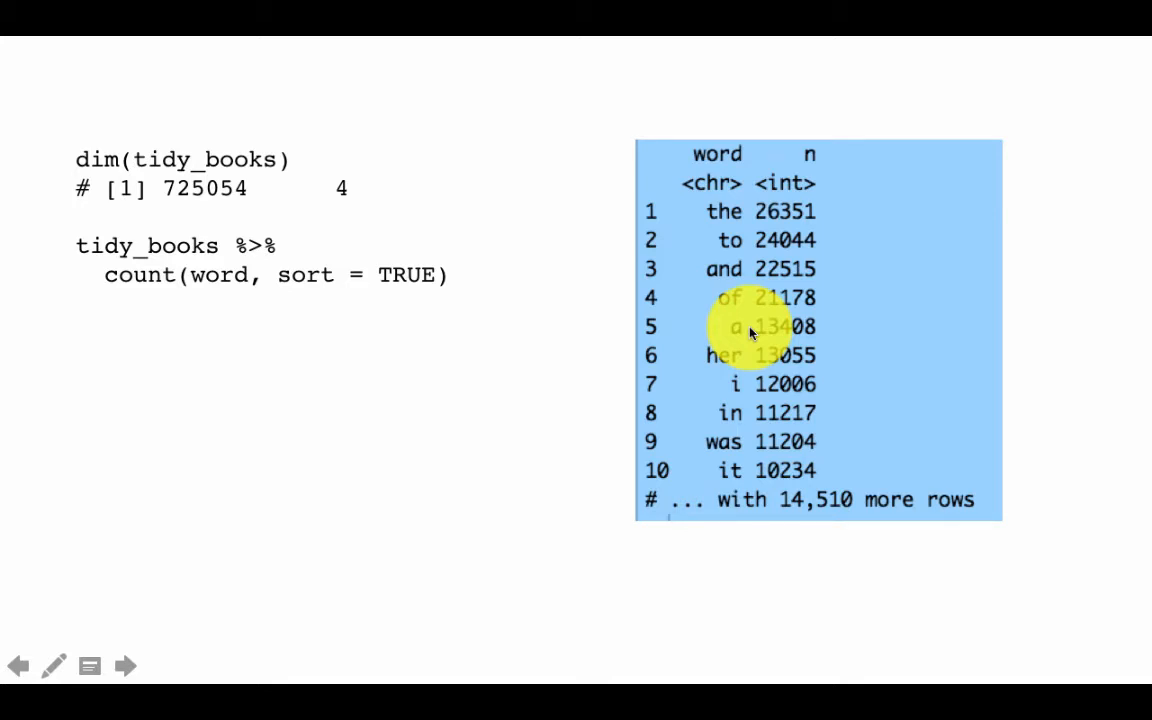
click(125, 666)
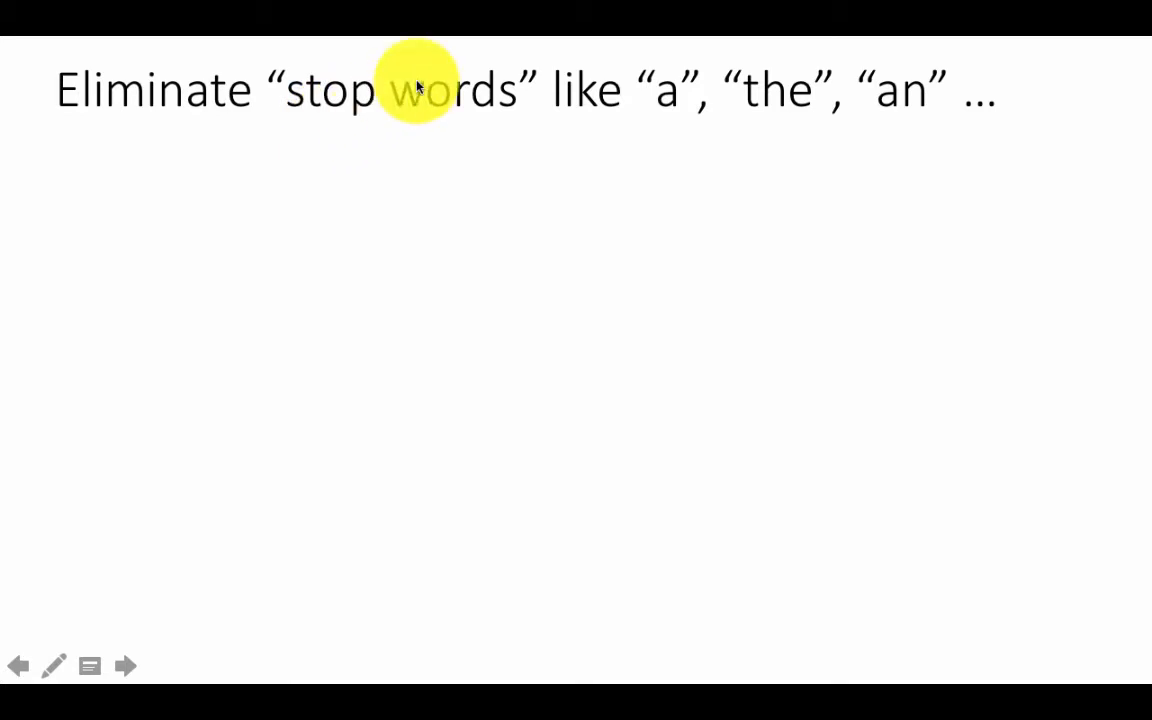
mouse_move(488, 158)
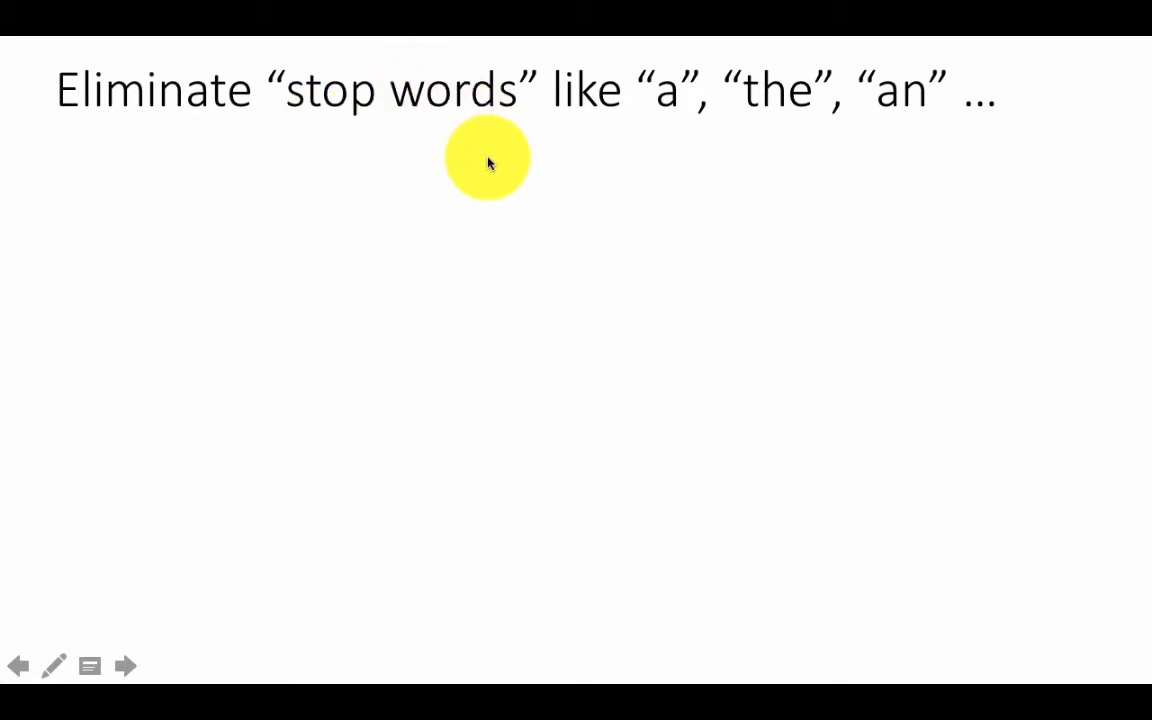
click(125, 665)
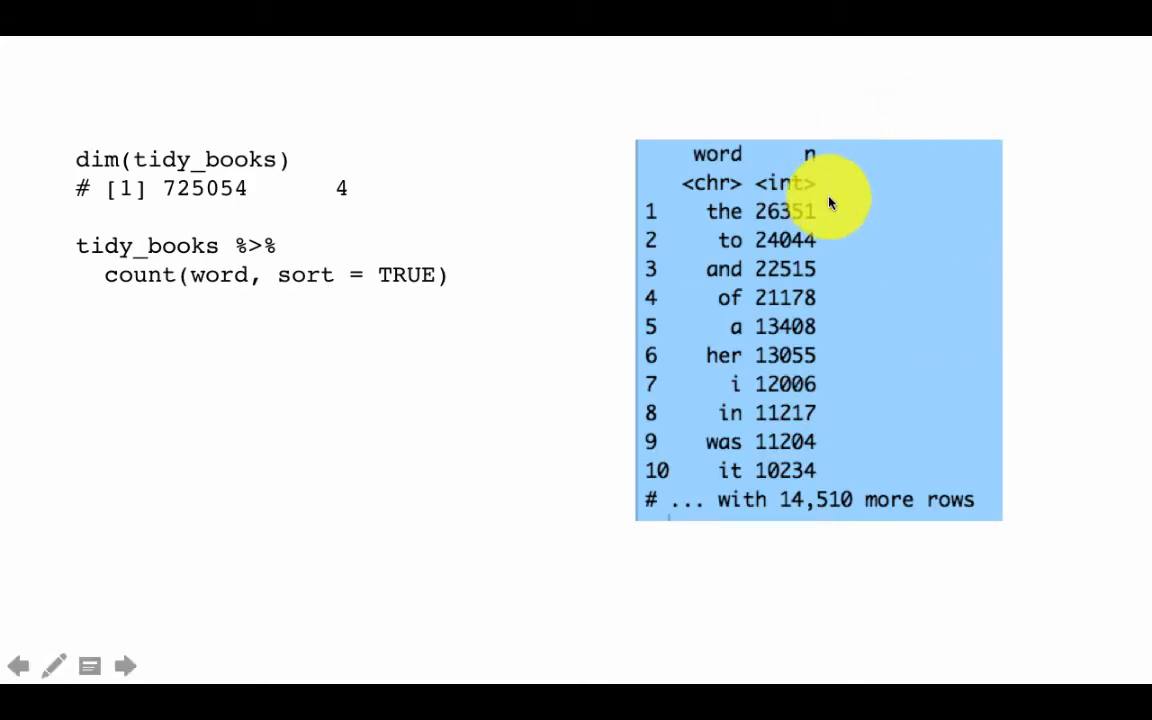
mouse_move(765, 500)
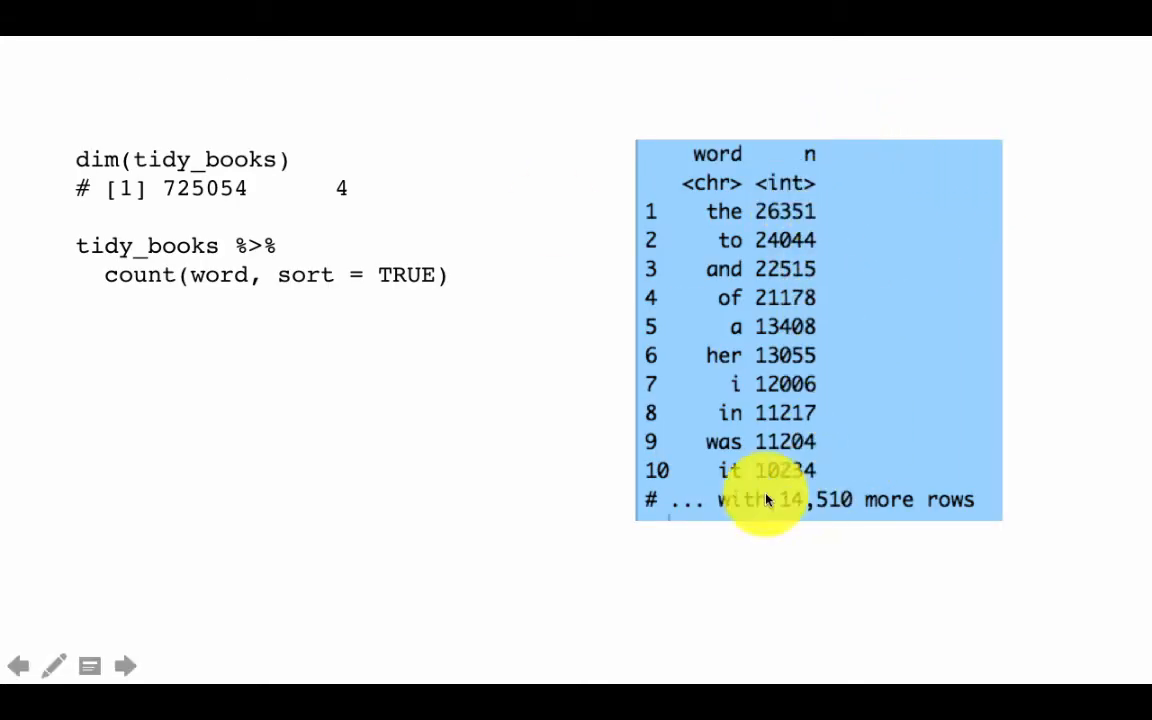
mouse_move(717, 577)
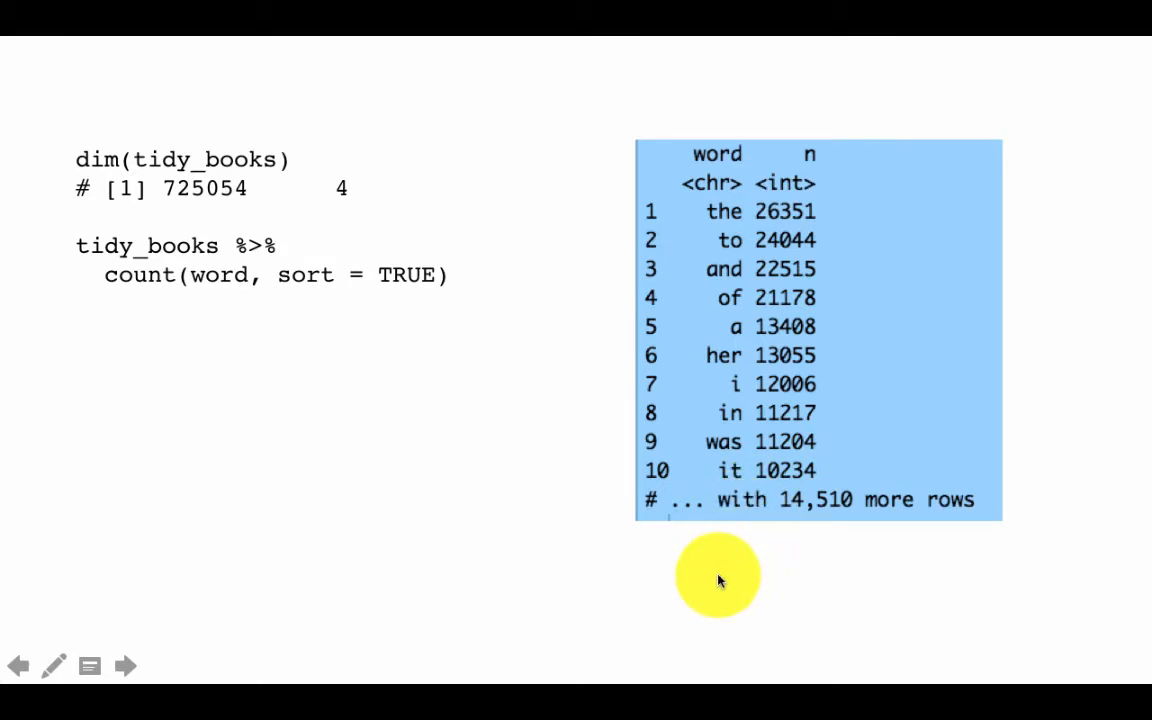
Advance to the 'Eliminate stop words' slide showing the data(stop_words) and stop_words code.
click(125, 665)
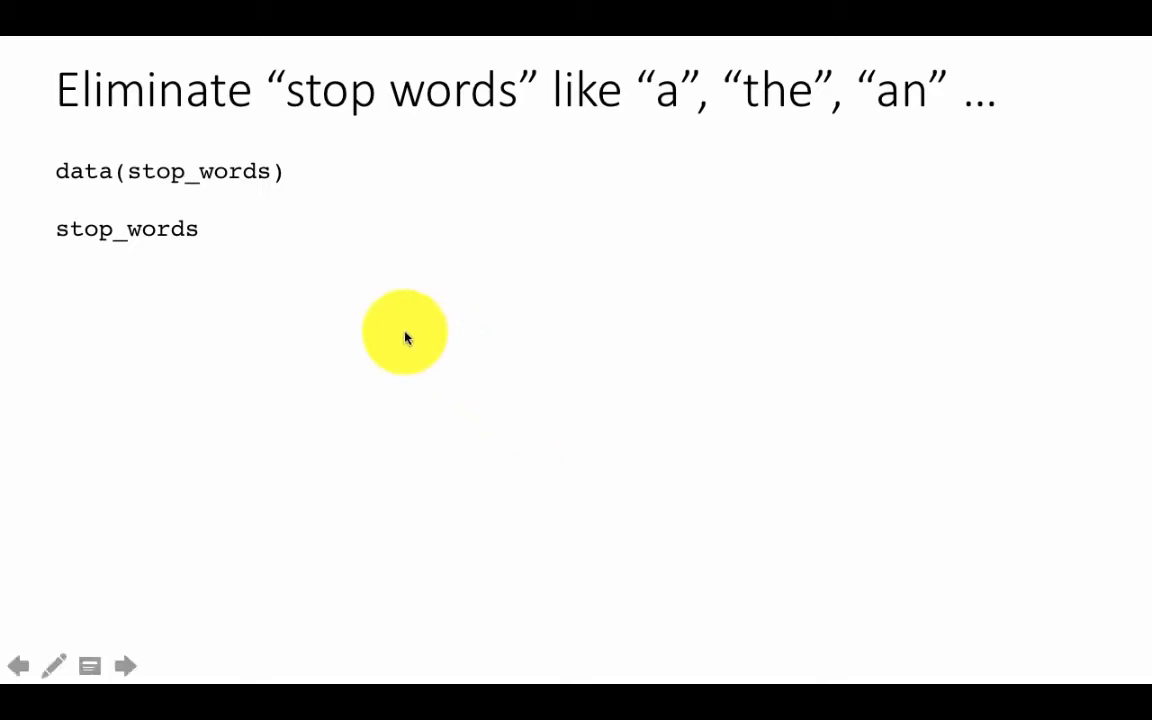
mouse_move(281, 277)
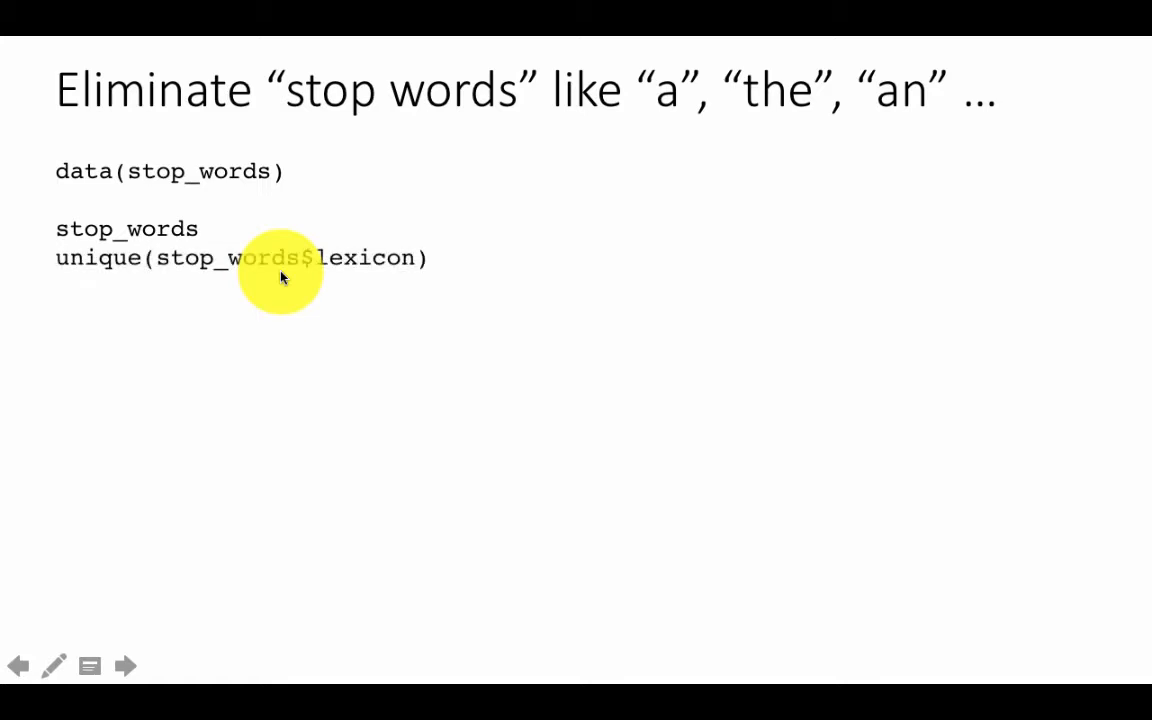
mouse_move(352, 342)
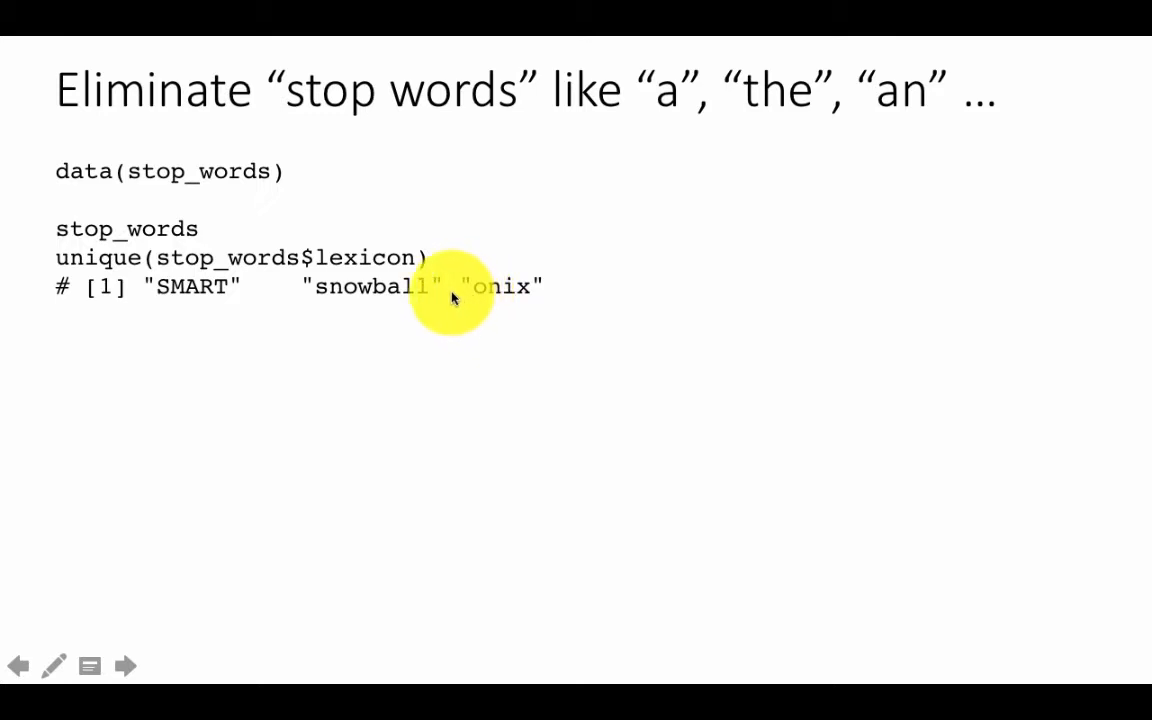
mouse_move(497, 273)
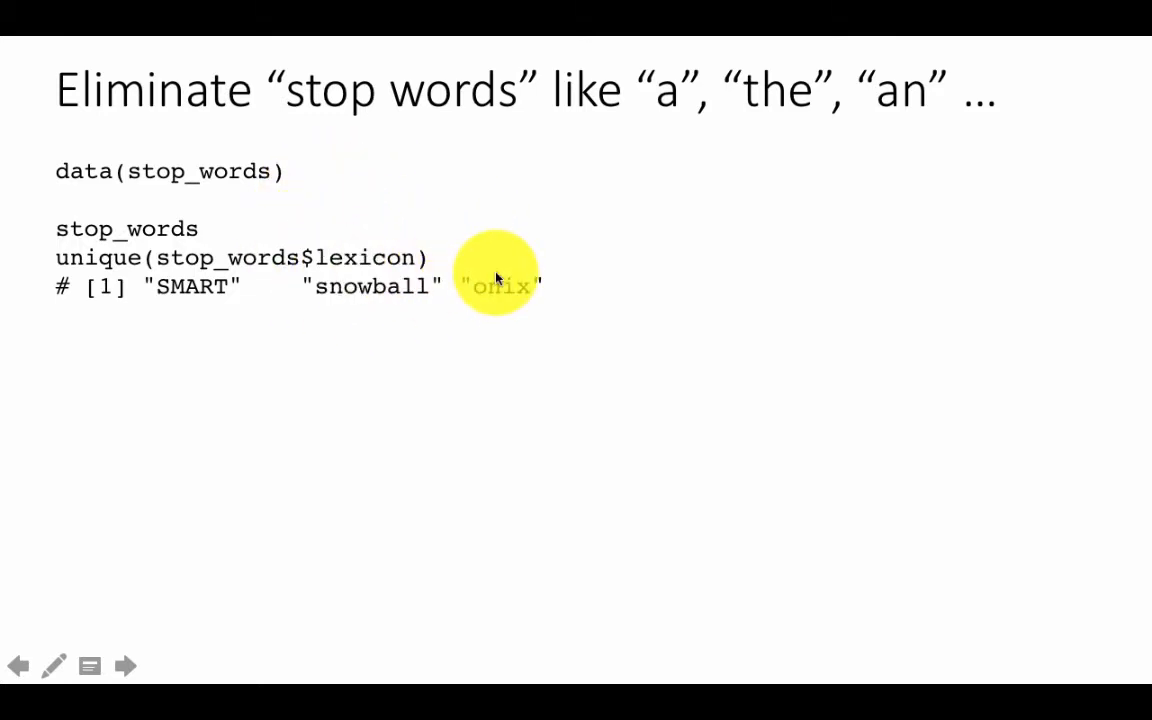